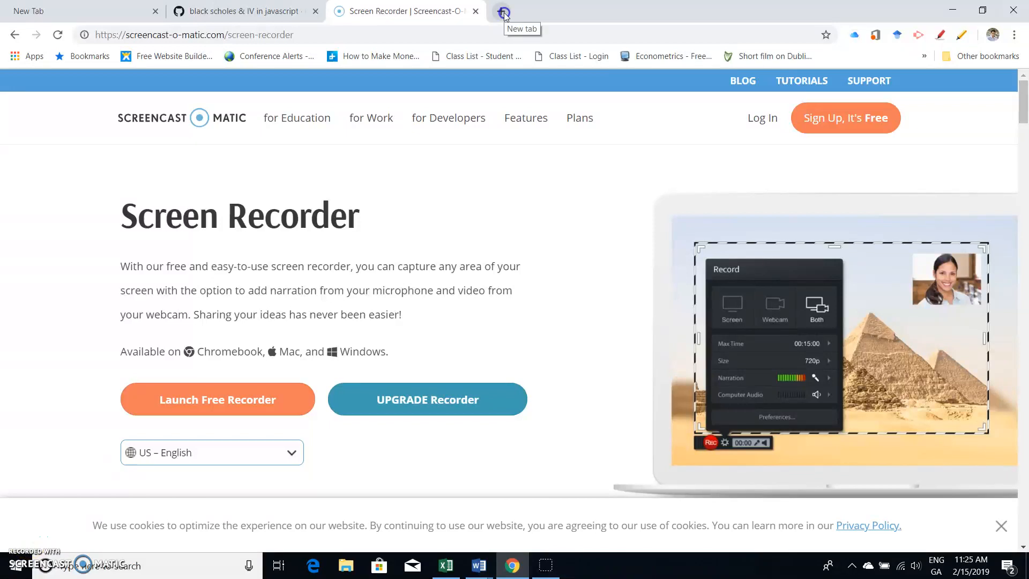
Step: Open a new Chrome tab and run a Google search for 'google sheet'
{"action": "left_click", "coordinate": [504, 11]}
{"action": "type", "text": "google sheet"}
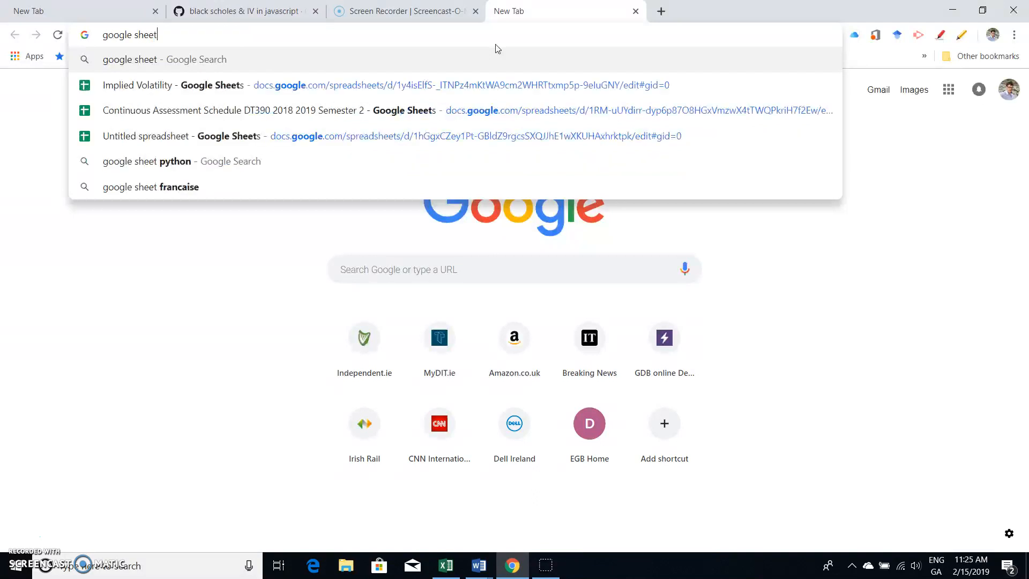
{"action": "key", "text": "Return"}
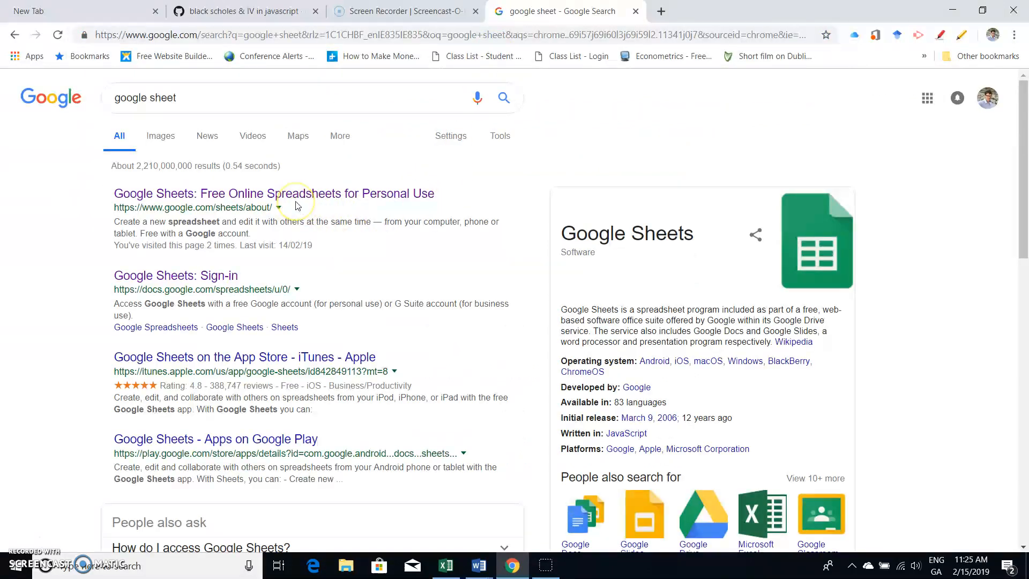
{"action": "mouse_move", "coordinate": [175, 276]}
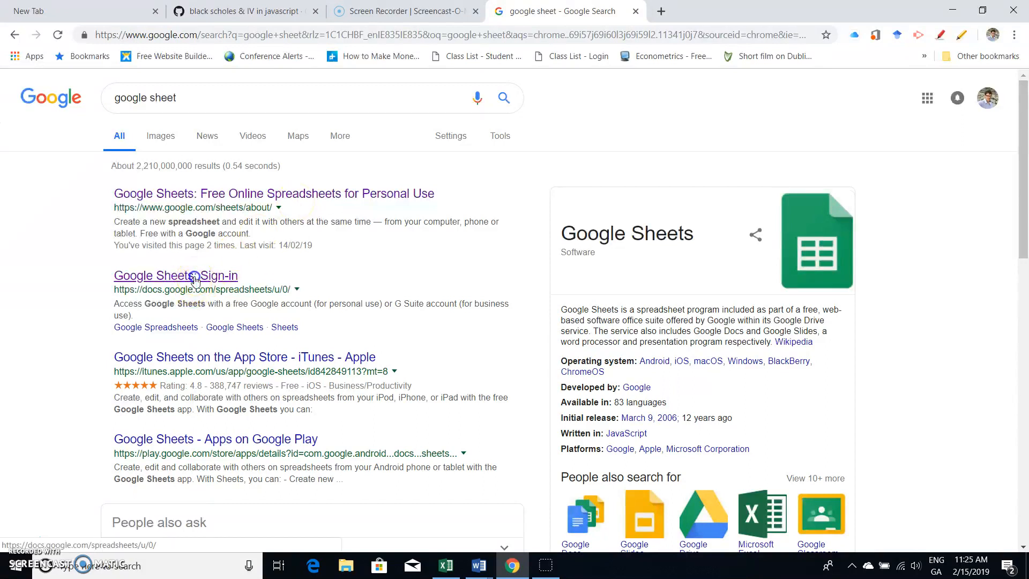
Step: Go to Google Sheets from the results, create a Blank spreadsheet and select C2
{"action": "left_click", "coordinate": [175, 275]}
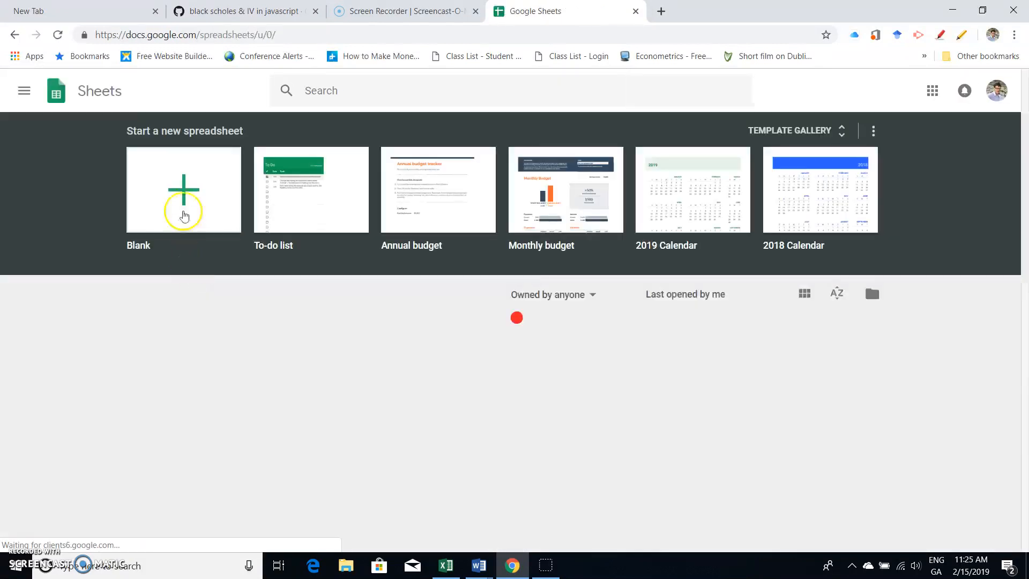
{"action": "left_click", "coordinate": [184, 190]}
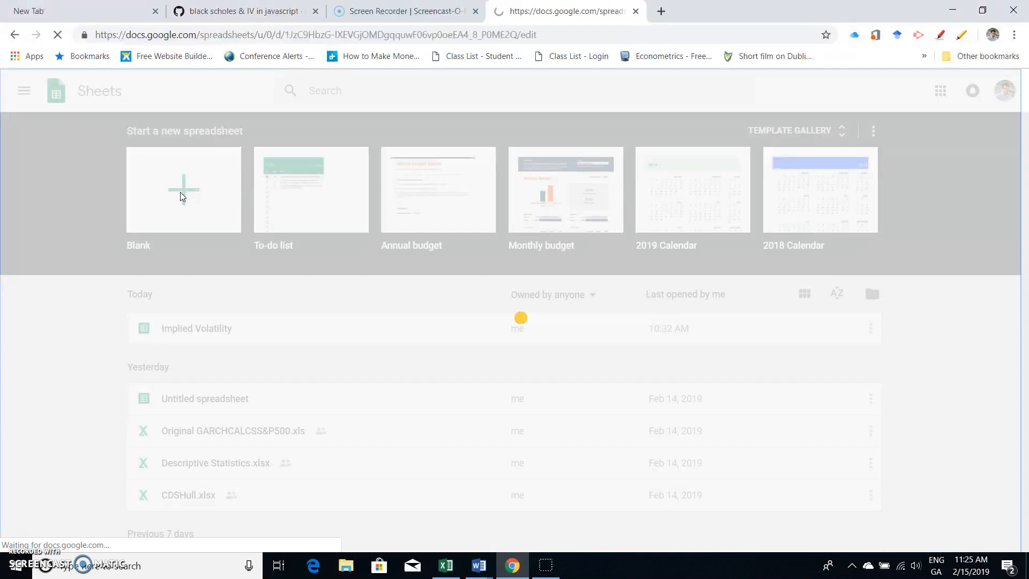
{"action": "left_click", "coordinate": [184, 191]}
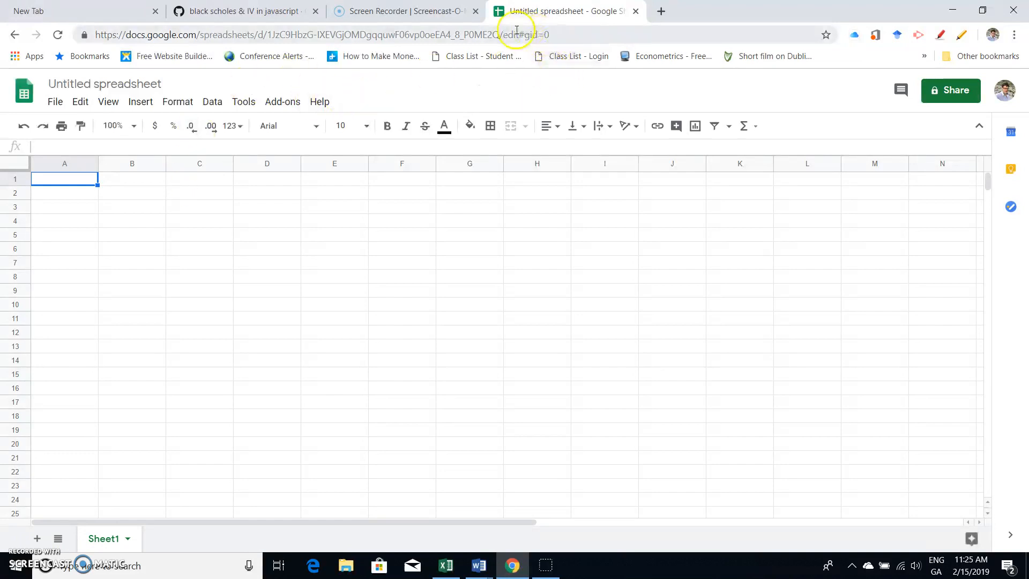
{"action": "mouse_move", "coordinate": [191, 203]}
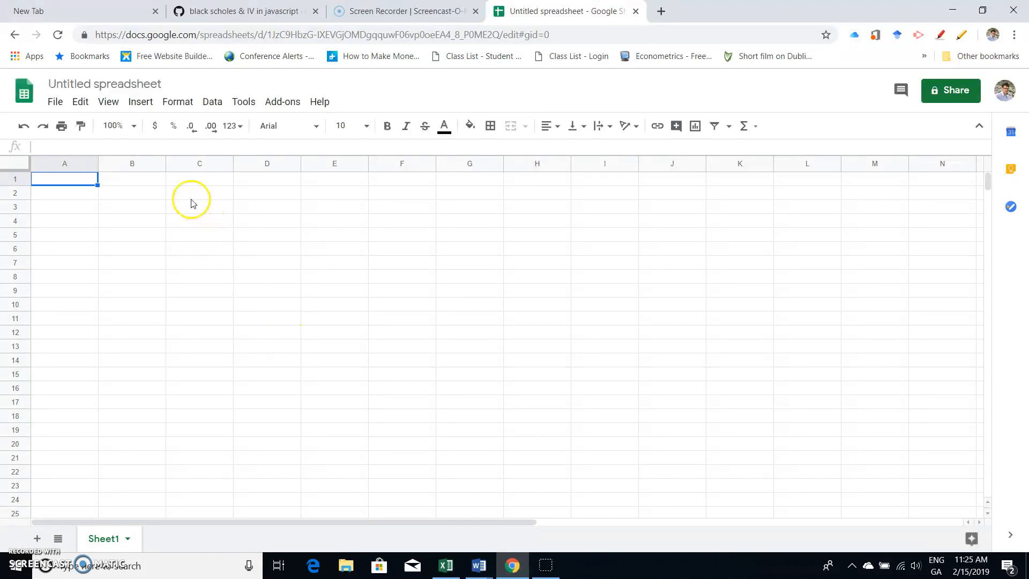
{"action": "left_click", "coordinate": [200, 192]}
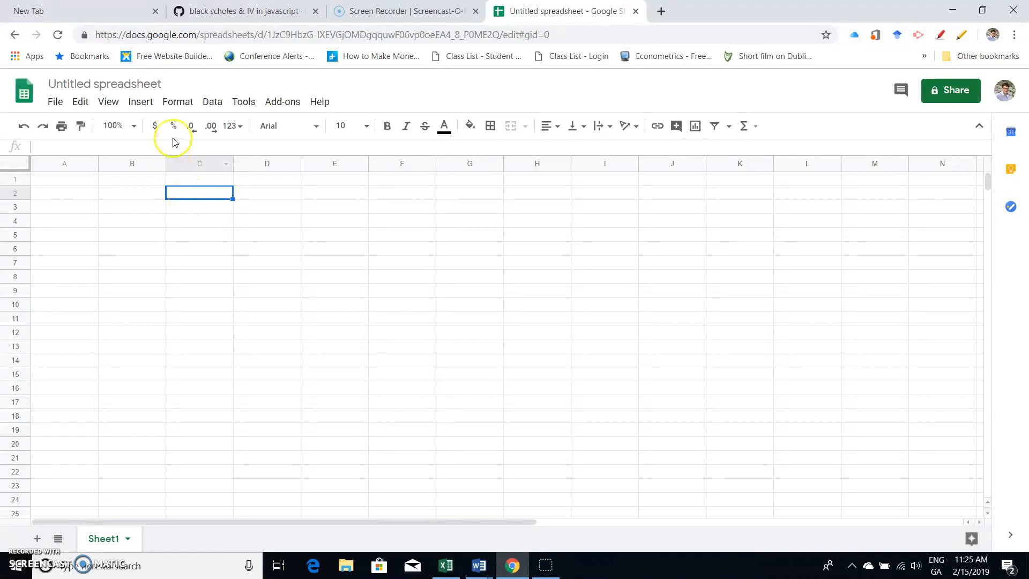
{"action": "mouse_move", "coordinate": [243, 224]}
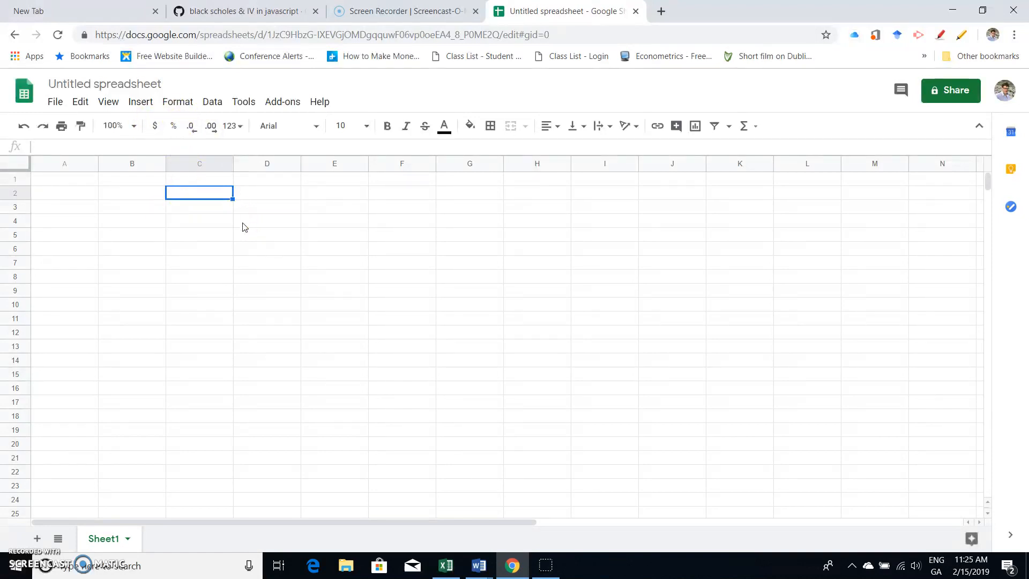
{"action": "mouse_move", "coordinate": [244, 244]}
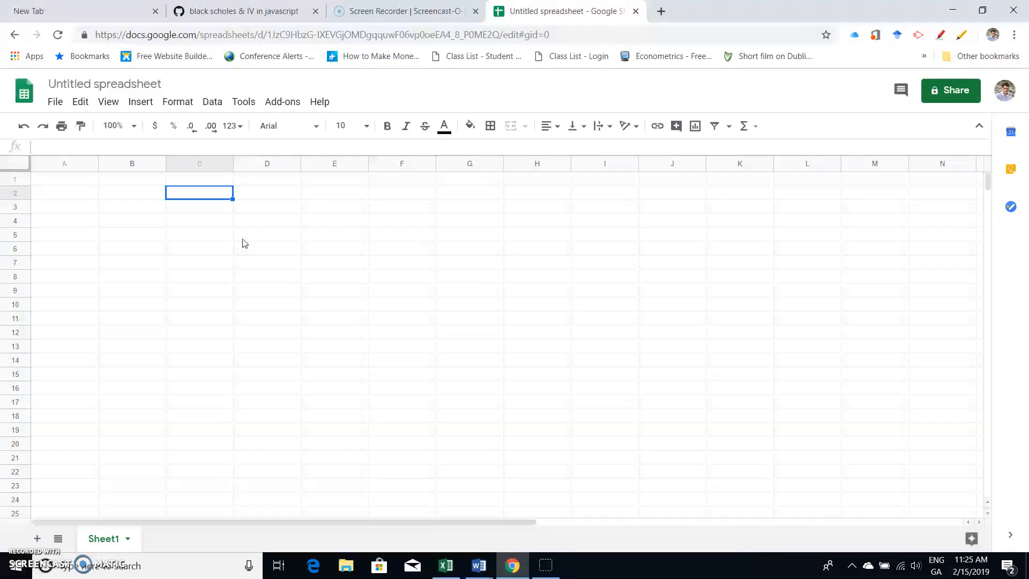
{"action": "mouse_move", "coordinate": [385, 178]}
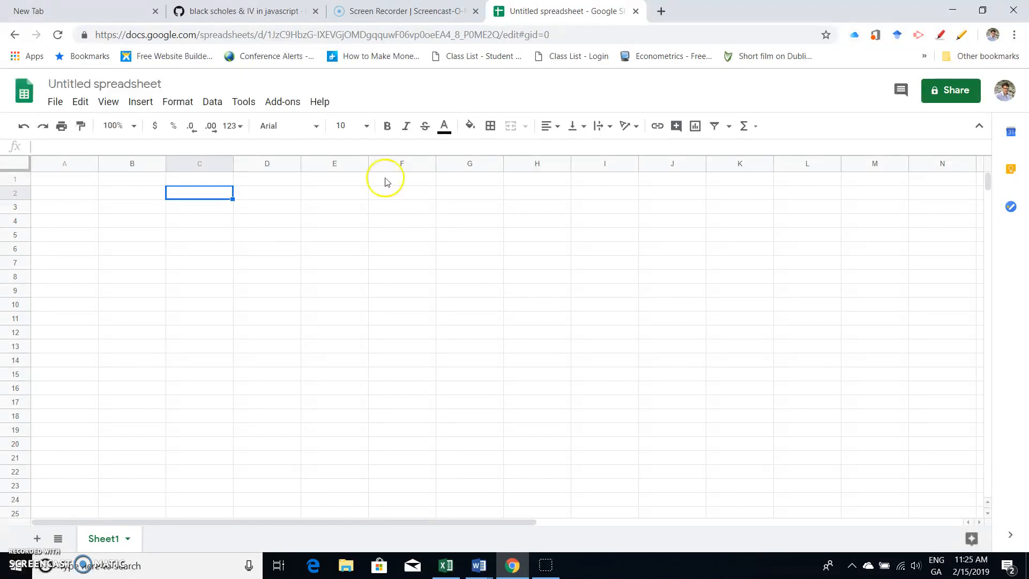
{"action": "mouse_move", "coordinate": [492, 188]}
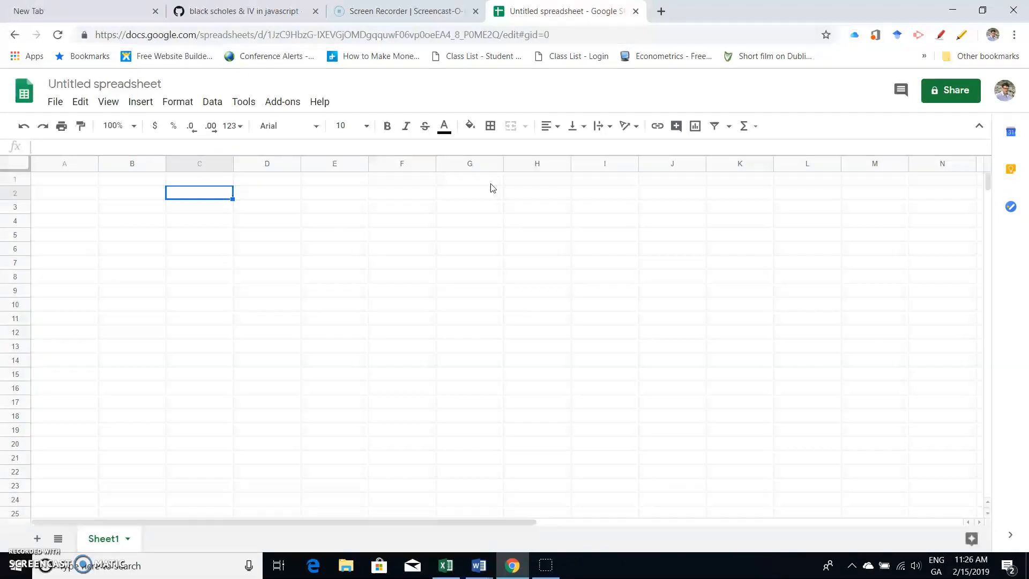
{"action": "mouse_move", "coordinate": [350, 59]}
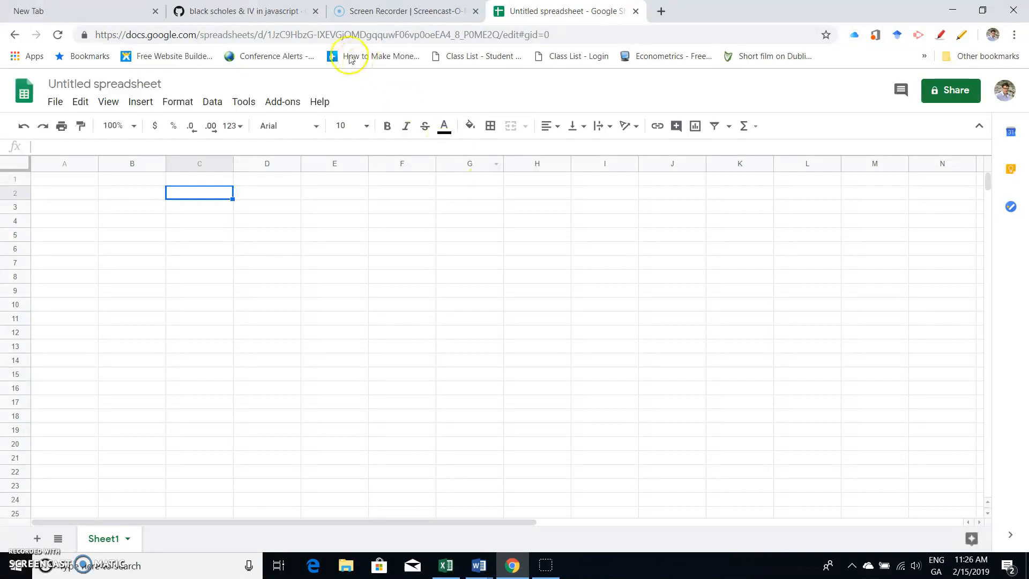
{"action": "left_click", "coordinate": [241, 12]}
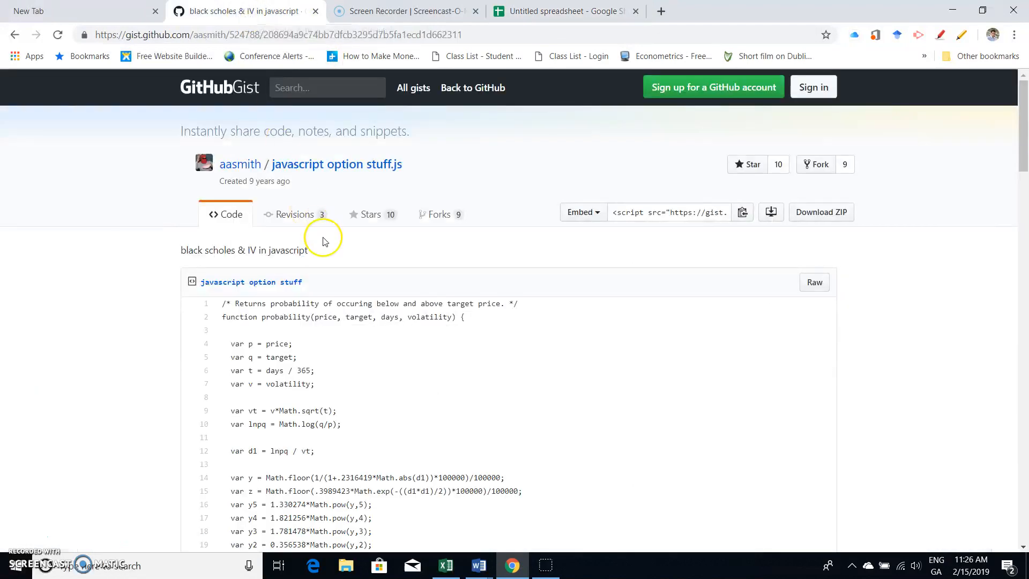
{"action": "scroll", "scroll_direction": "down", "scroll_amount": 3}
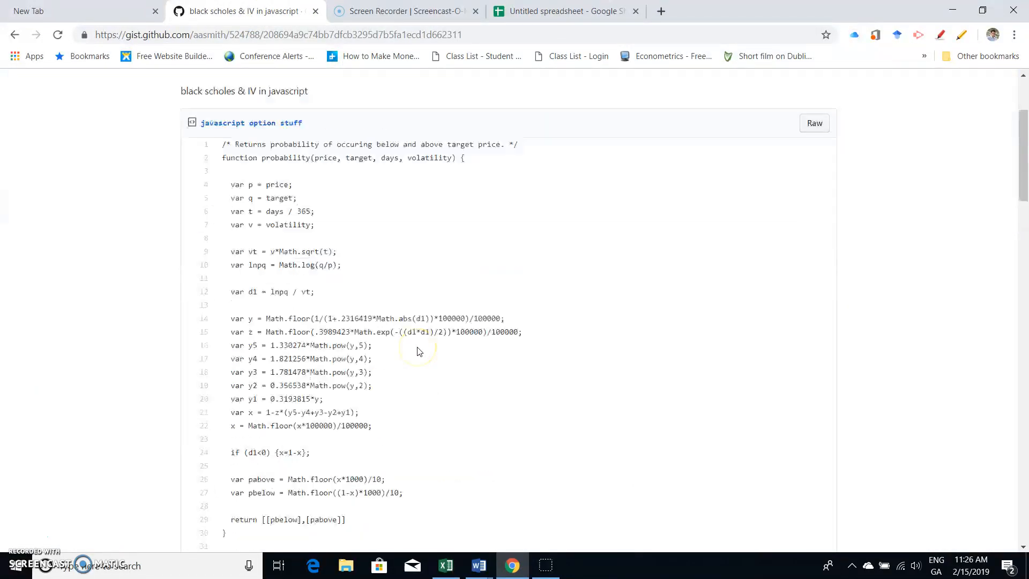
{"action": "scroll", "scroll_direction": "up", "scroll_amount": 3}
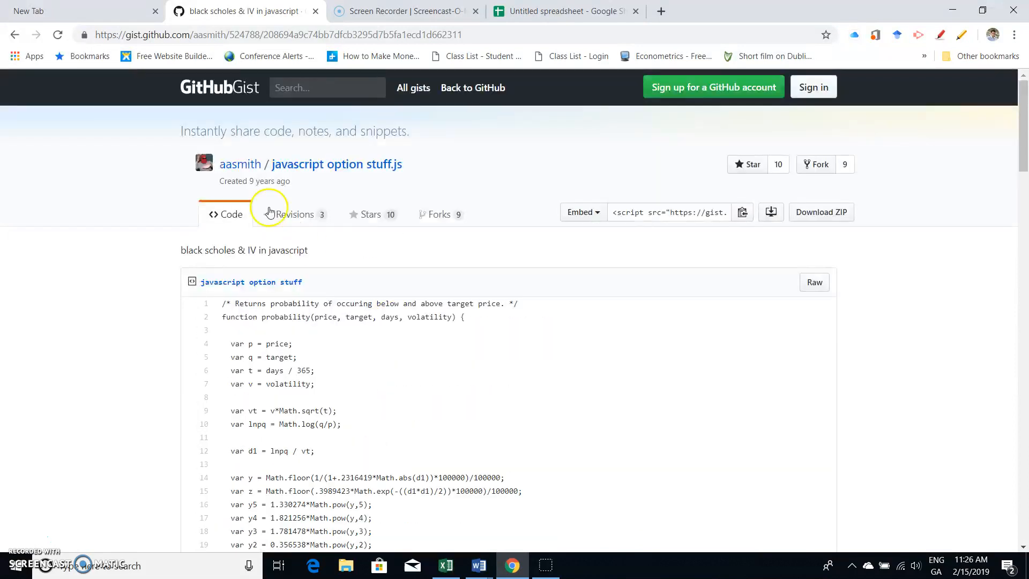
{"action": "mouse_move", "coordinate": [237, 164]}
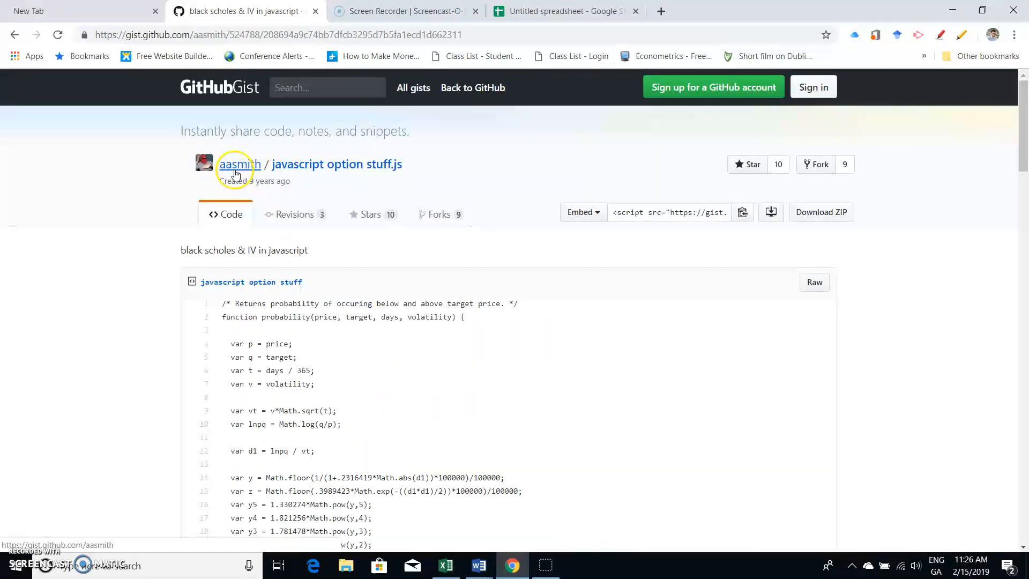
{"action": "mouse_move", "coordinate": [275, 164]}
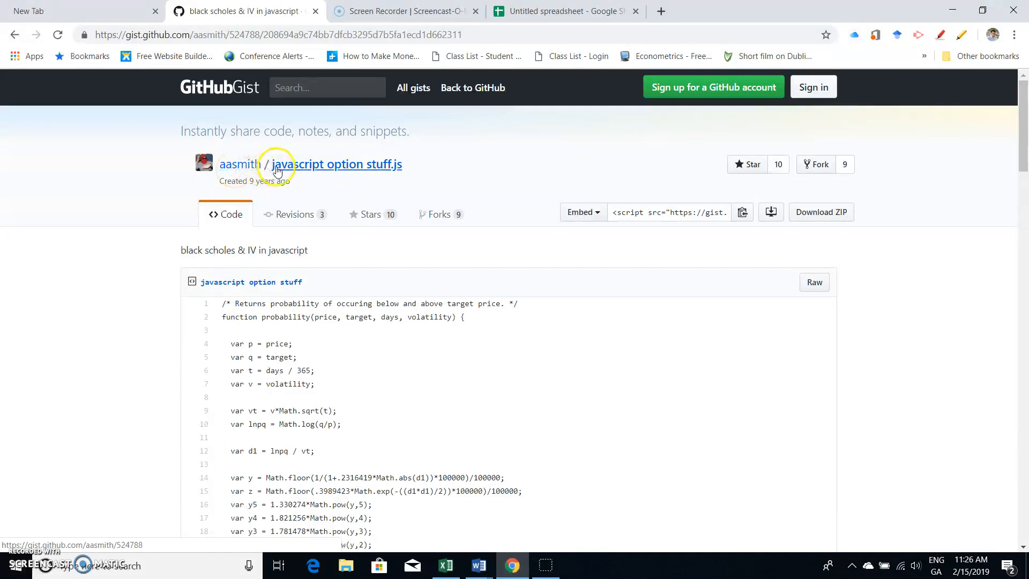
{"action": "mouse_move", "coordinate": [331, 175]}
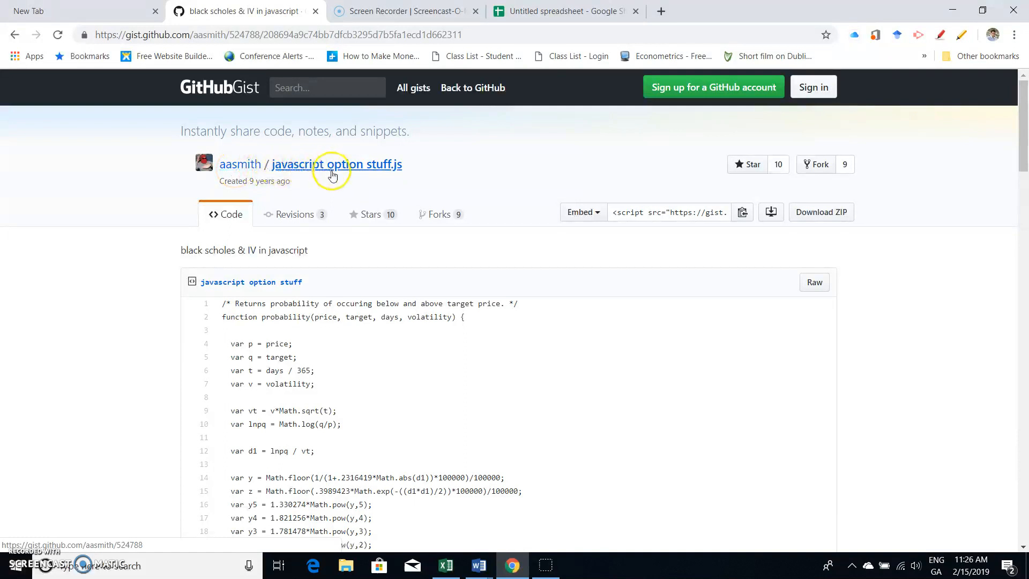
{"action": "mouse_move", "coordinate": [396, 292]}
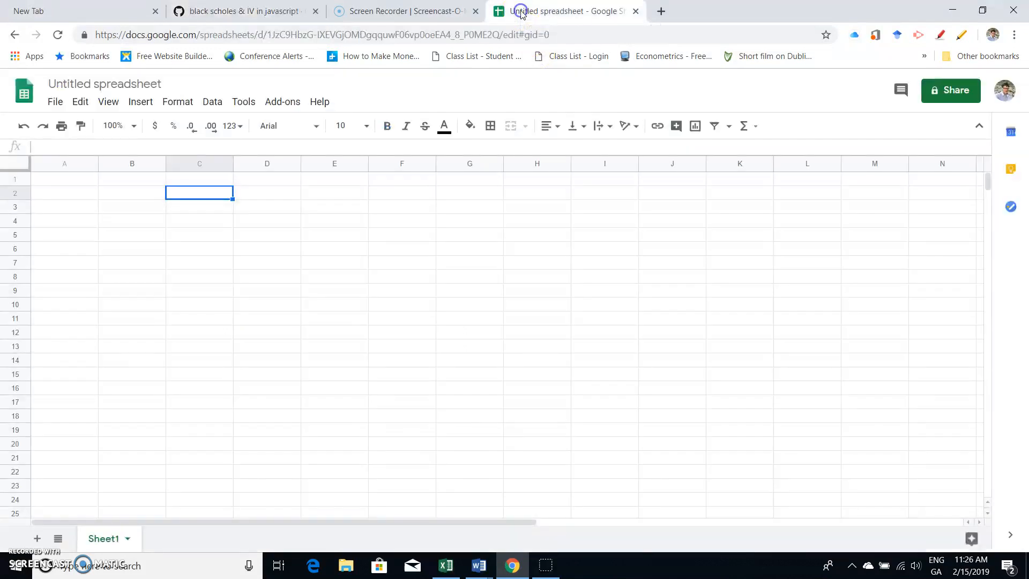
{"action": "mouse_move", "coordinate": [202, 226]}
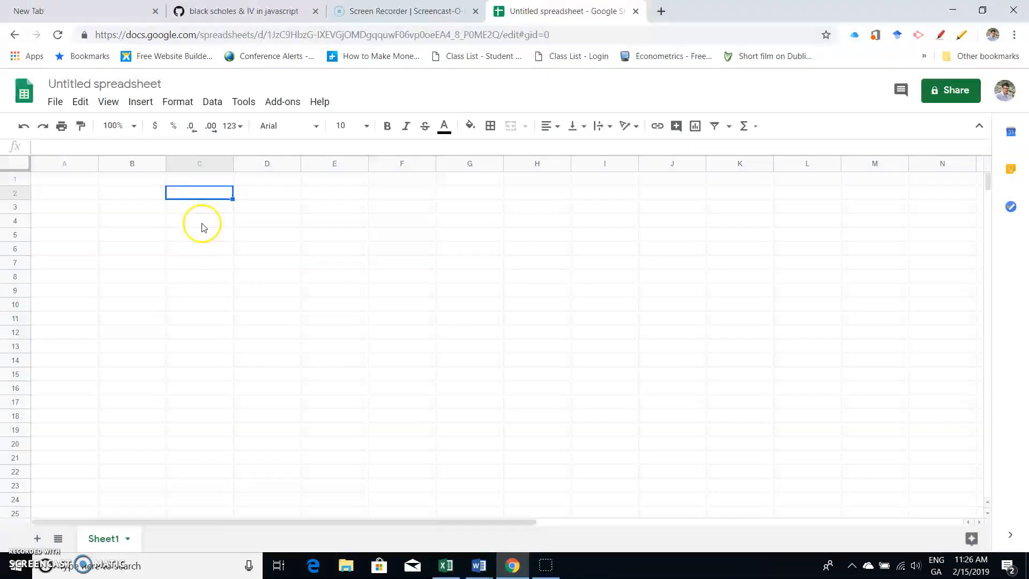
Step: Retitle 'Untitled spreadsheet' as 'Implied Volatility'
{"action": "left_click", "coordinate": [103, 83]}
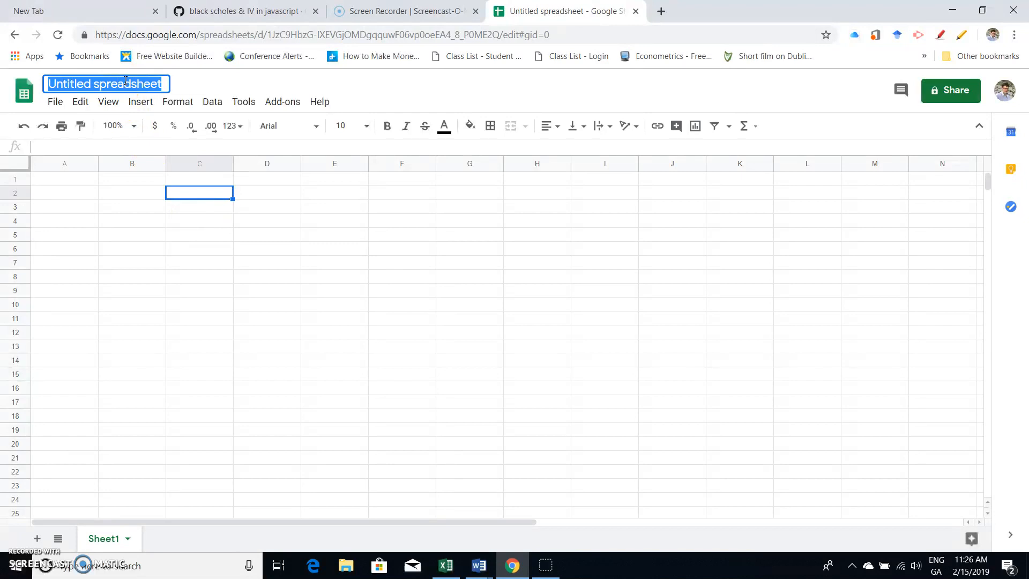
{"action": "type", "text": "Implied Vola"}
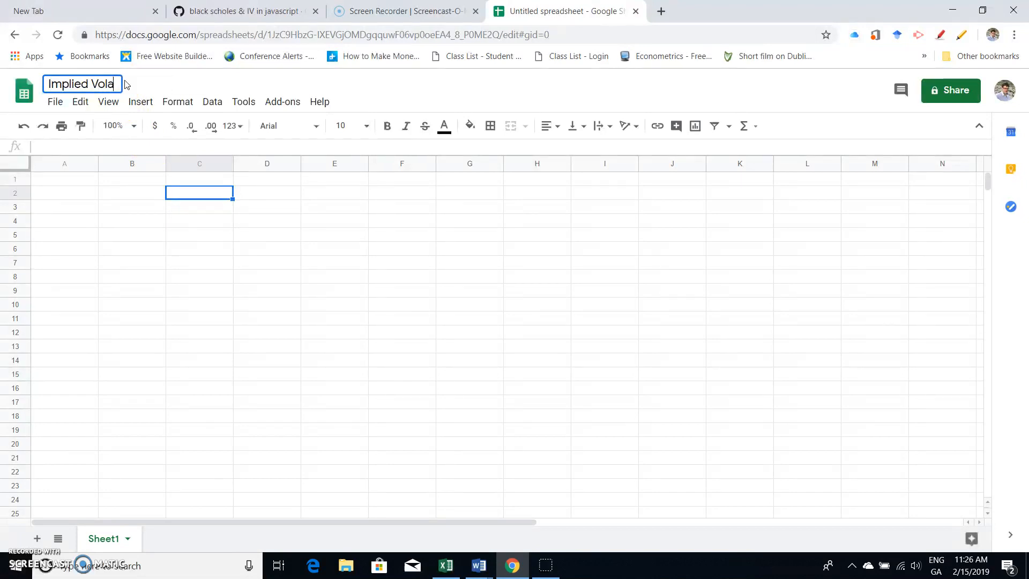
{"action": "type", "text": "tility"}
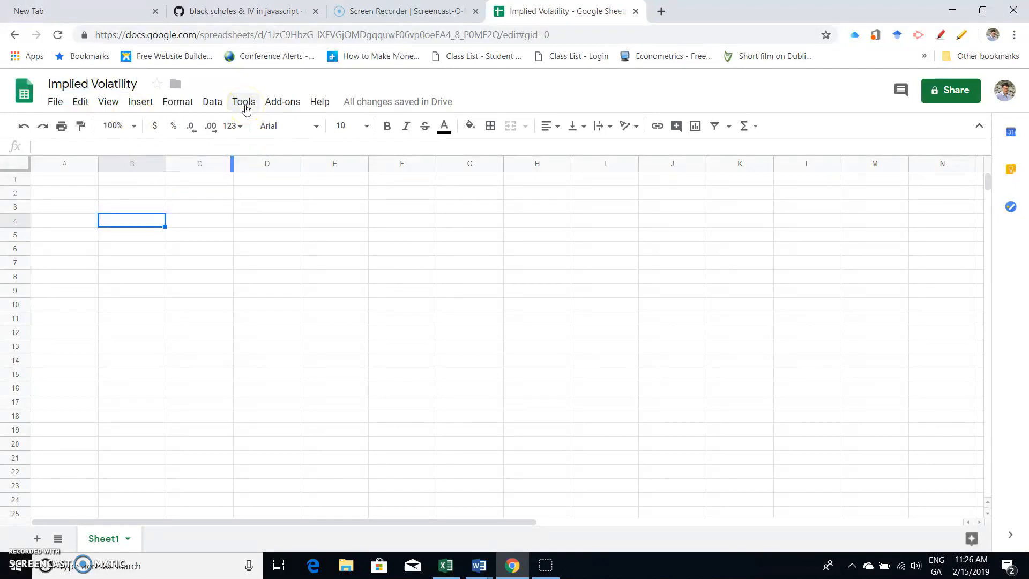
Step: Select all the code in the gist's 'javascript option stuff' file for copying
{"action": "left_click", "coordinate": [243, 10]}
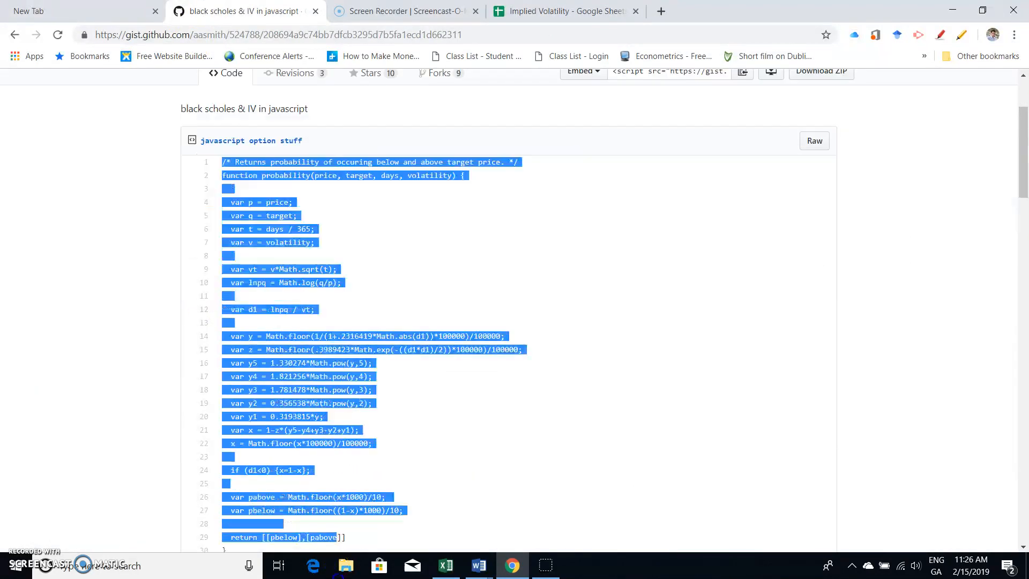
{"action": "scroll", "scroll_direction": "down", "scroll_amount": 3}
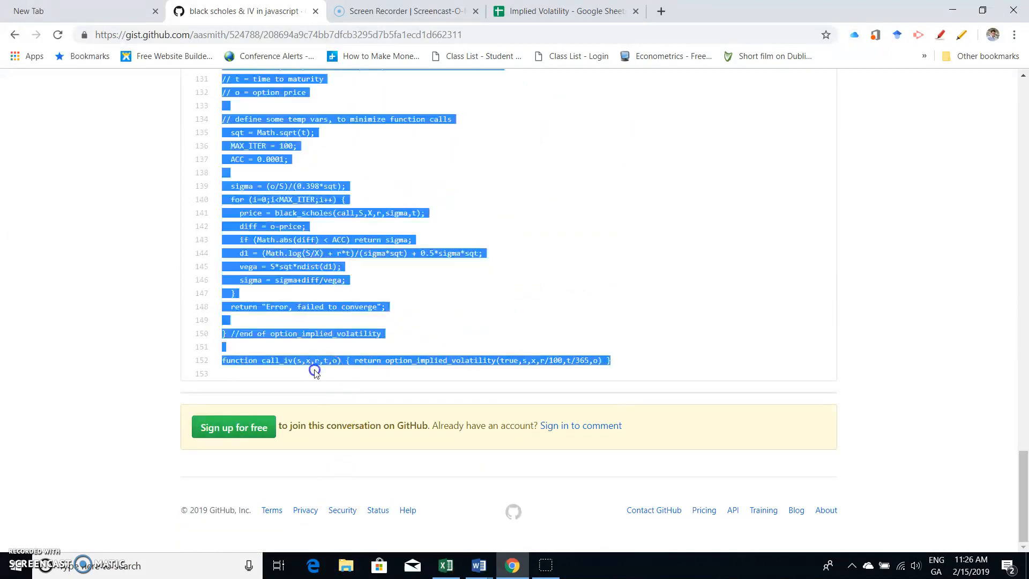
{"action": "mouse_move", "coordinate": [423, 336]}
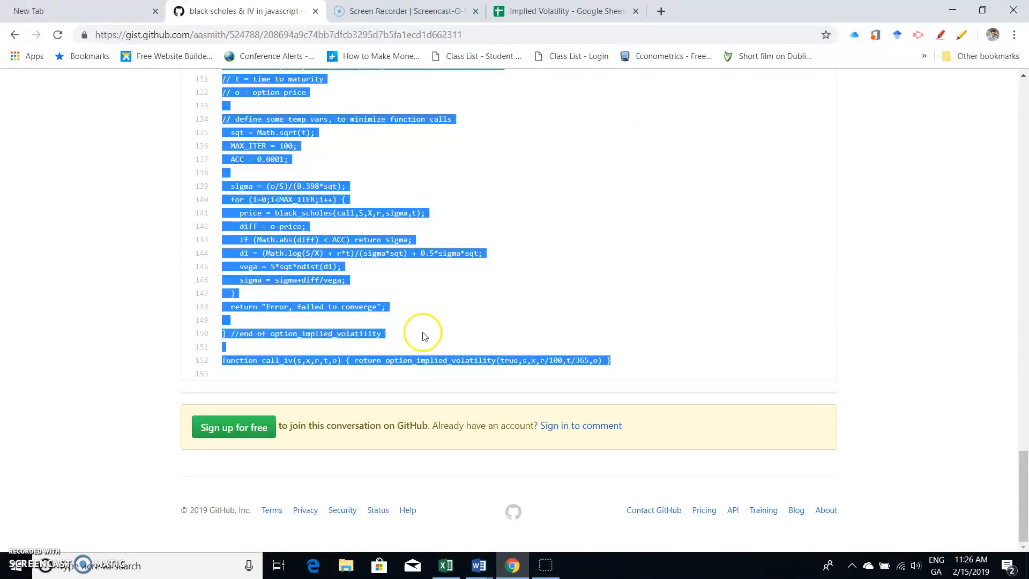
{"action": "right_click", "coordinate": [424, 334]}
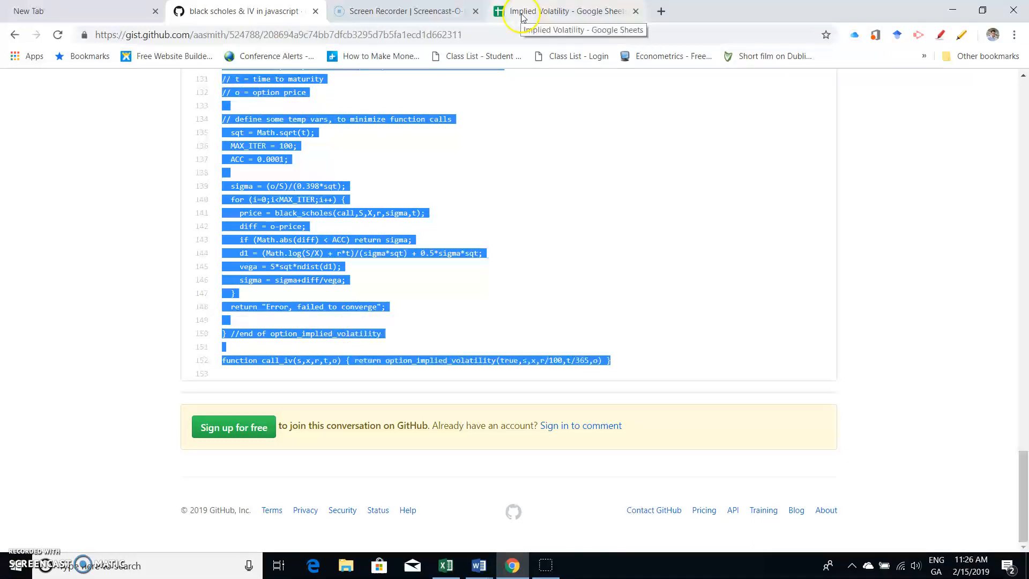
{"action": "left_click", "coordinate": [564, 11]}
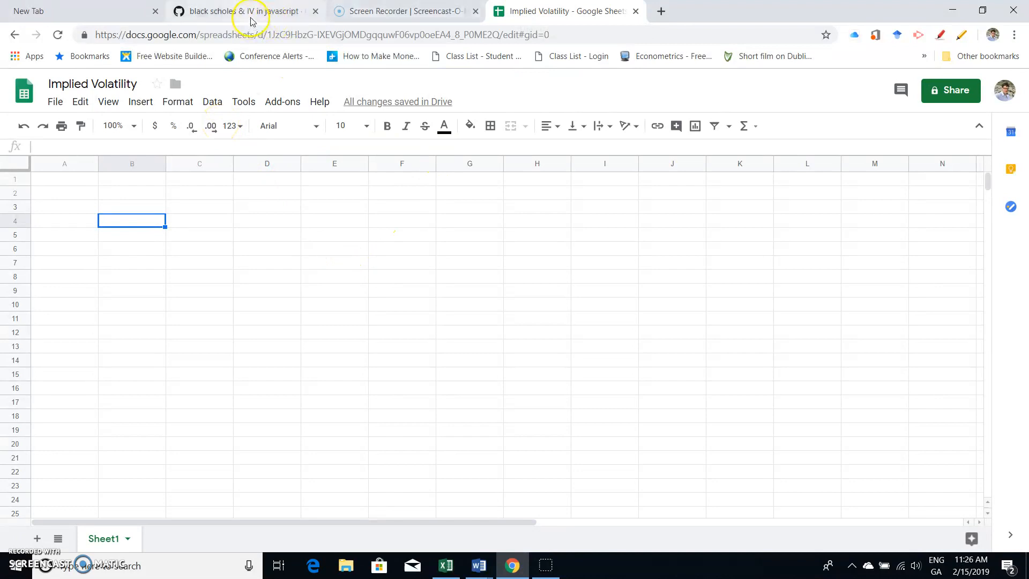
{"action": "left_click", "coordinate": [236, 11]}
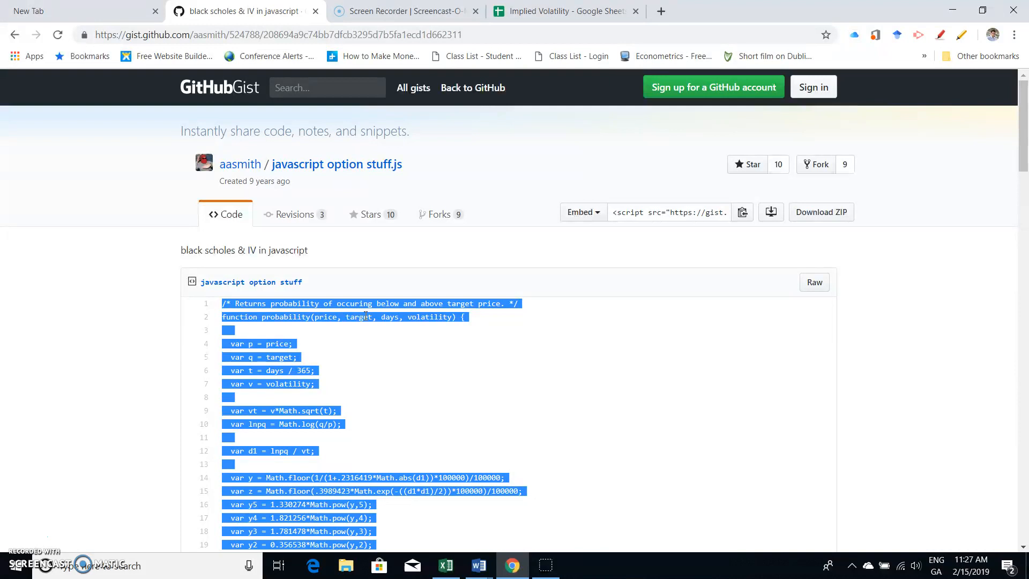
{"action": "mouse_move", "coordinate": [369, 403]}
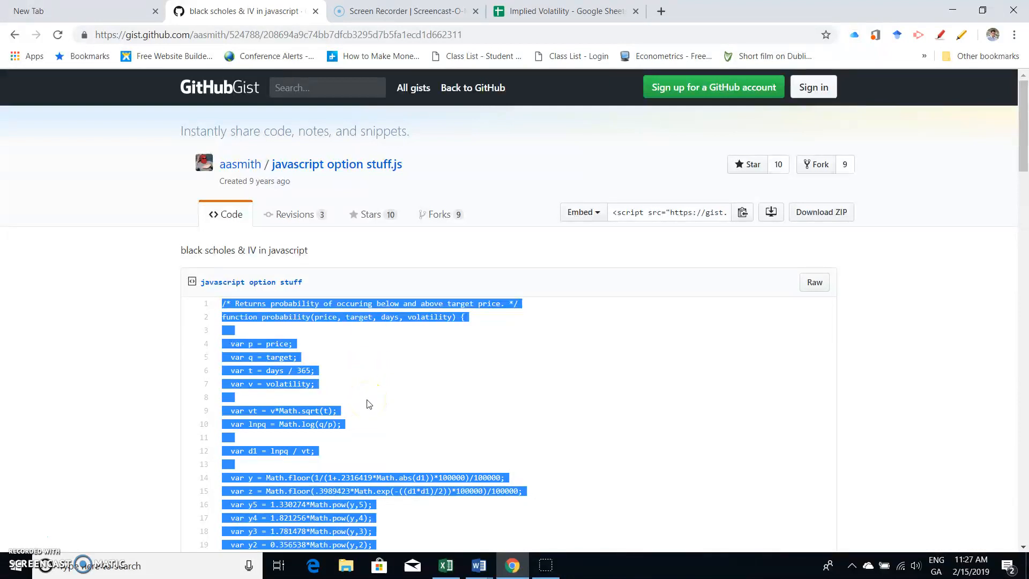
{"action": "scroll", "scroll_direction": "down", "scroll_amount": 3}
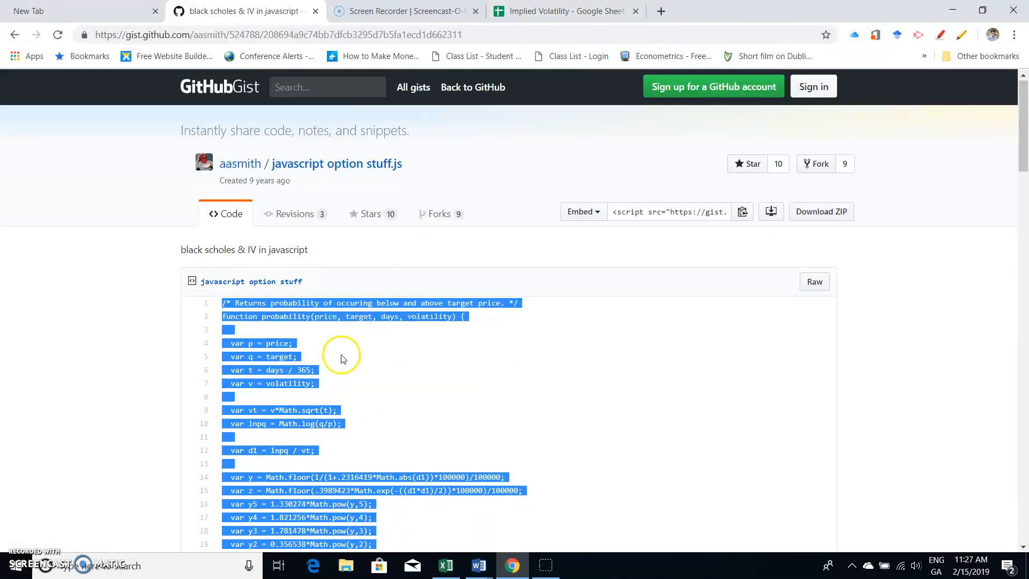
Step: From the Implied Volatility spreadsheet, launch Tools > Script editor for a bound project
{"action": "left_click", "coordinate": [564, 12]}
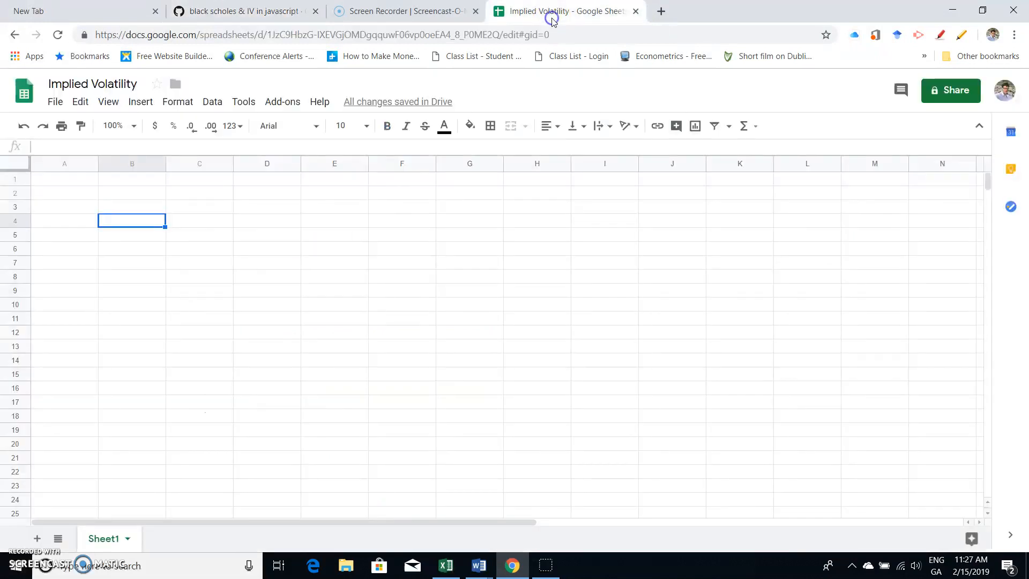
{"action": "mouse_move", "coordinate": [212, 102]}
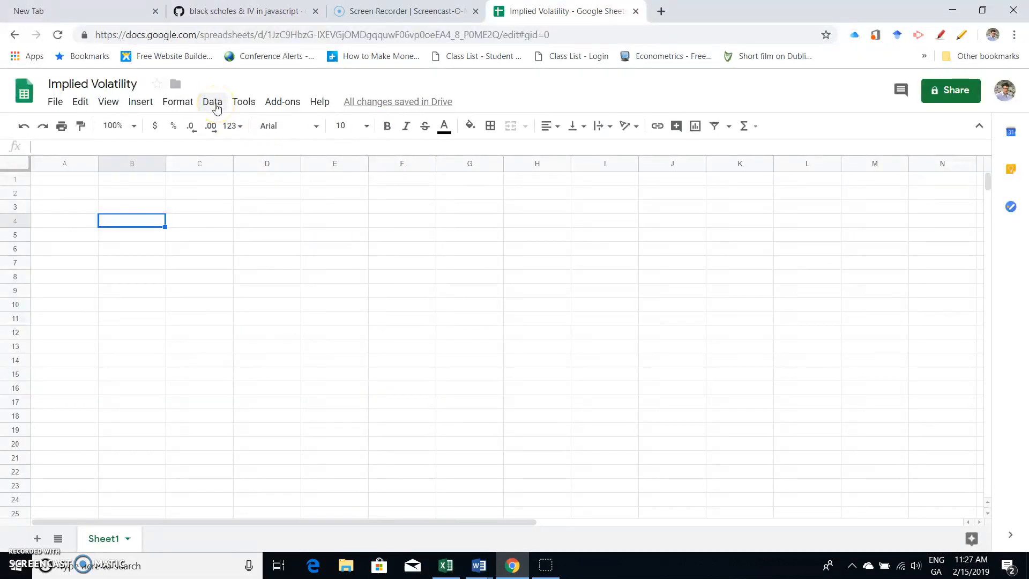
{"action": "mouse_move", "coordinate": [243, 102]}
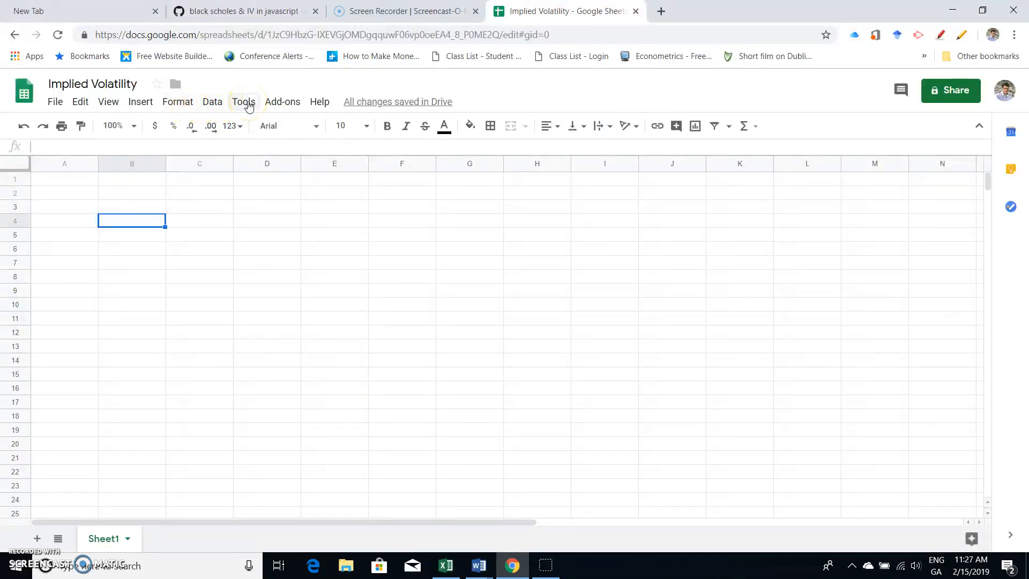
{"action": "left_click", "coordinate": [242, 102]}
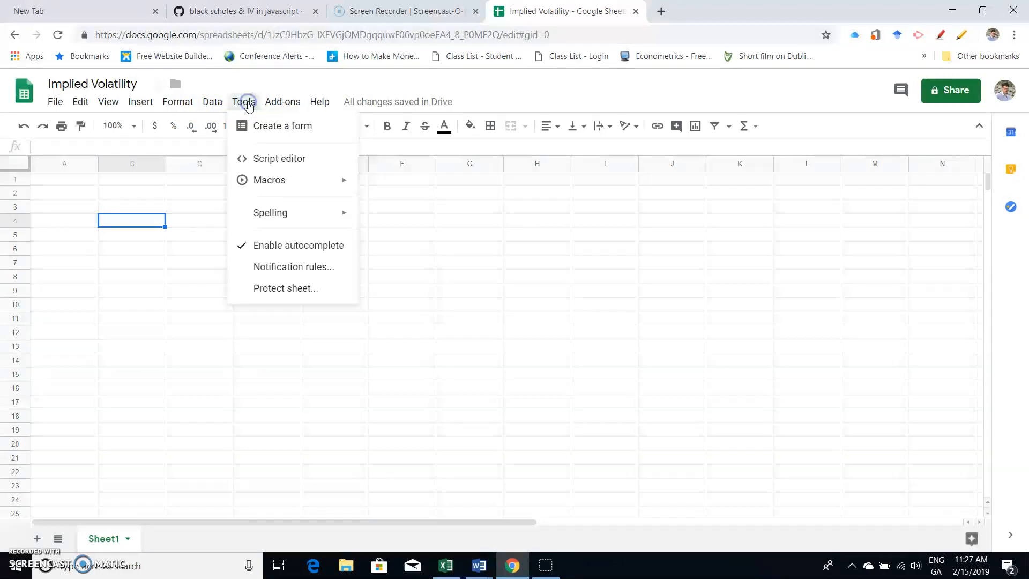
{"action": "mouse_move", "coordinate": [280, 158]}
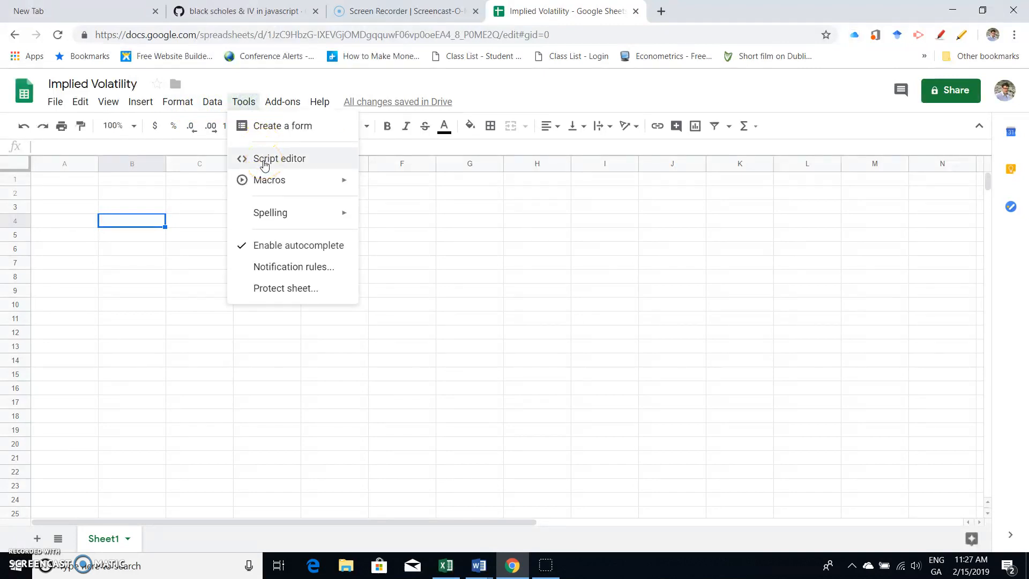
{"action": "mouse_move", "coordinate": [244, 105]}
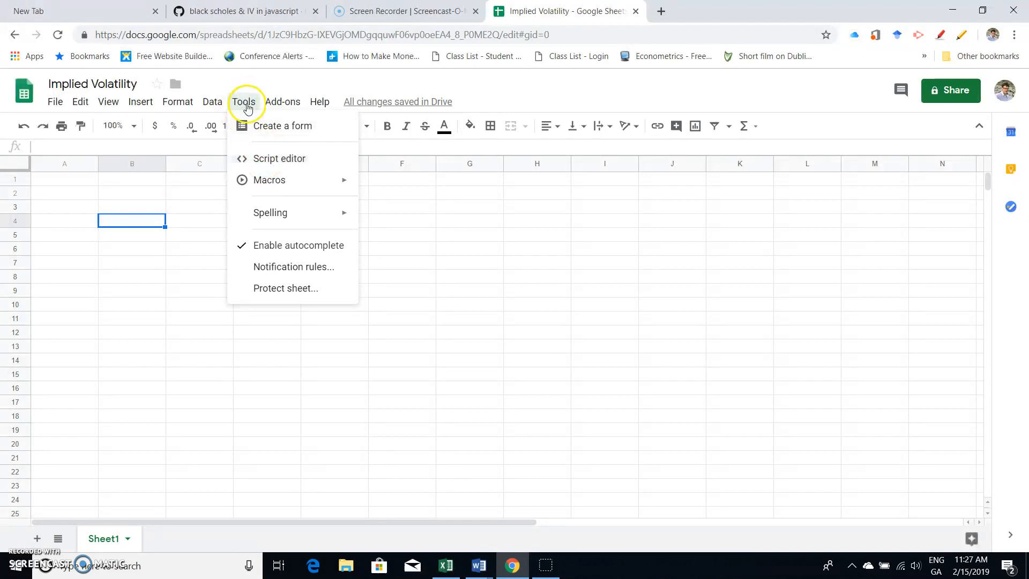
{"action": "mouse_move", "coordinate": [279, 159]}
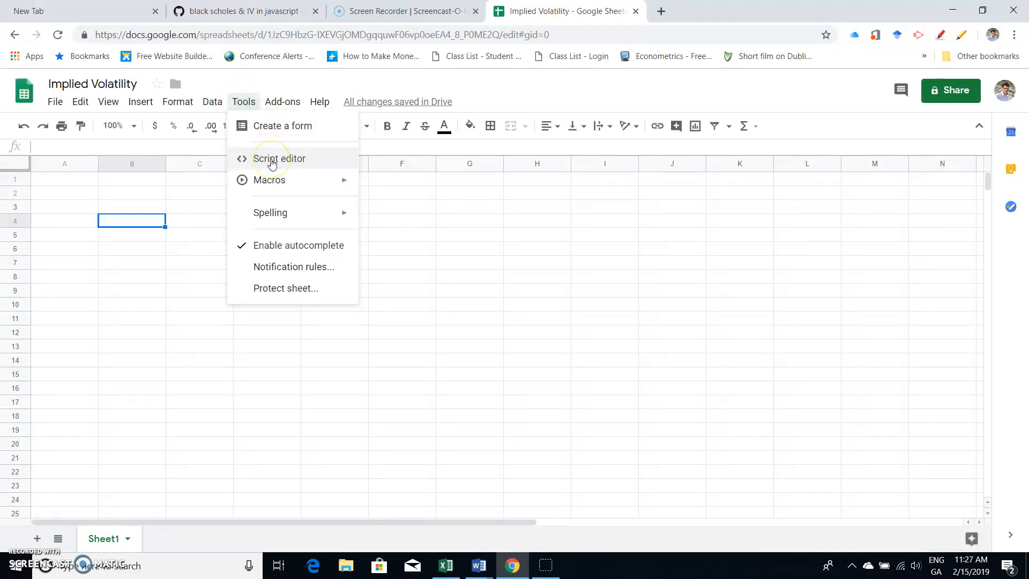
{"action": "left_click", "coordinate": [279, 158]}
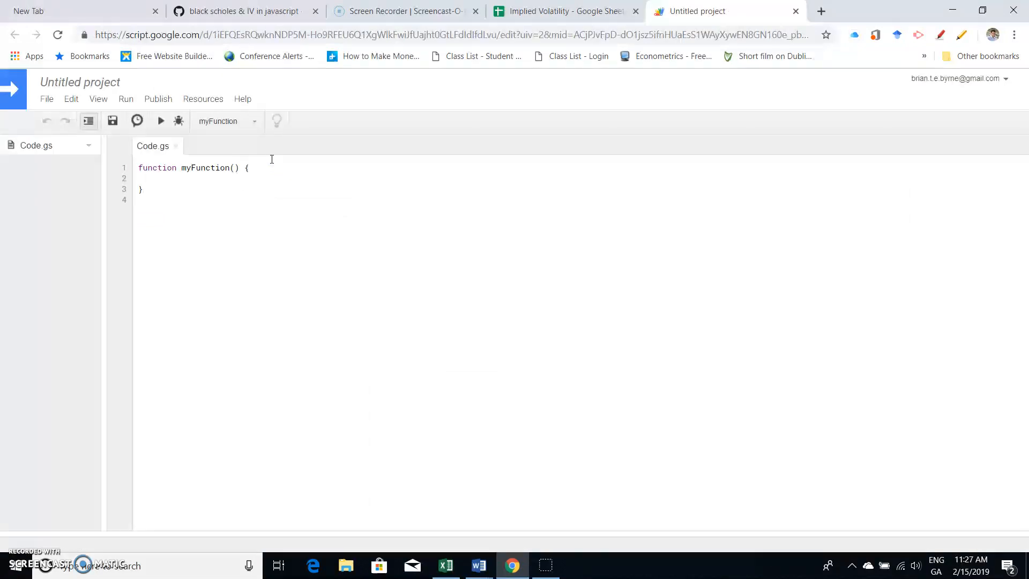
Step: Swap the default myFunction in Code.gs for the pasted Black-Scholes code and save
{"action": "left_click", "coordinate": [163, 193]}
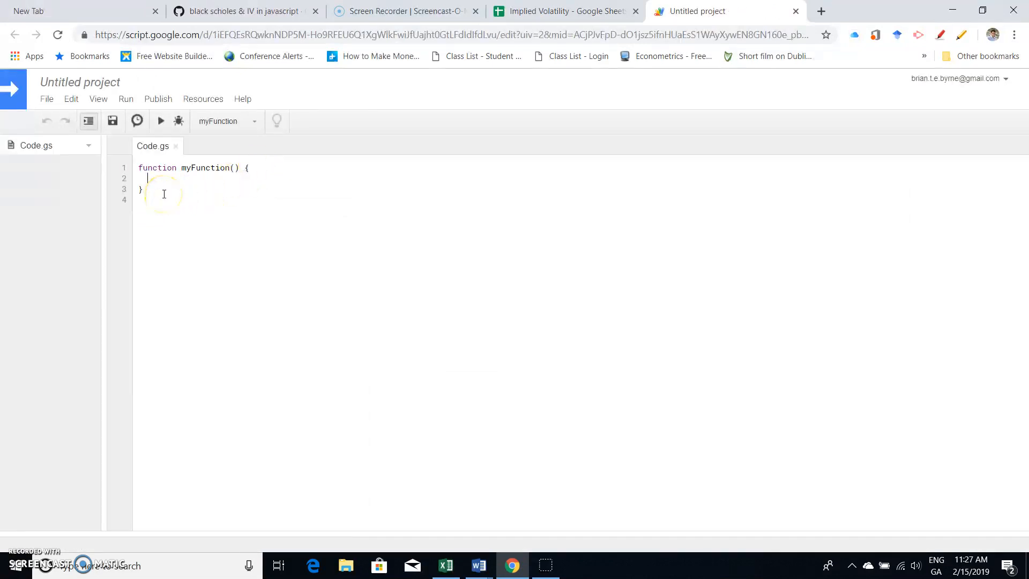
{"action": "key", "text": "ctrl+a"}
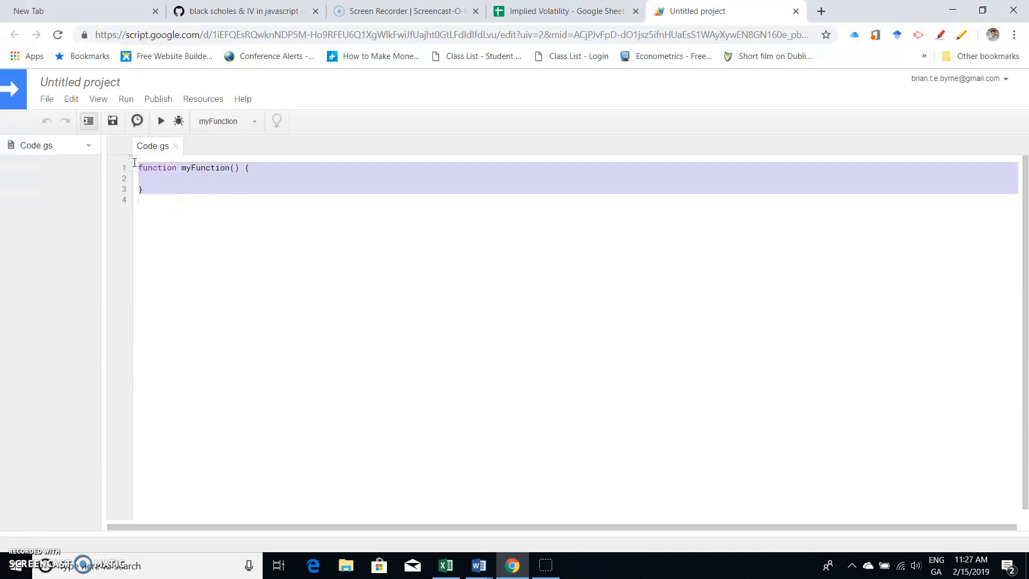
{"action": "right_click", "coordinate": [146, 167]}
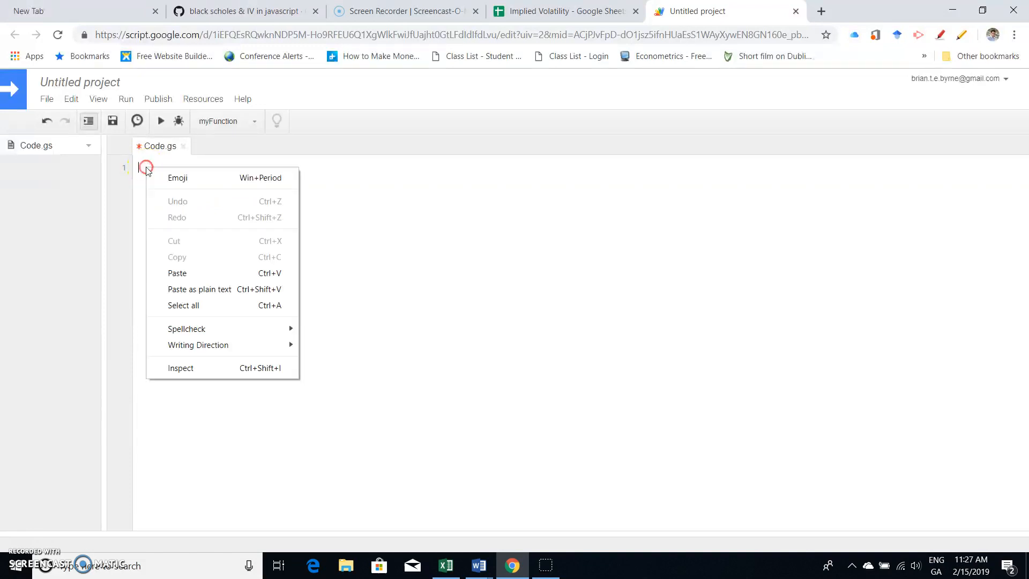
{"action": "left_click", "coordinate": [177, 273]}
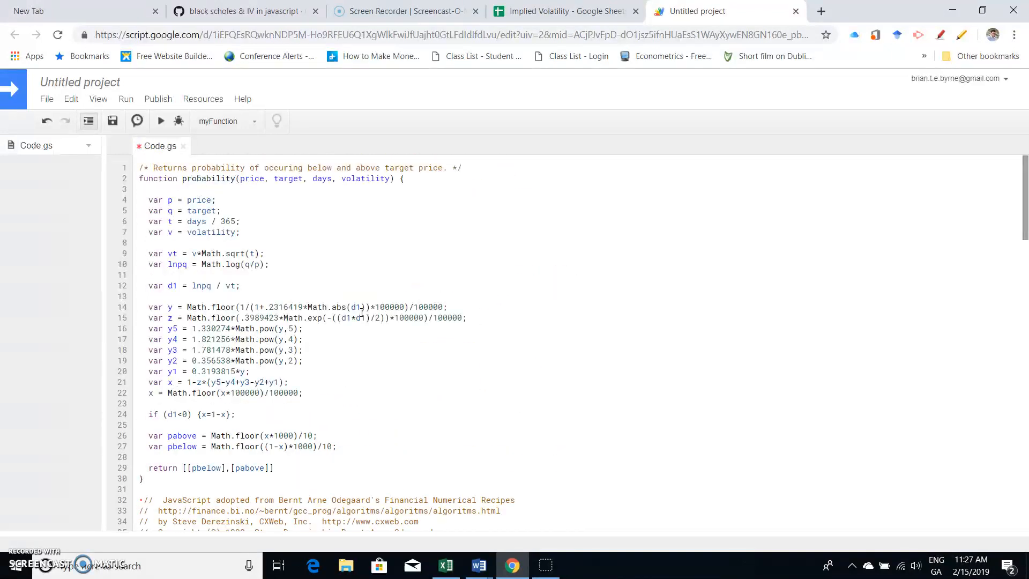
{"action": "mouse_move", "coordinate": [329, 254]}
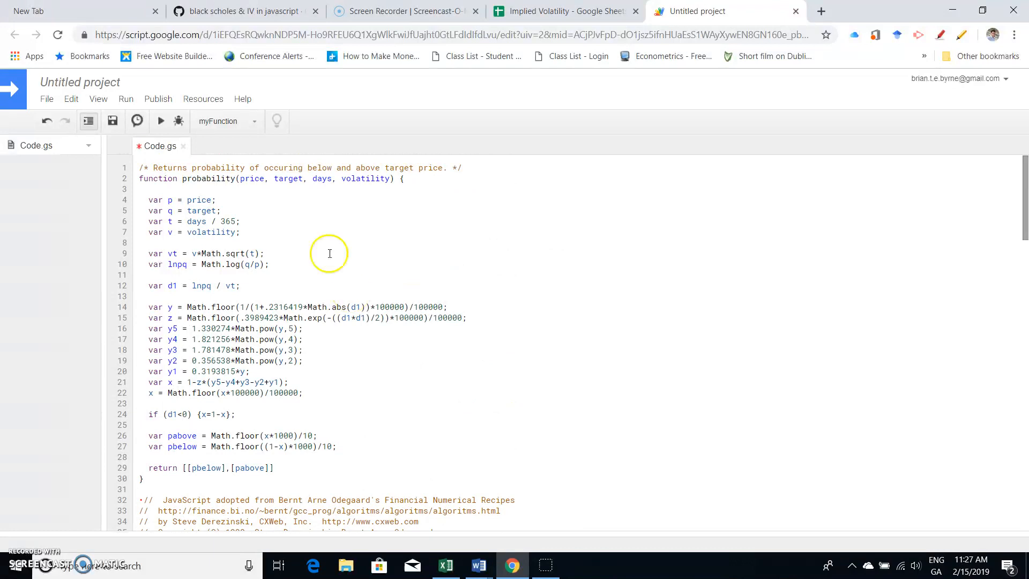
{"action": "left_click", "coordinate": [112, 121]}
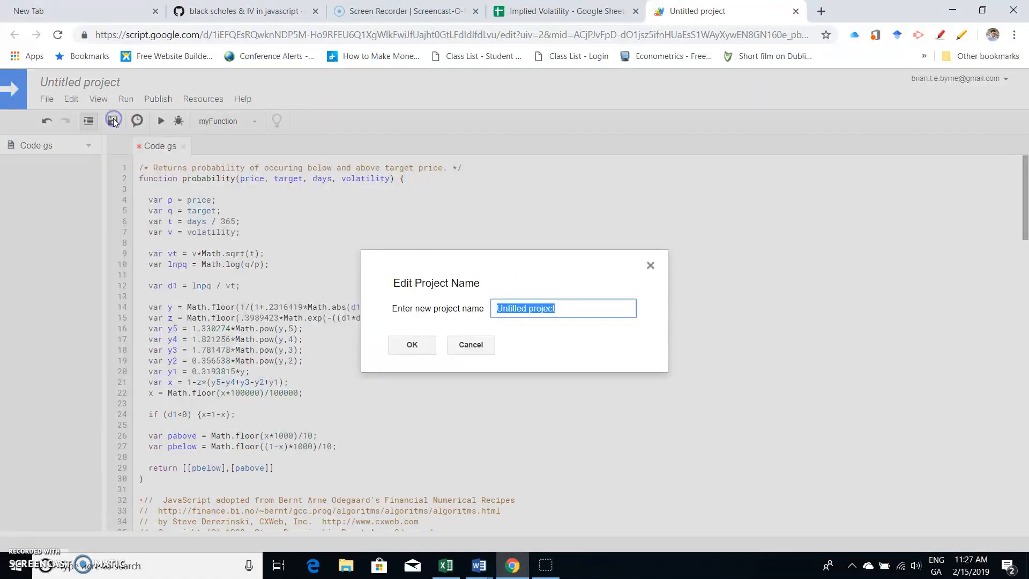
{"action": "mouse_move", "coordinate": [456, 322]}
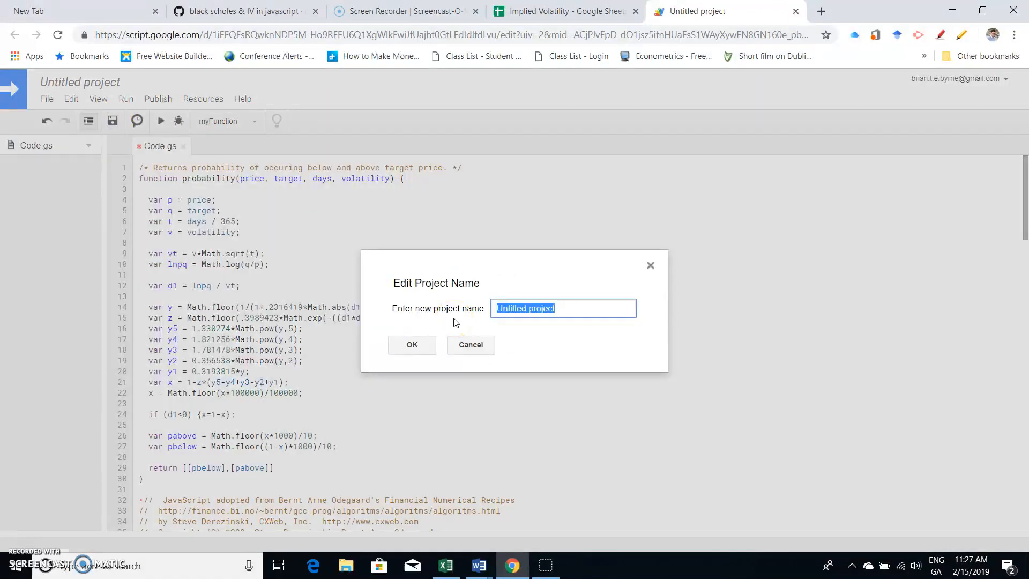
Step: Enter 'Implied Volatility Javascript' as the project name and confirm it
{"action": "type", "text": "Implied"}
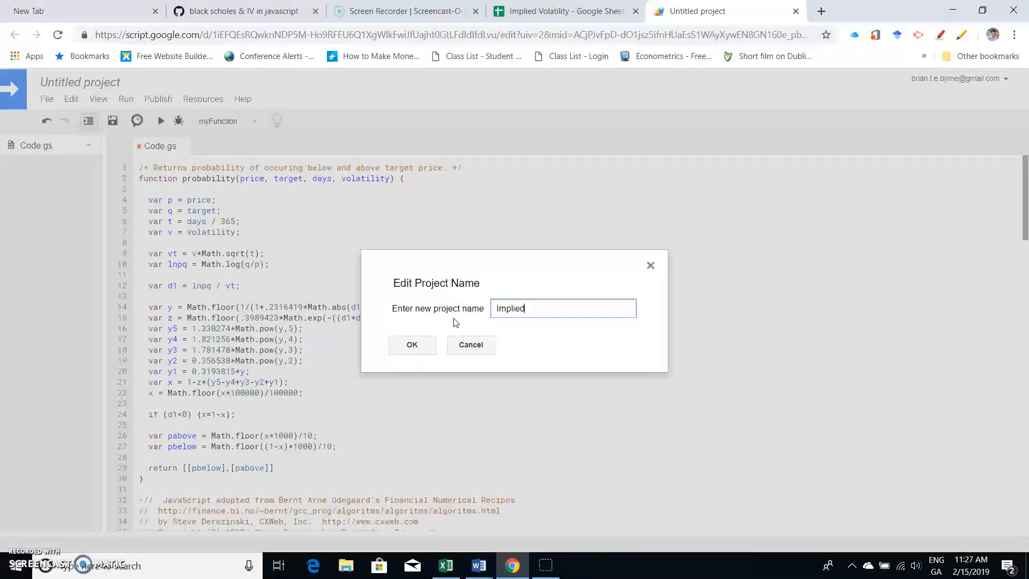
{"action": "type", "text": "Vol"}
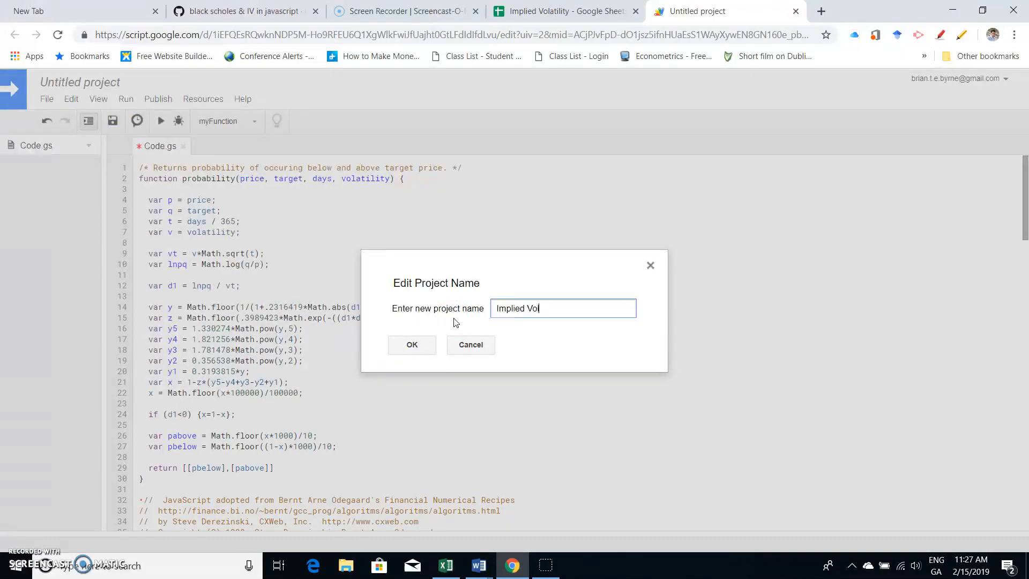
{"action": "type", "text": "atili"}
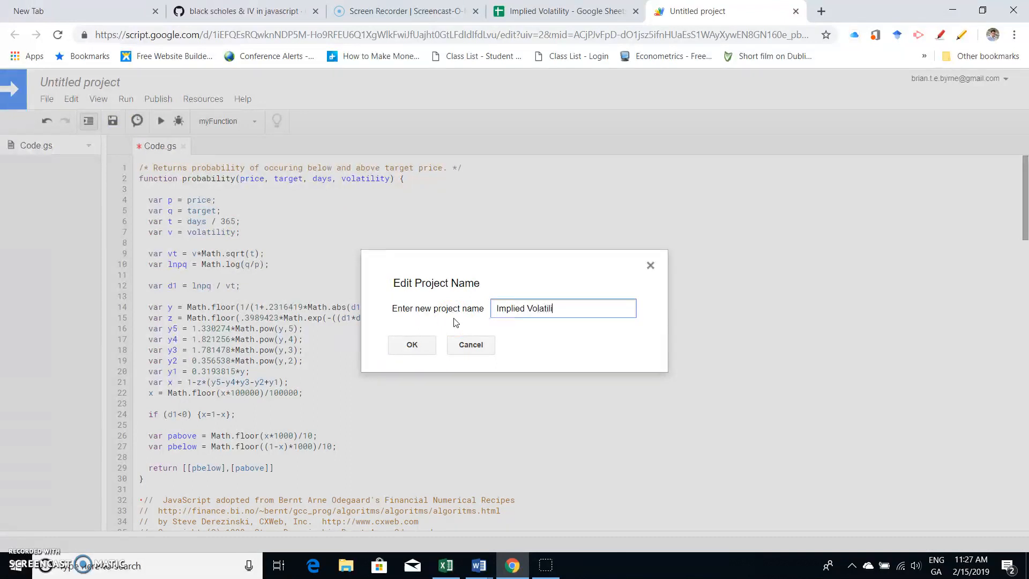
{"action": "type", "text": "ty"}
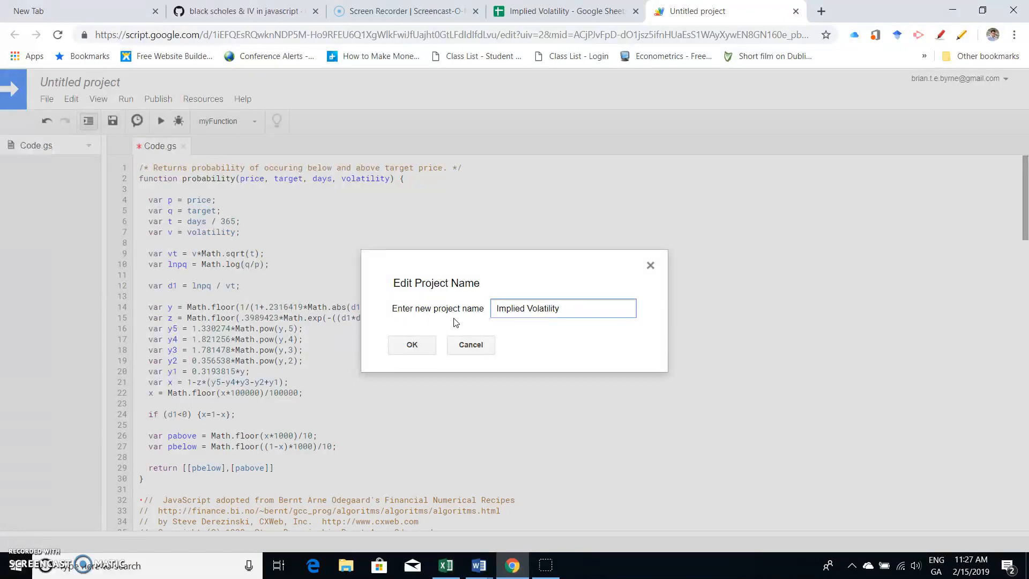
{"action": "type", "text": "Javasr"}
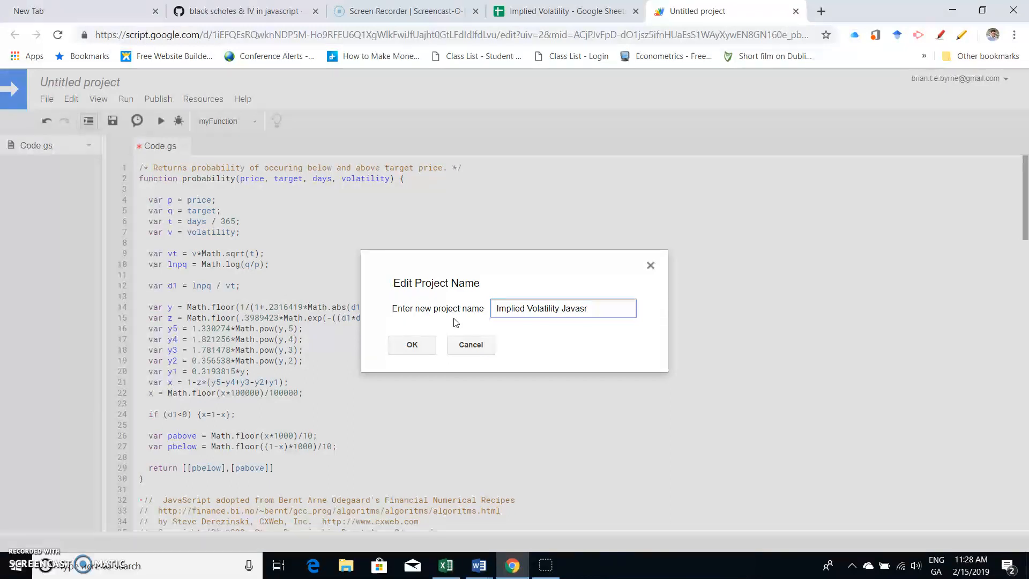
{"action": "type", "text": "ipt"}
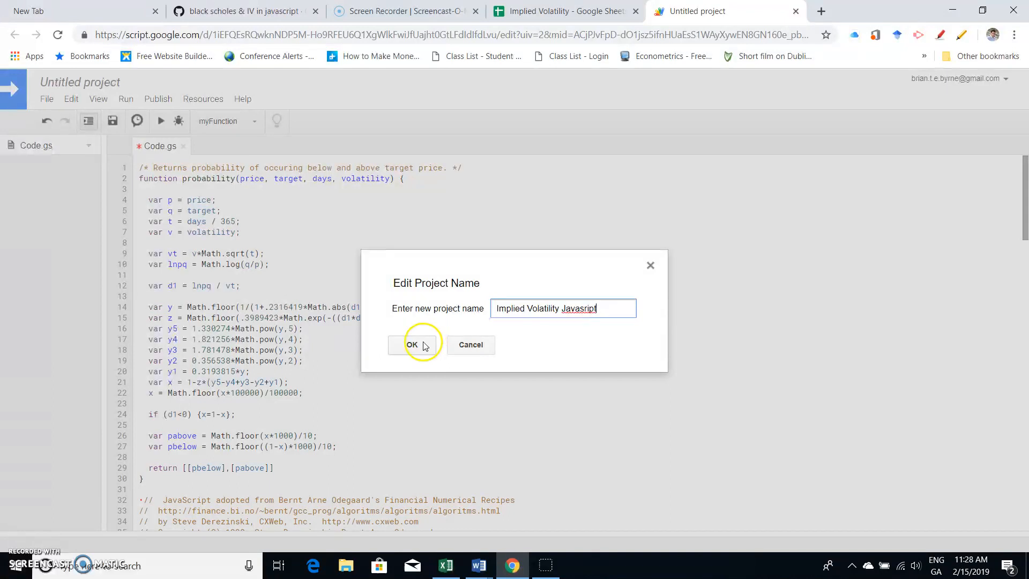
{"action": "left_click", "coordinate": [412, 345]}
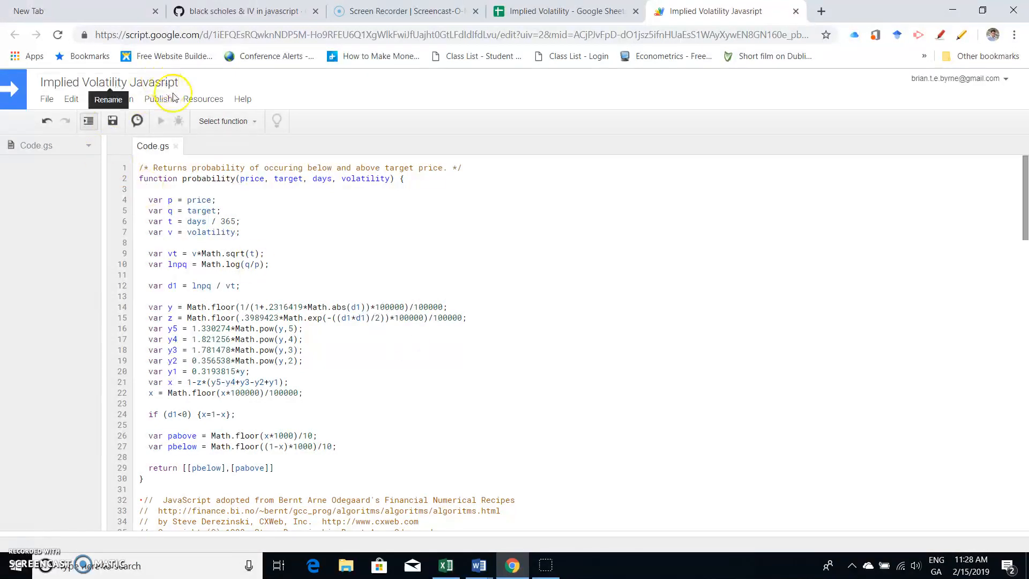
Step: Reopen the project name dialog and fix the misspelled name
{"action": "left_click", "coordinate": [108, 99]}
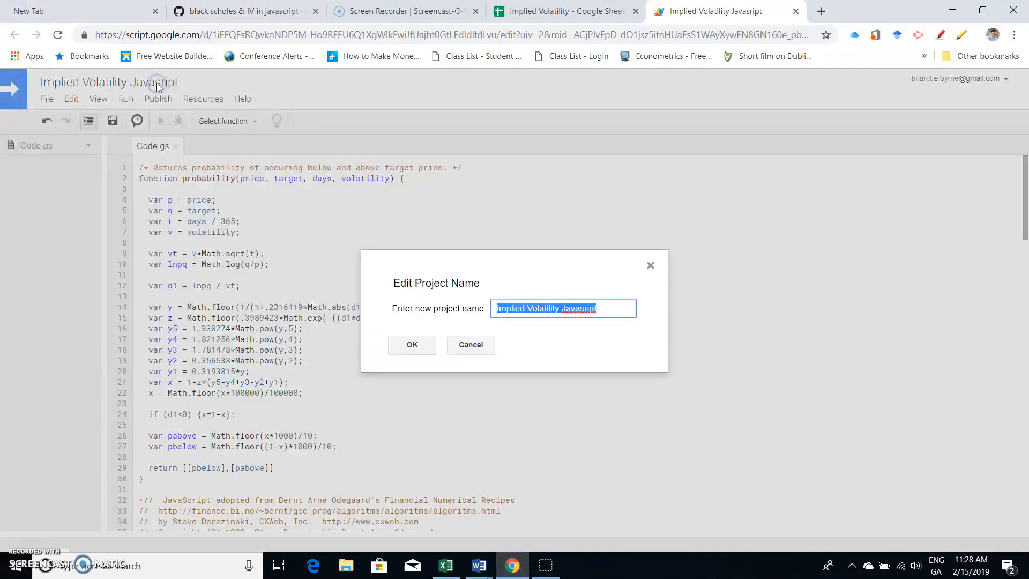
{"action": "left_click", "coordinate": [582, 309]}
{"action": "type", "text": "c"}
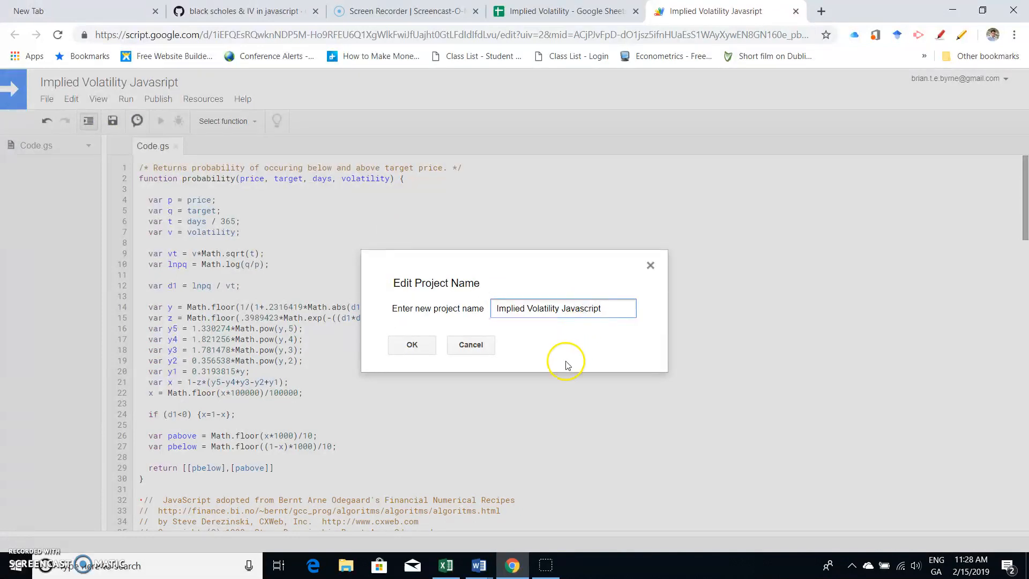
{"action": "left_click", "coordinate": [412, 345]}
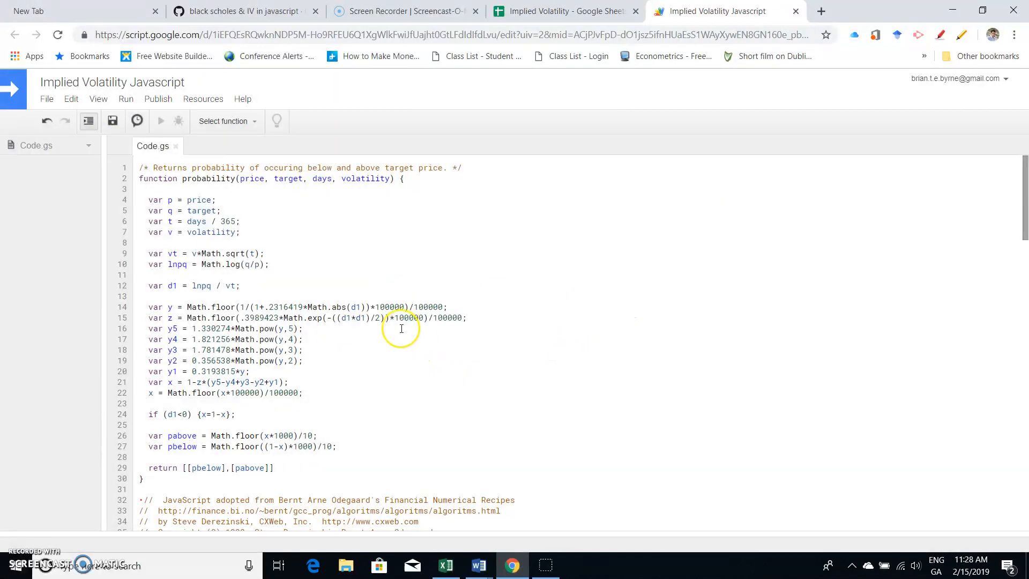
Step: Prefix the call_iv line with // and copy the option_implied_volatility signature
{"action": "scroll", "scroll_direction": "down", "scroll_amount": 3}
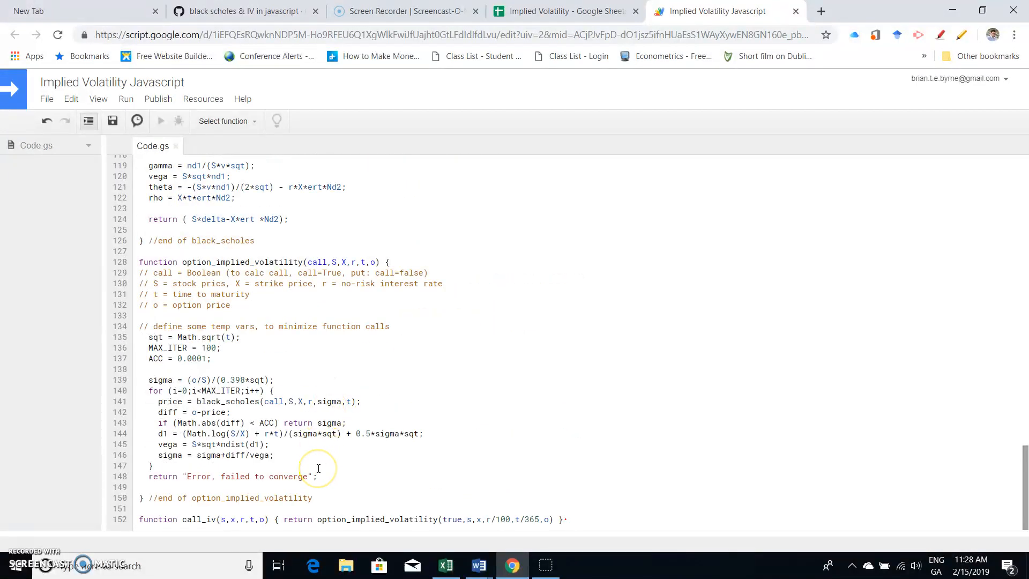
{"action": "mouse_move", "coordinate": [170, 520]}
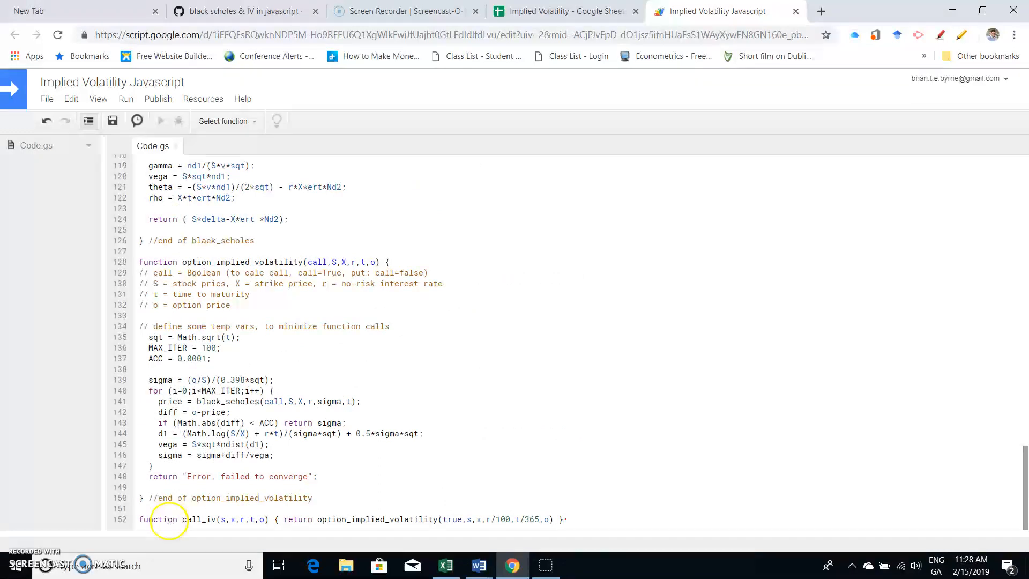
{"action": "mouse_move", "coordinate": [233, 337]}
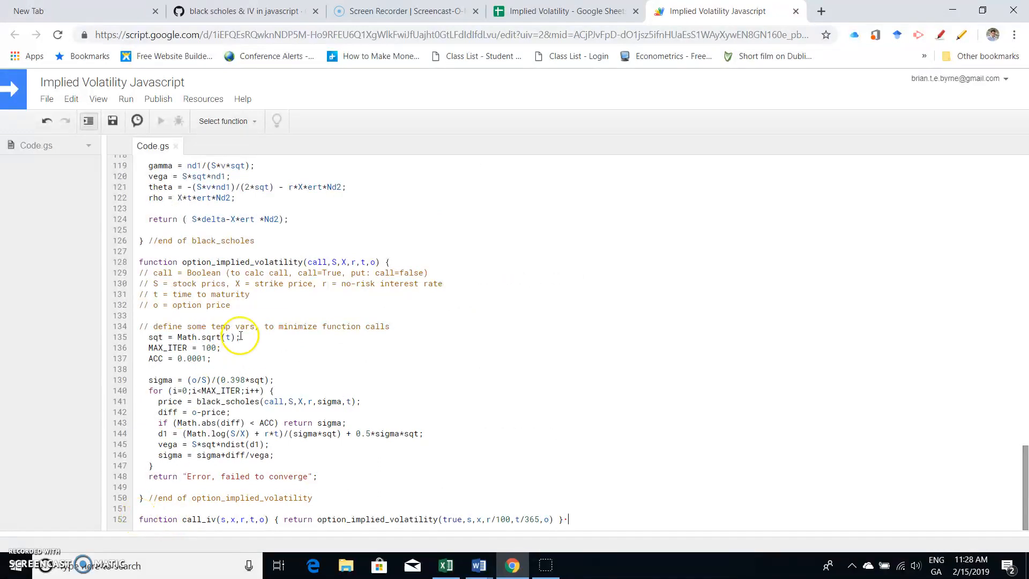
{"action": "mouse_move", "coordinate": [138, 520]}
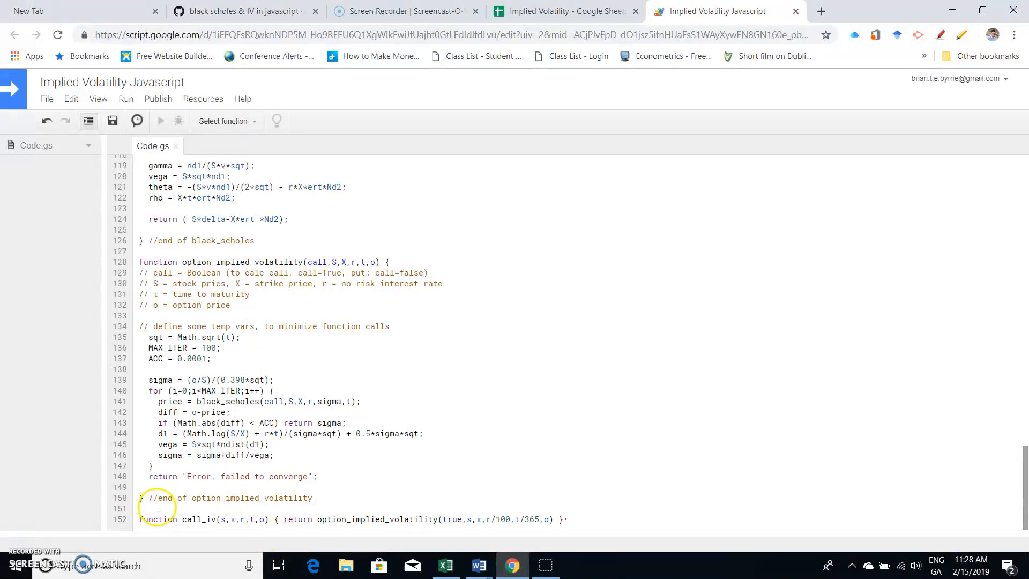
{"action": "type", "text": "//"}
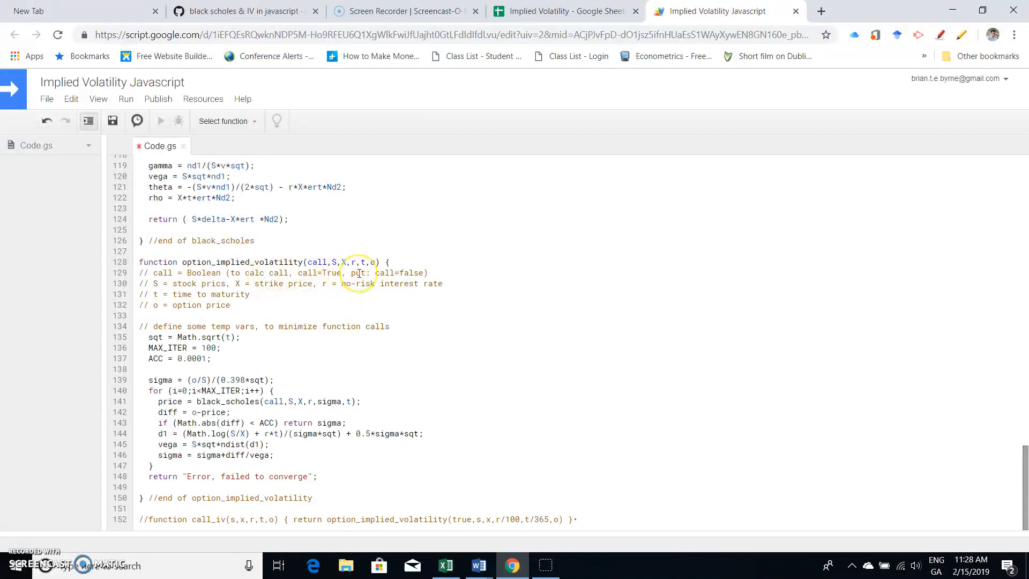
{"action": "mouse_move", "coordinate": [263, 283]}
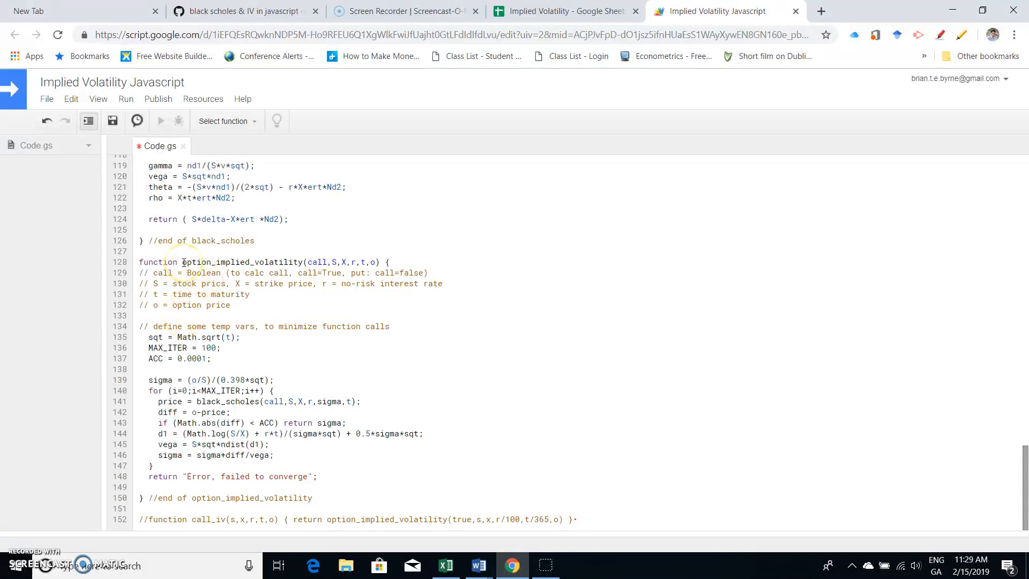
{"action": "double_click", "coordinate": [216, 262]}
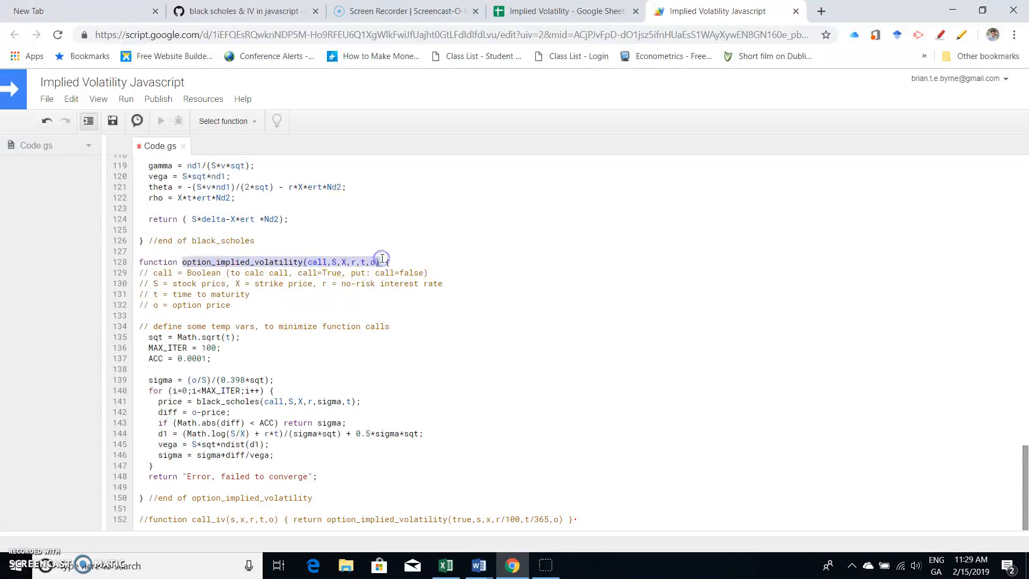
{"action": "right_click", "coordinate": [383, 257]}
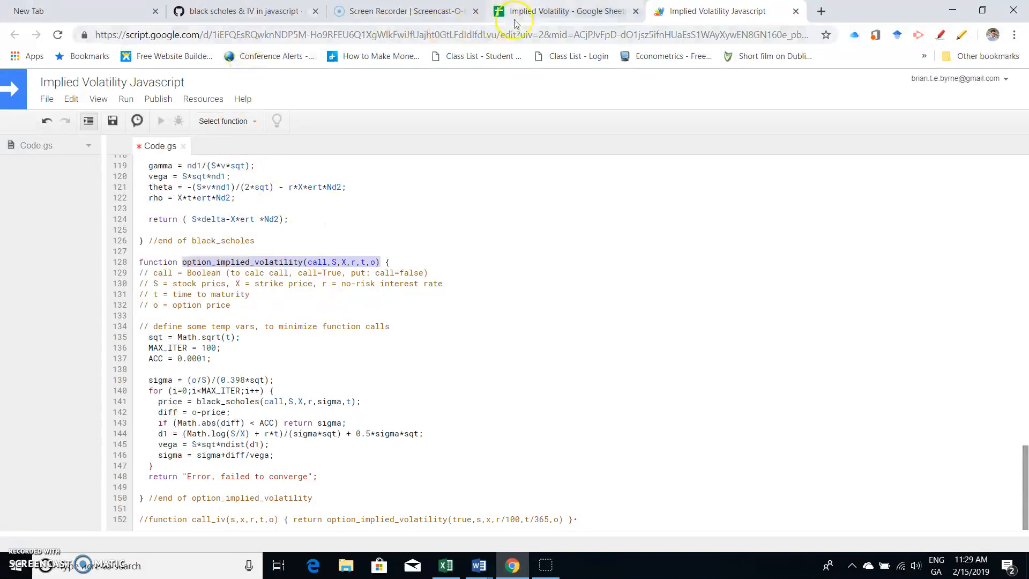
Step: Paste the option_implied_volatility(call,S,X,r,t,o) signature into cell B2
{"action": "left_click", "coordinate": [564, 11]}
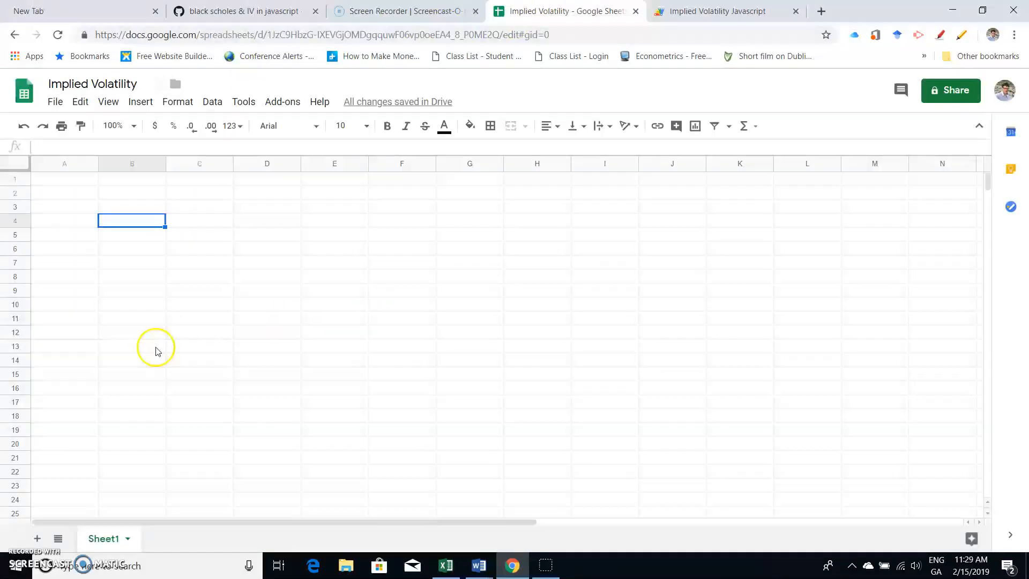
{"action": "left_click", "coordinate": [131, 192]}
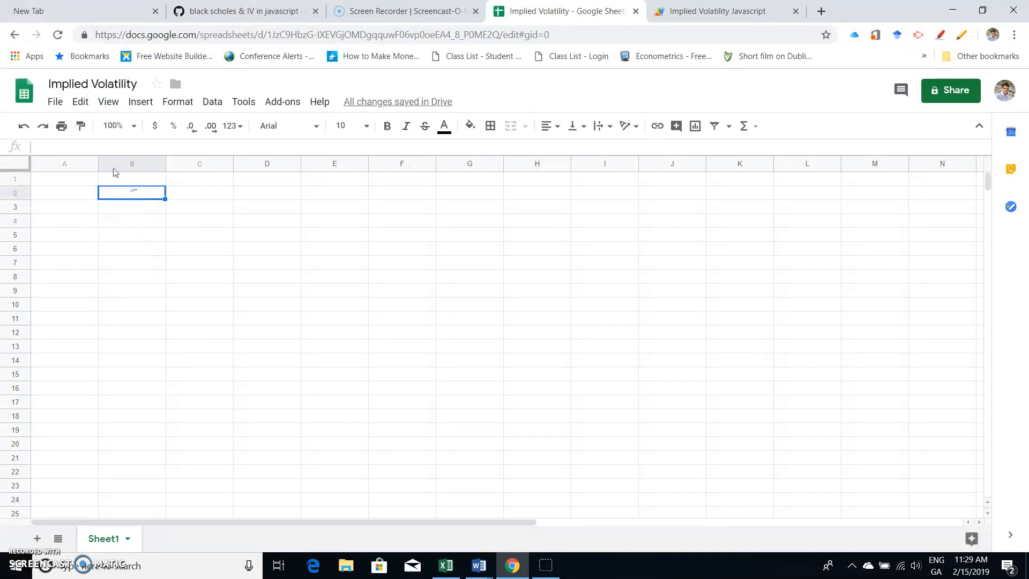
{"action": "left_click", "coordinate": [79, 101]}
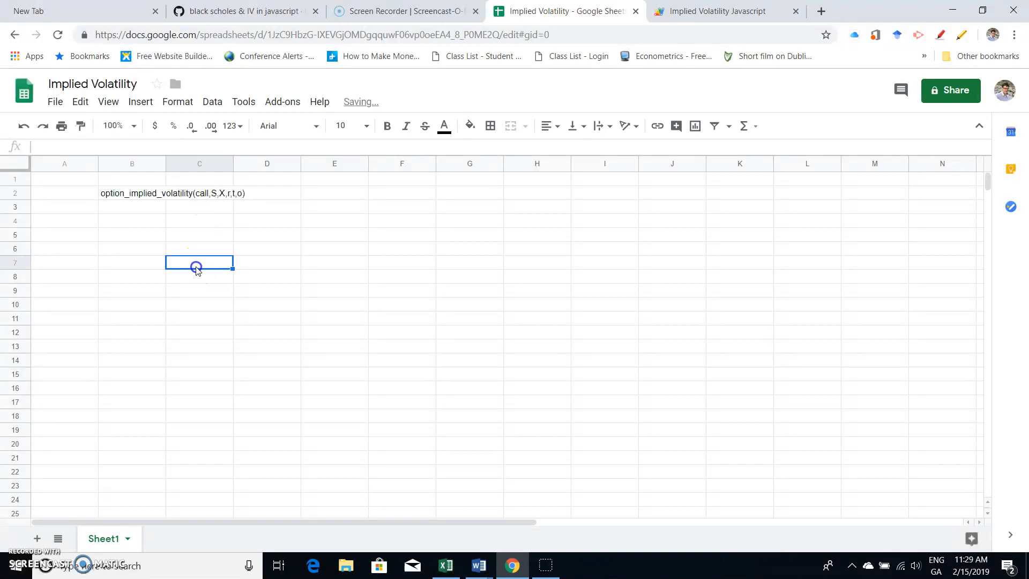
Step: Type the labels Call, S, X, r, T, o down B4:B9
{"action": "left_click", "coordinate": [131, 220]}
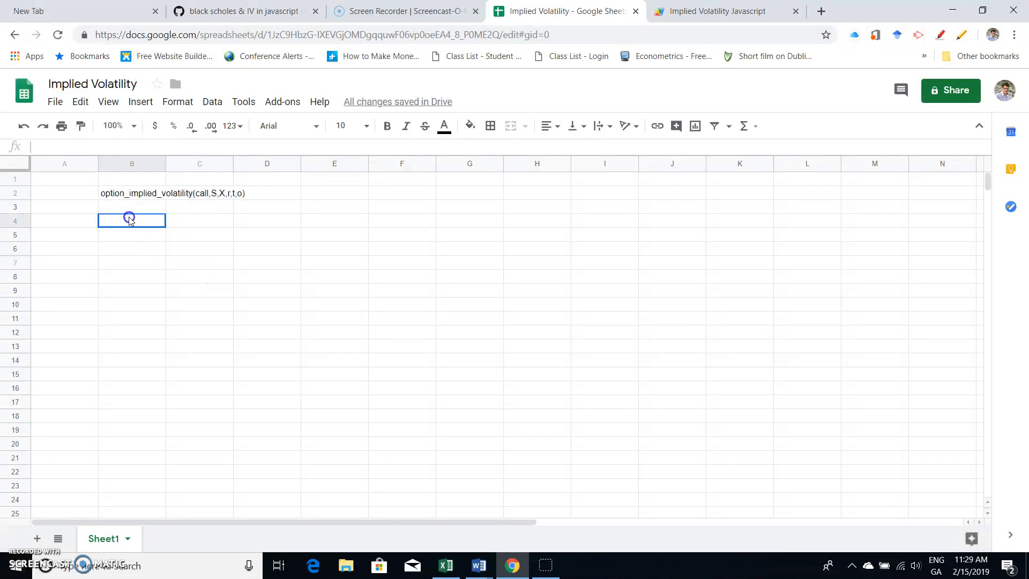
{"action": "type", "text": "Call"}
{"action": "left_click", "coordinate": [131, 234]}
{"action": "type", "text": "S"}
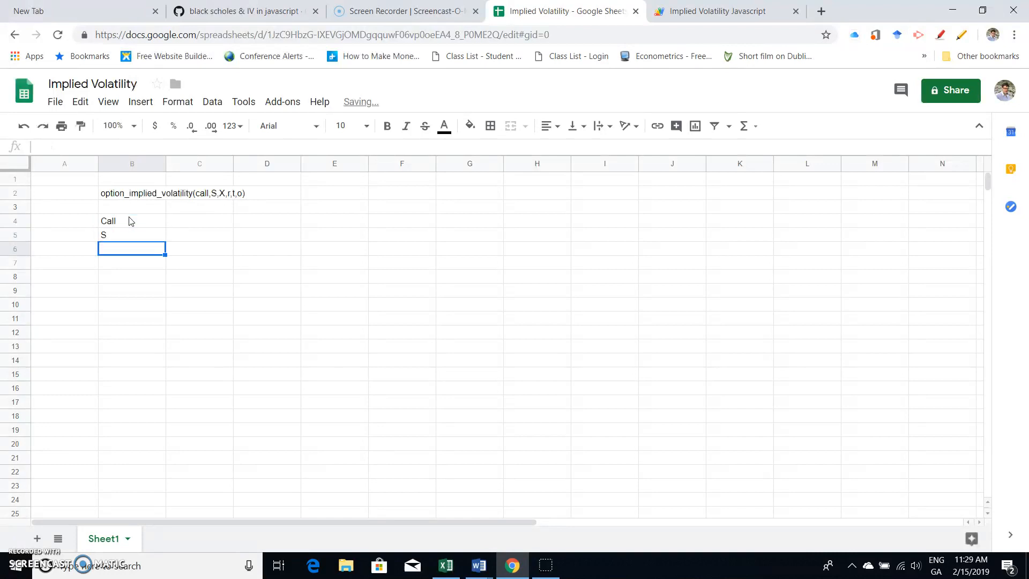
{"action": "type", "text": "X"}
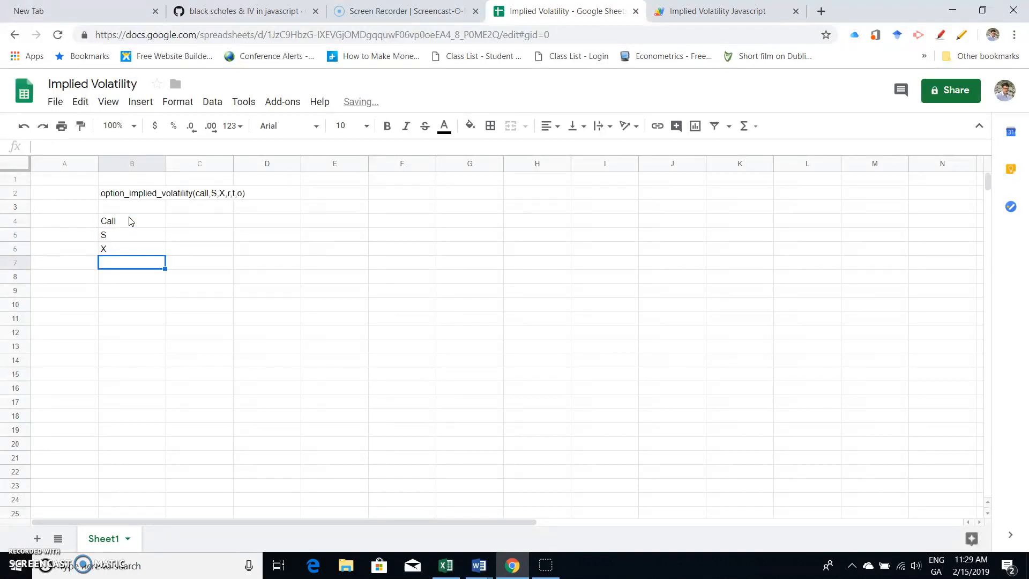
{"action": "mouse_move", "coordinate": [225, 199]}
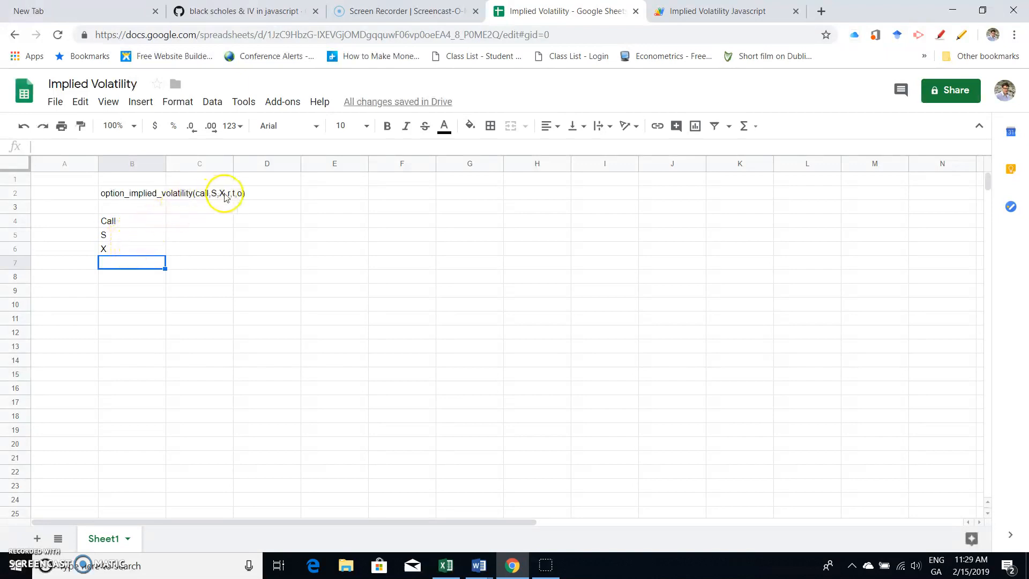
{"action": "mouse_move", "coordinate": [187, 244]}
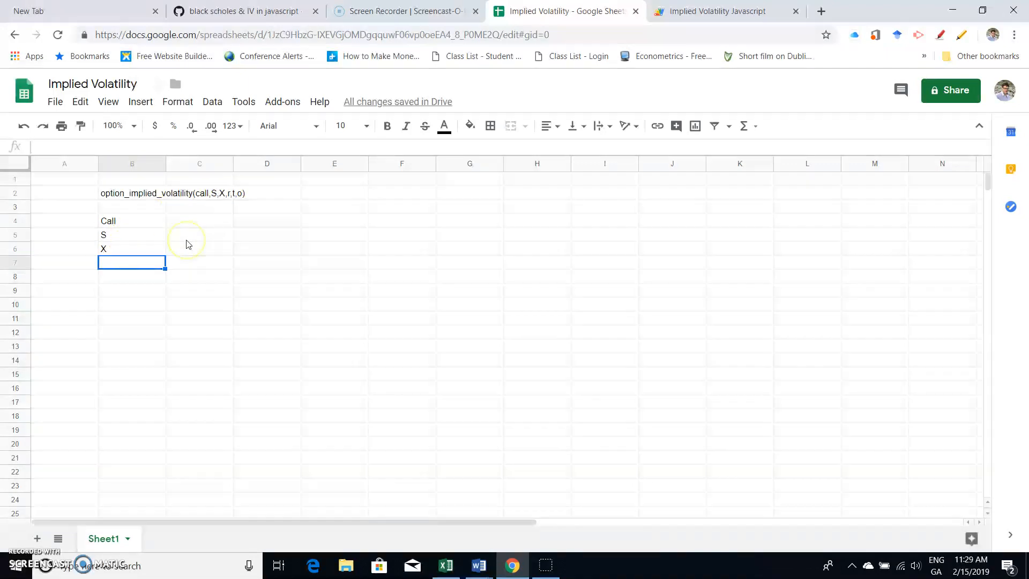
{"action": "type", "text": "r"}
{"action": "left_click", "coordinate": [132, 276]}
{"action": "type", "text": "T"}
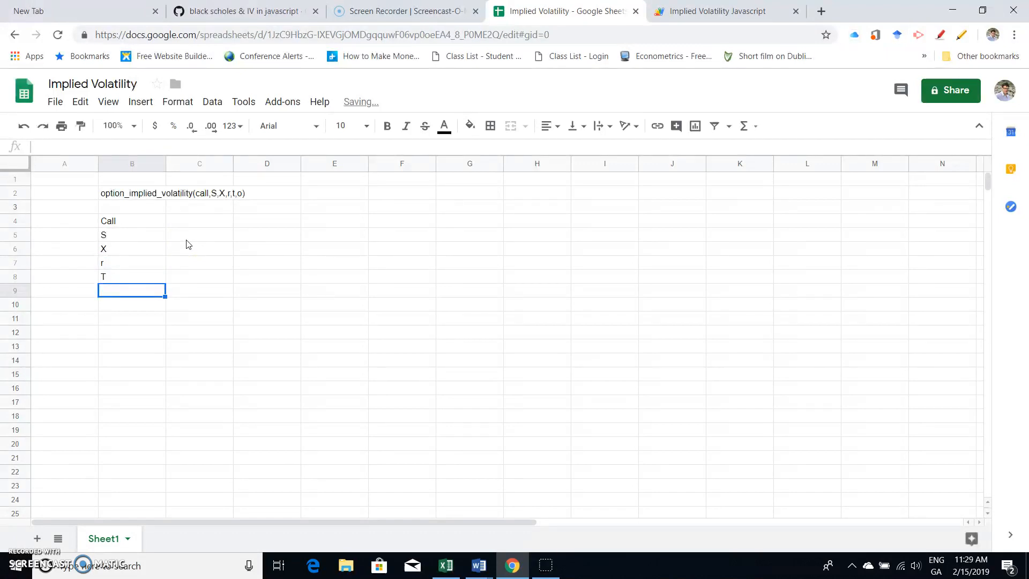
{"action": "type", "text": "0"}
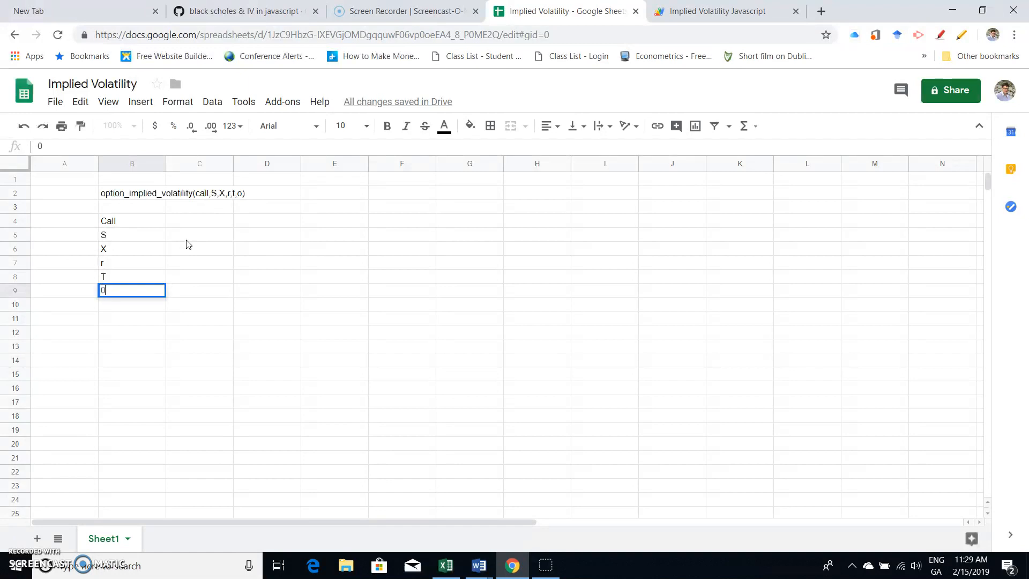
{"action": "key", "text": "Return"}
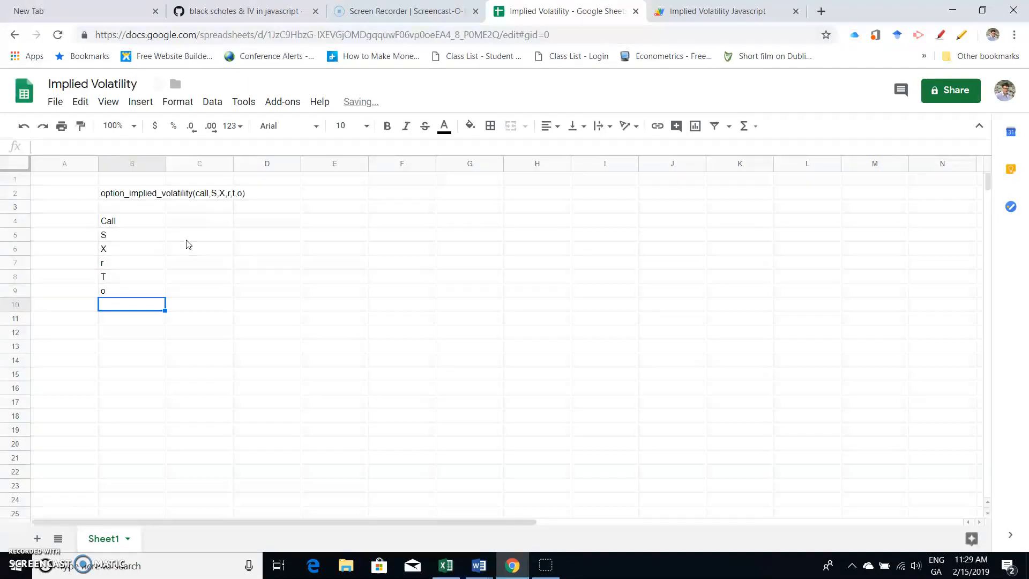
{"action": "left_click", "coordinate": [200, 220]}
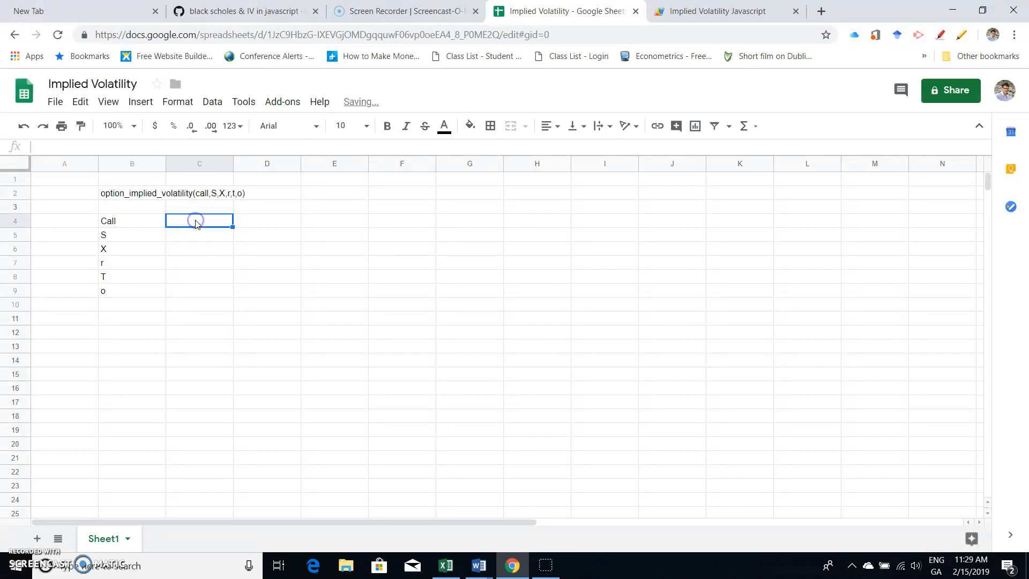
Step: Enter TRUE, 100, 100, 0.05, 1 and 10.45 into C4:C9
{"action": "type", "text": "C"}
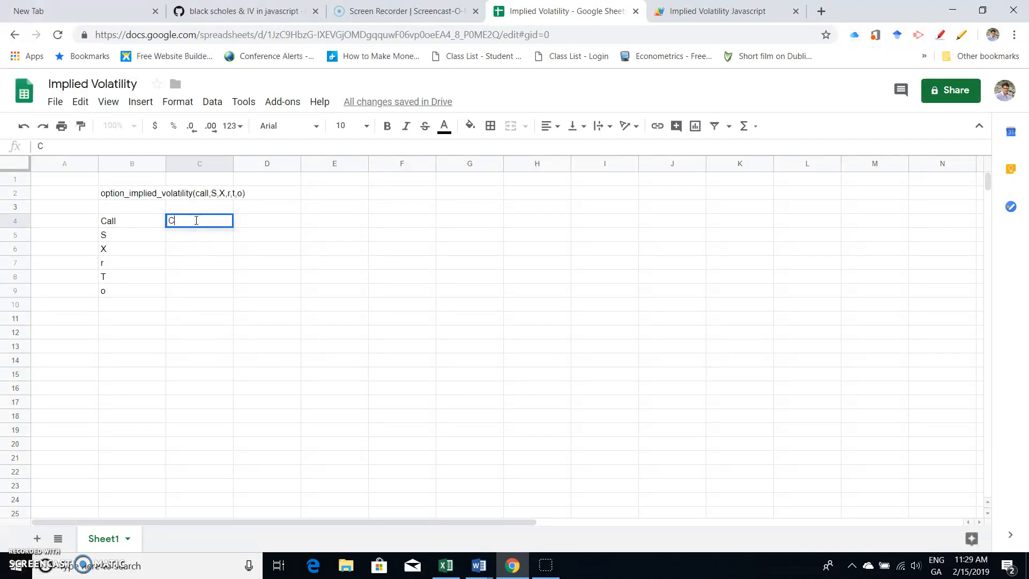
{"action": "type", "text": "all"}
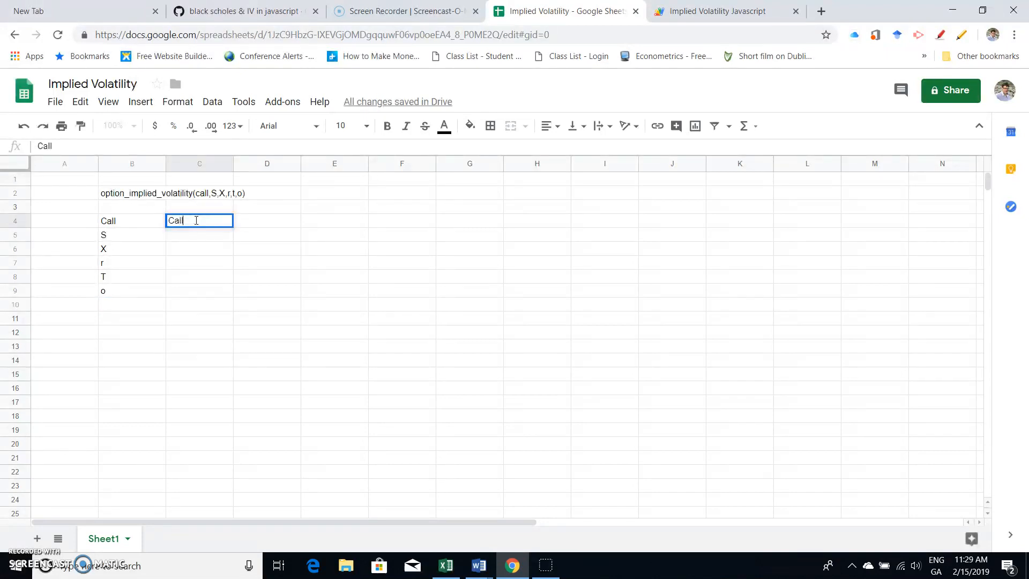
{"action": "key", "text": "Return"}
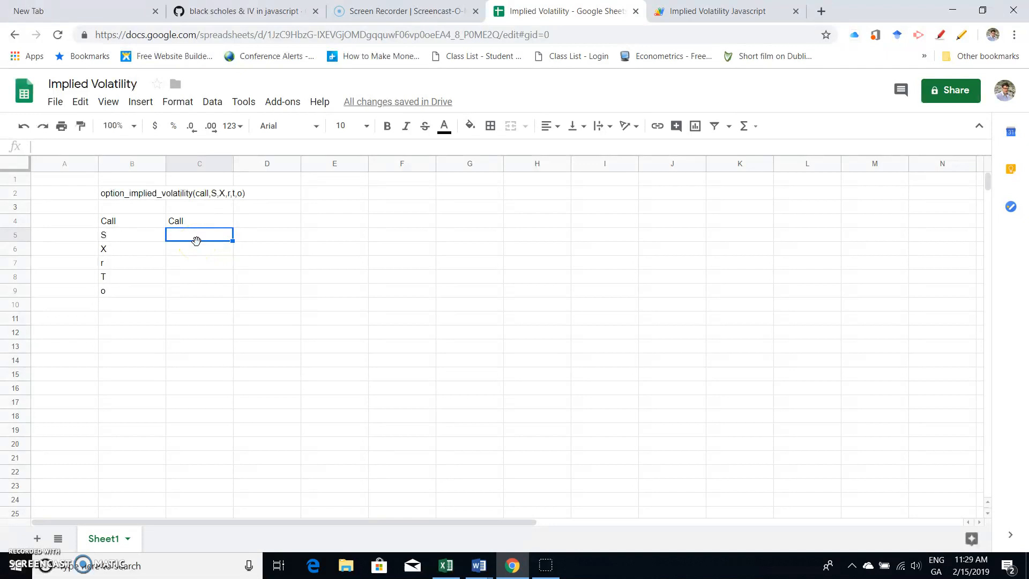
{"action": "type", "text": "T"}
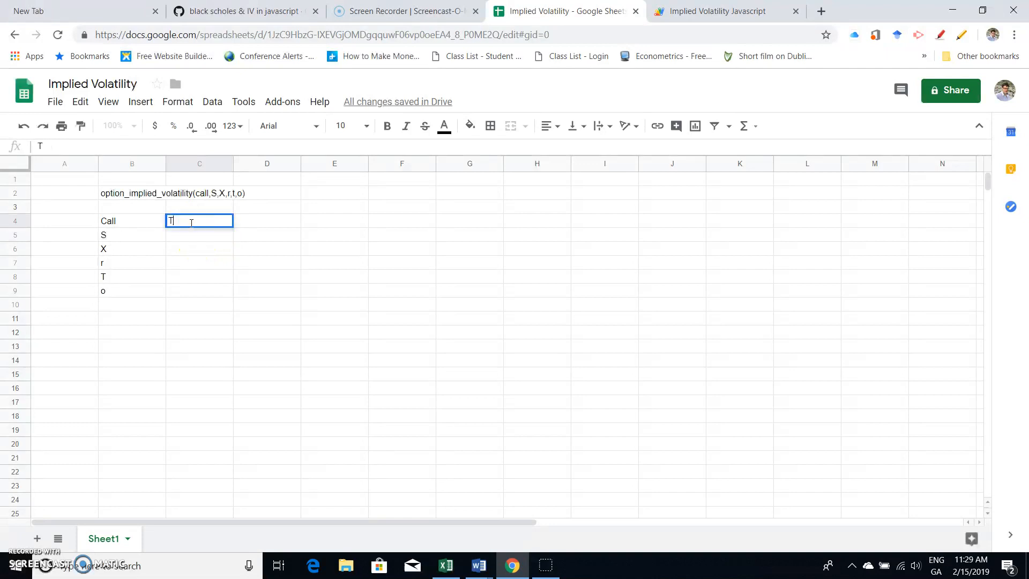
{"action": "key", "text": "enter"}
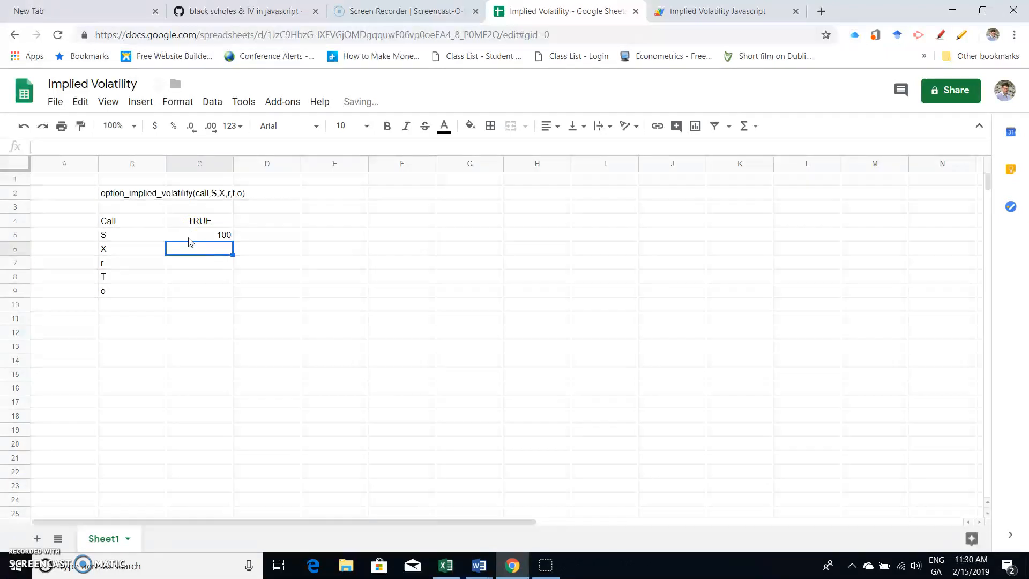
{"action": "type", "text": "100"}
{"action": "left_click", "coordinate": [200, 262]}
{"action": "type", "text": "0.05"}
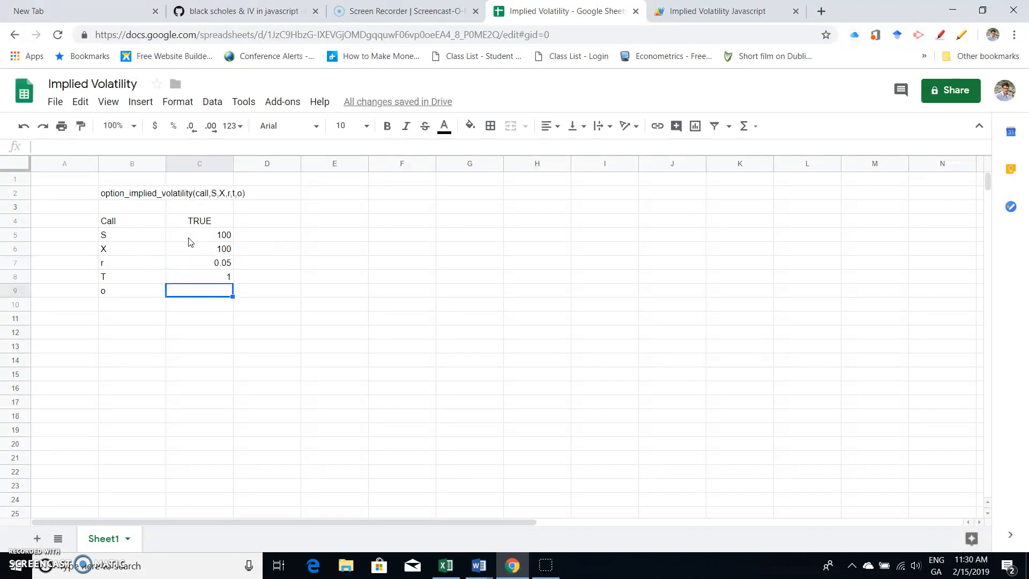
{"action": "type", "text": "10.4"}
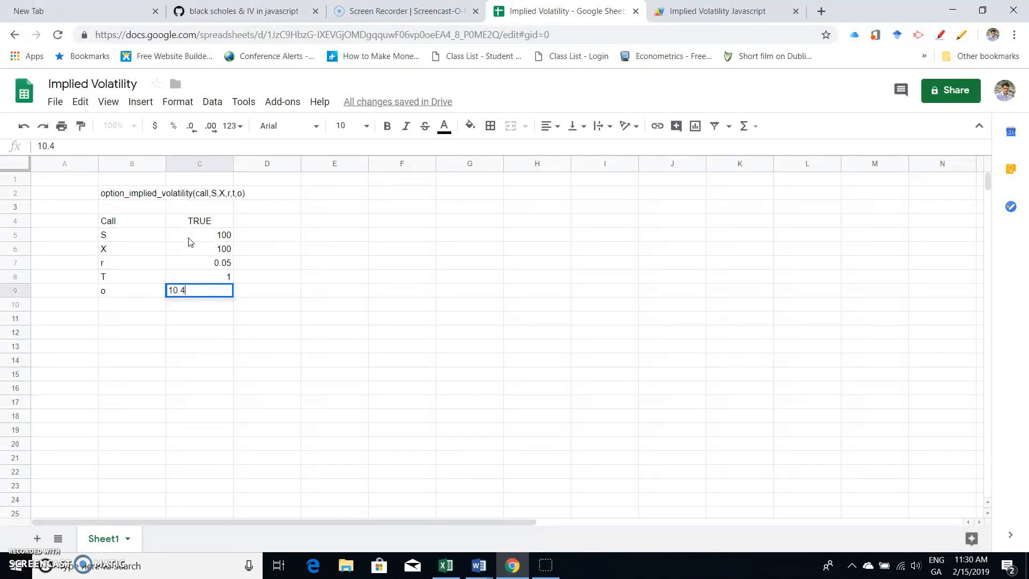
{"action": "type", "text": "5"}
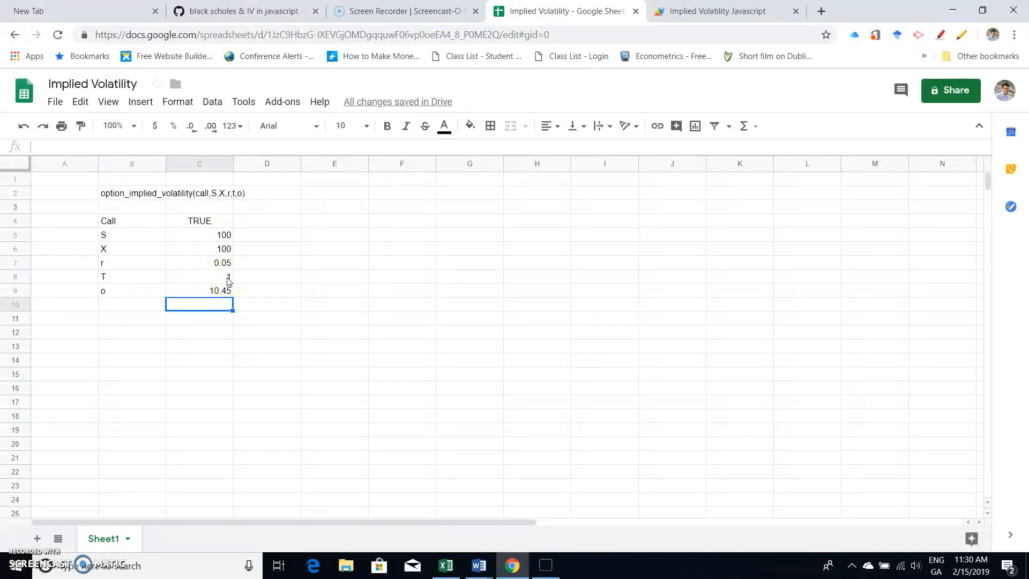
{"action": "mouse_move", "coordinate": [203, 208]}
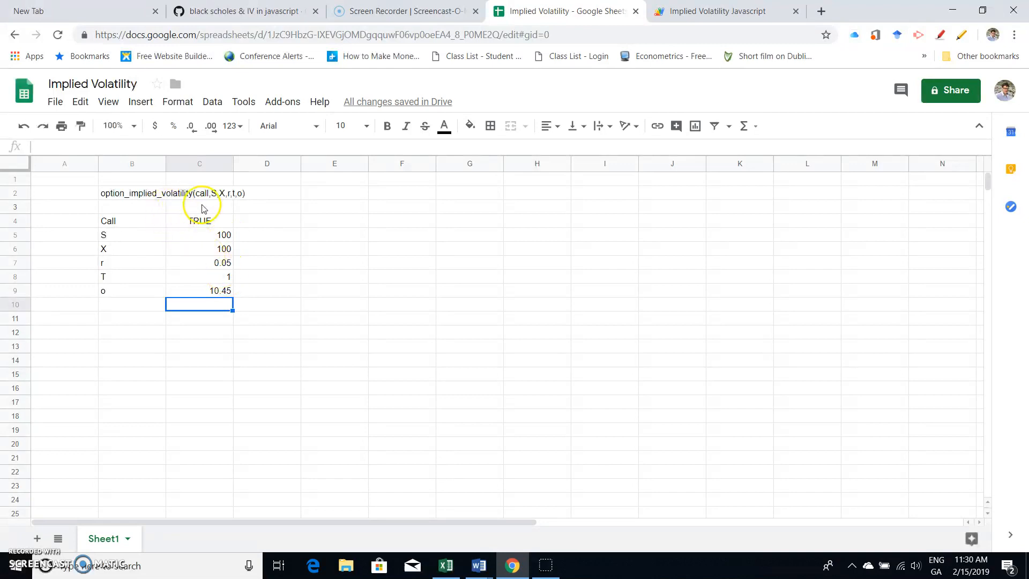
{"action": "mouse_move", "coordinate": [211, 293]}
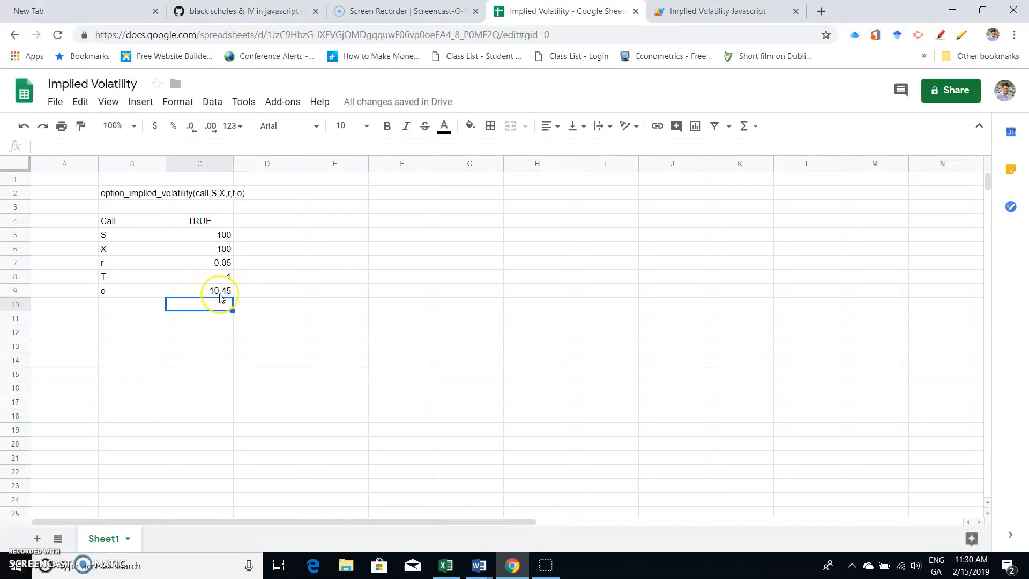
{"action": "mouse_move", "coordinate": [220, 241]}
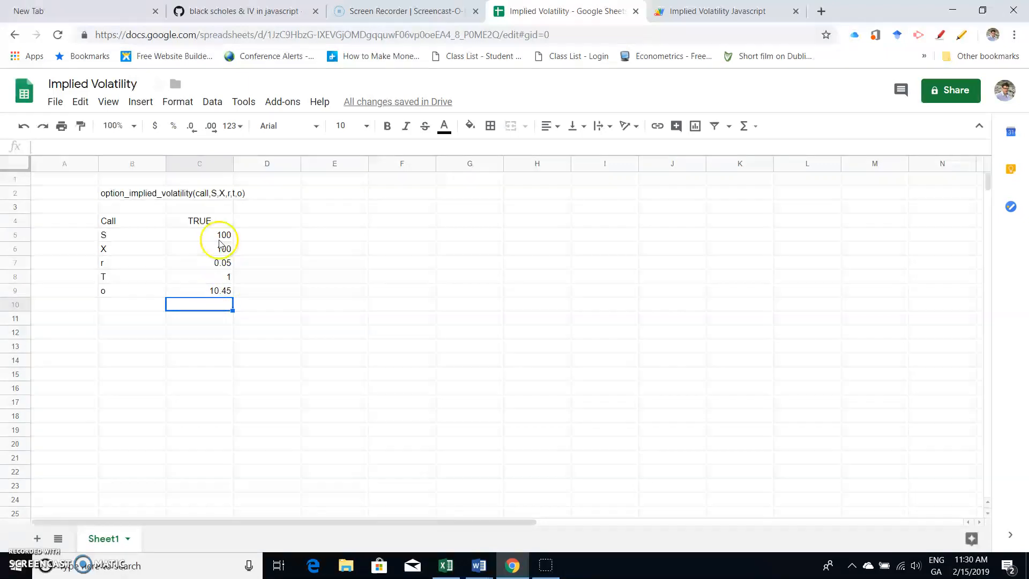
{"action": "mouse_move", "coordinate": [220, 295]}
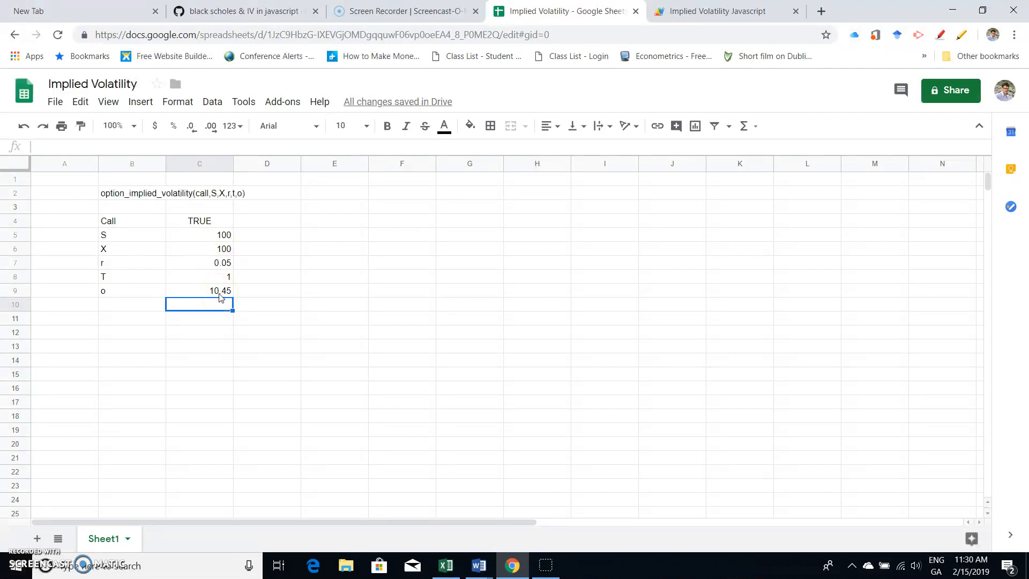
{"action": "mouse_move", "coordinate": [219, 291]}
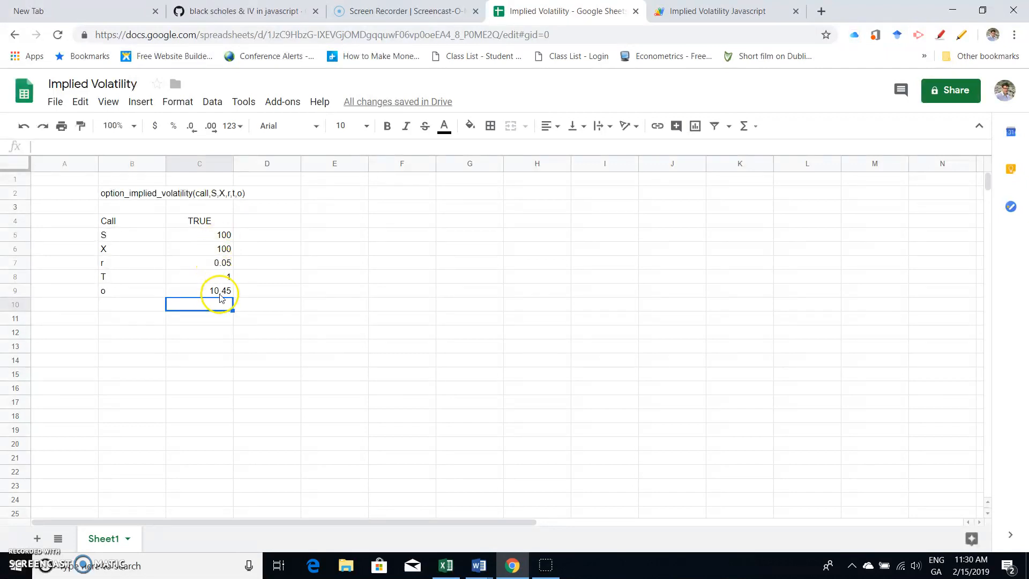
{"action": "mouse_move", "coordinate": [142, 192]}
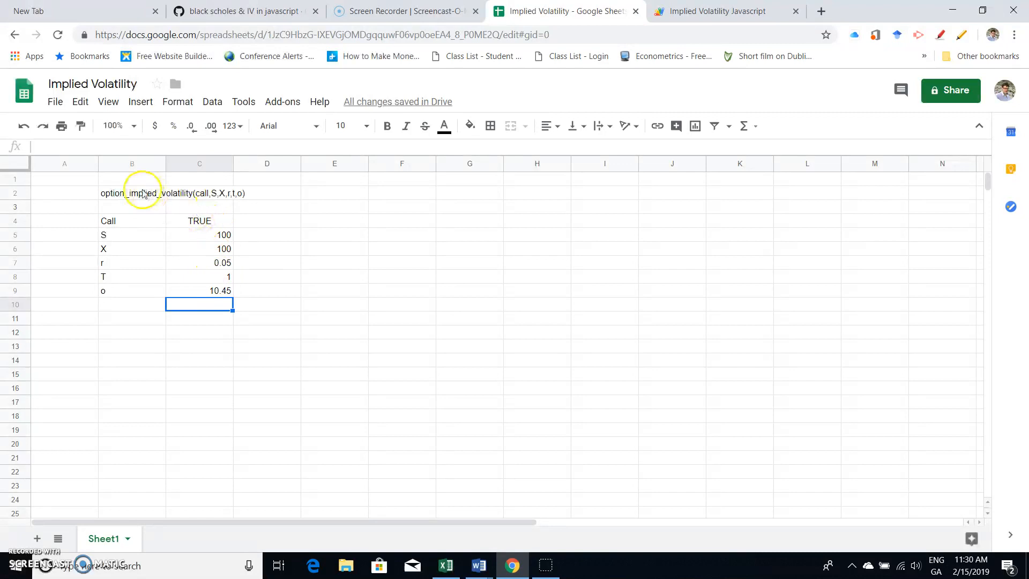
{"action": "left_click", "coordinate": [199, 318]}
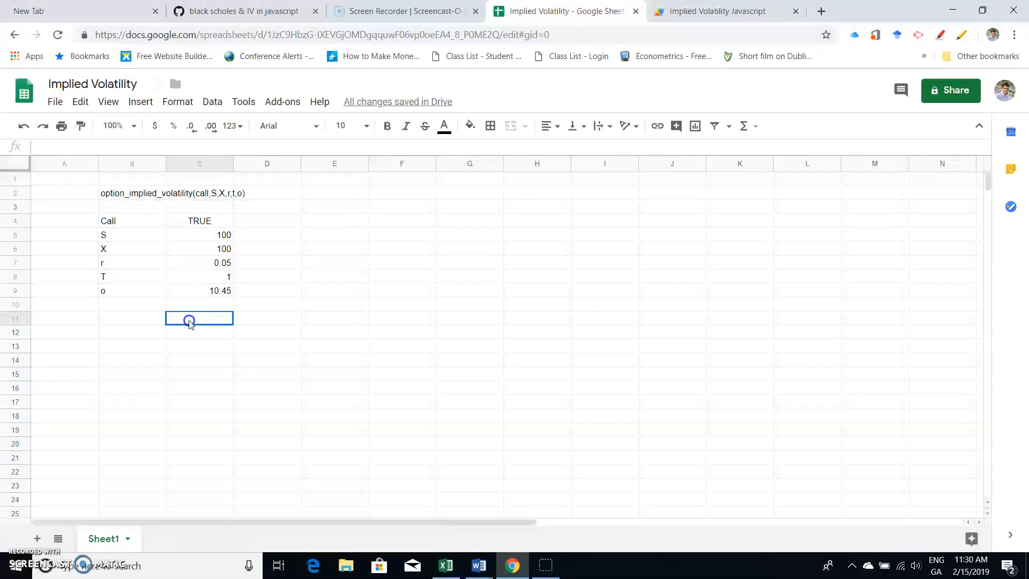
{"action": "mouse_move", "coordinate": [161, 234]}
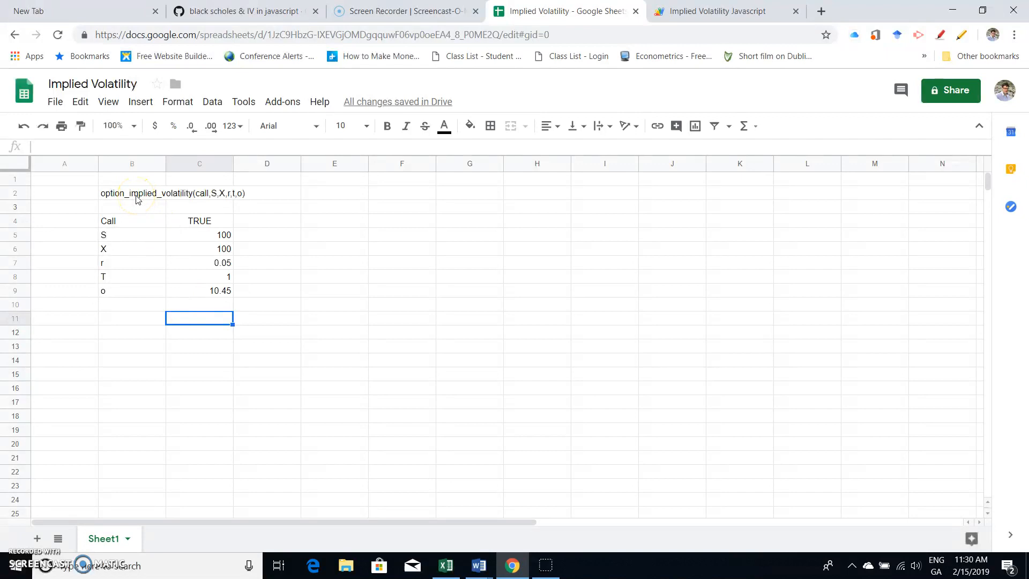
Step: Paste the copied option_implied_volatility(call,S,X,r,t,o) signature into C11 as a formula start
{"action": "type", "text": "="}
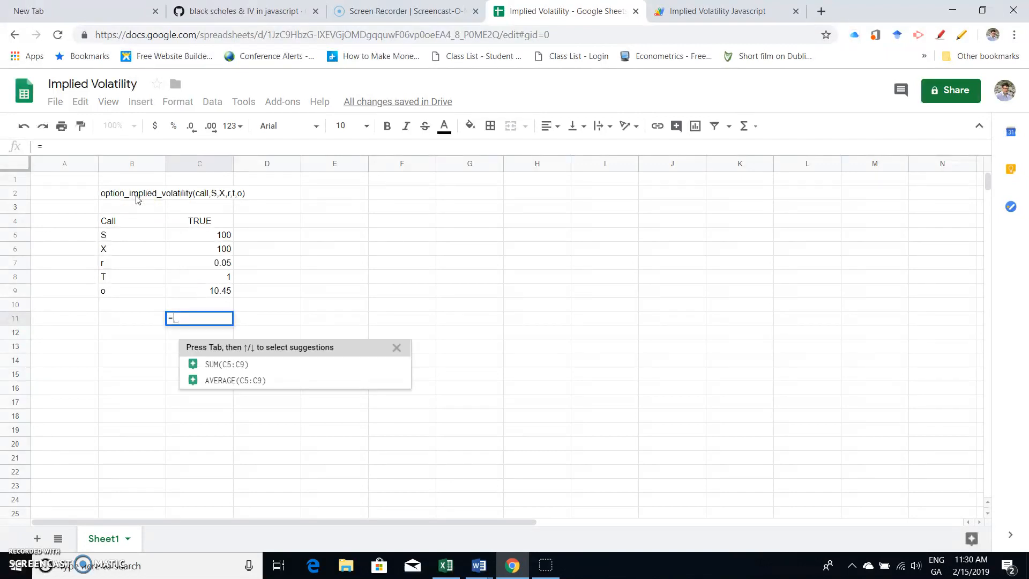
{"action": "type", "text": "o"}
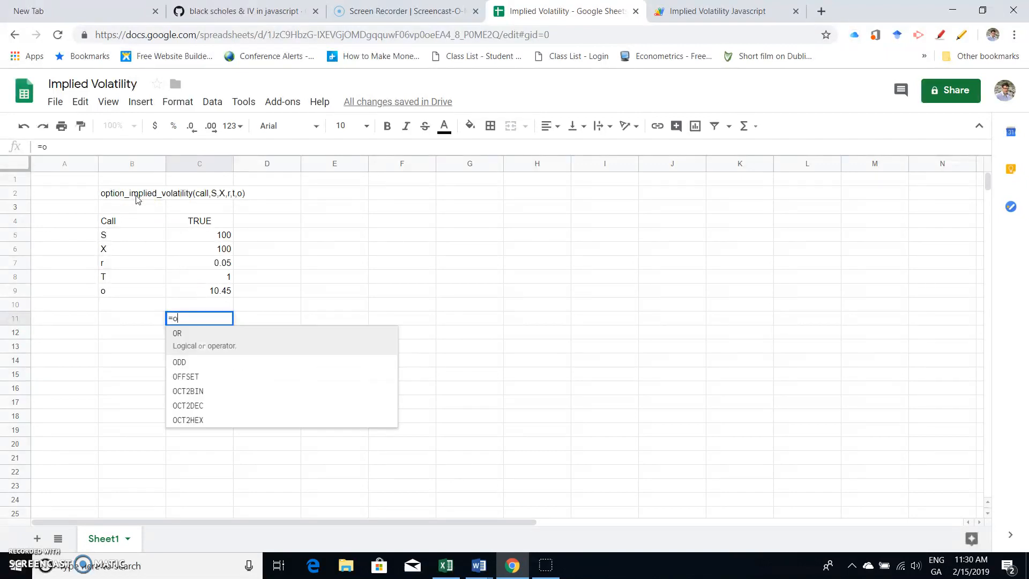
{"action": "type", "text": "p"}
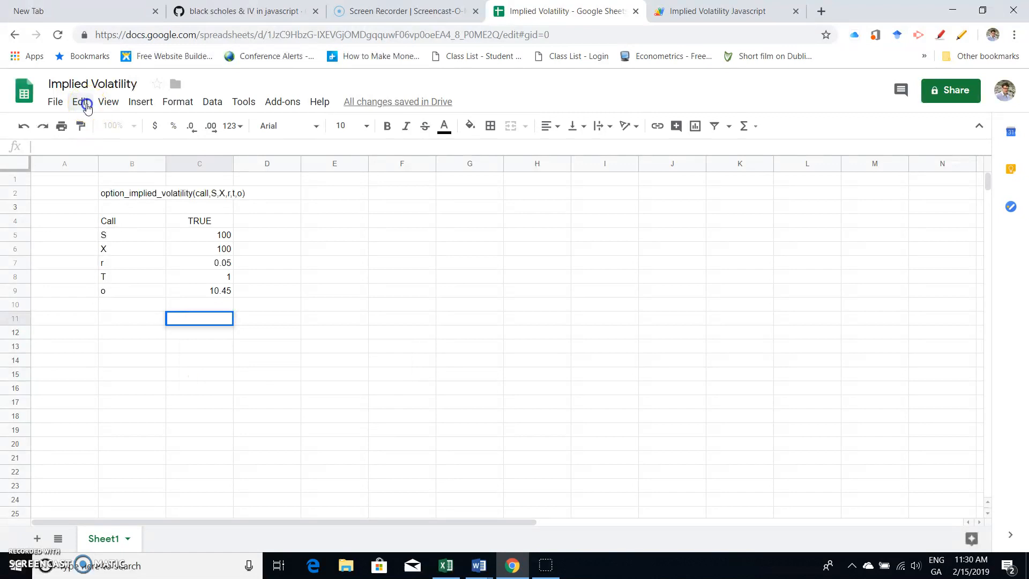
{"action": "left_click", "coordinate": [80, 102]}
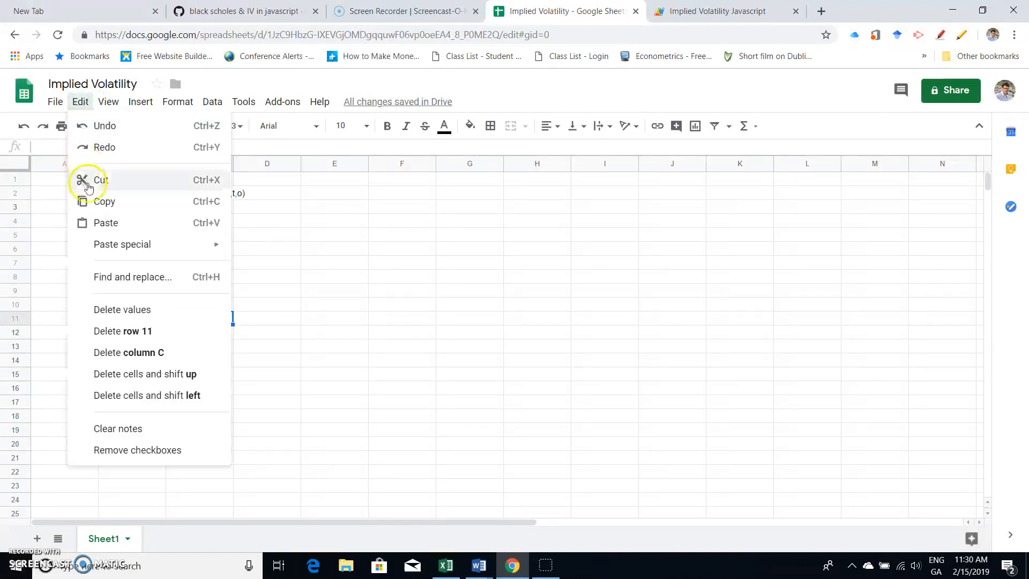
{"action": "left_click", "coordinate": [106, 222]}
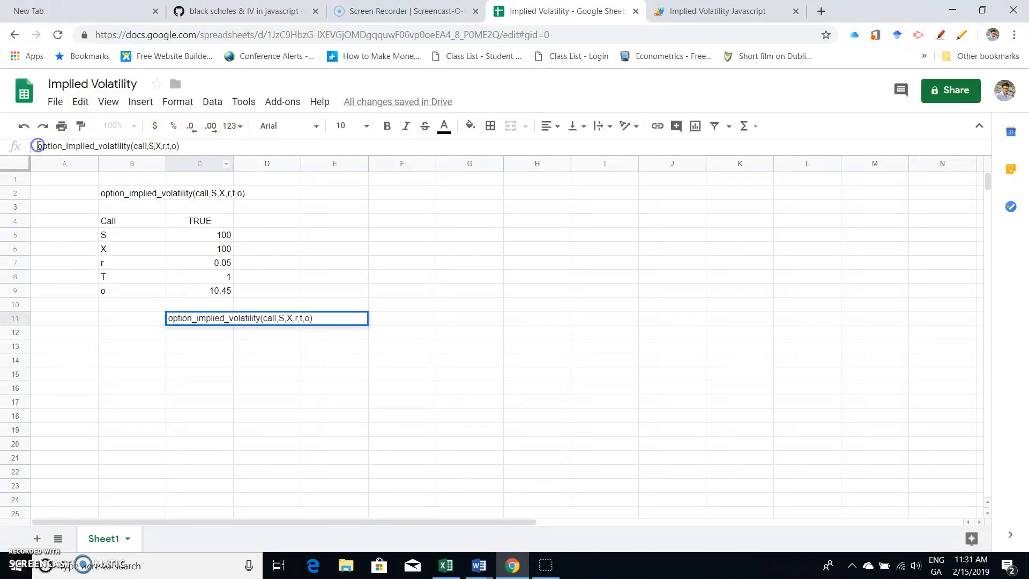
{"action": "type", "text": "="}
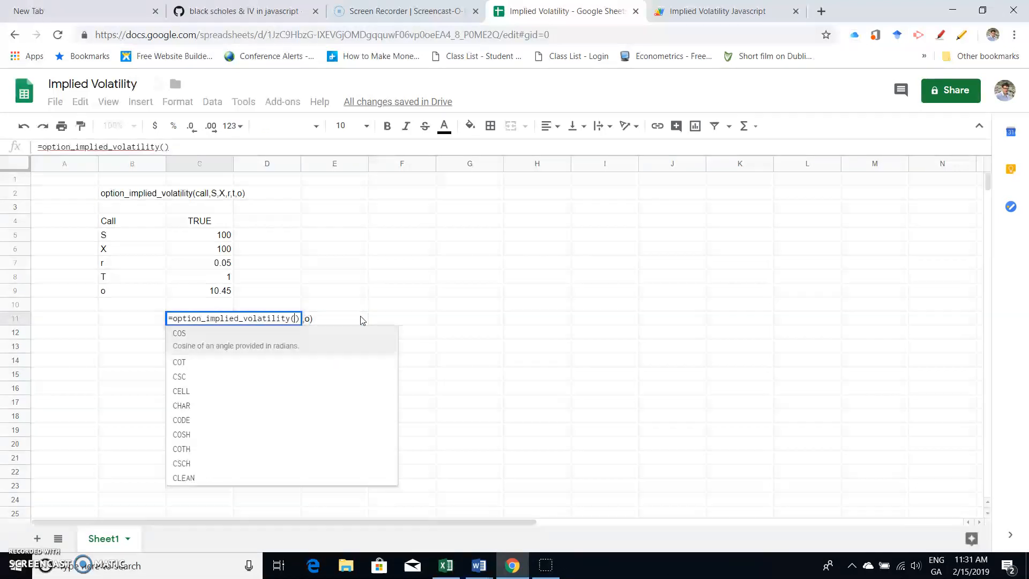
Step: Reference cells C4, C5, C6, C7 and C9 as the function's call, S, X, r and option price arguments
{"action": "left_click", "coordinate": [200, 220]}
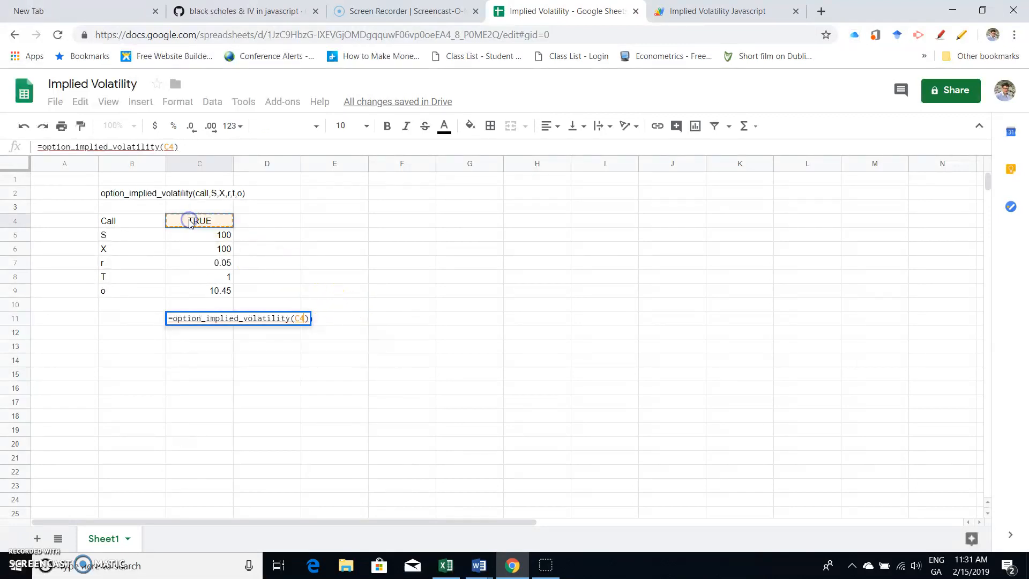
{"action": "type", "text": ","}
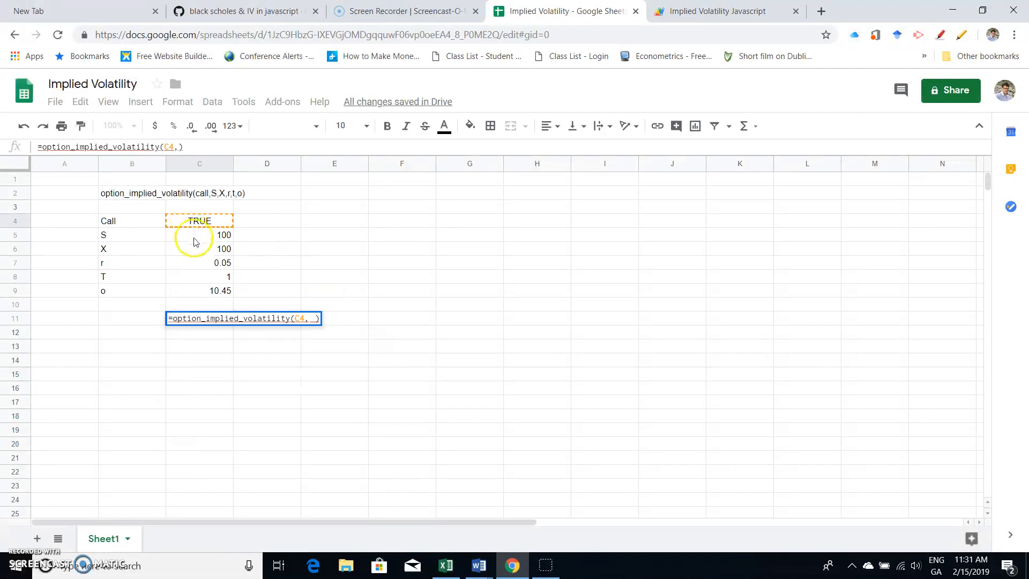
{"action": "left_click", "coordinate": [199, 234]}
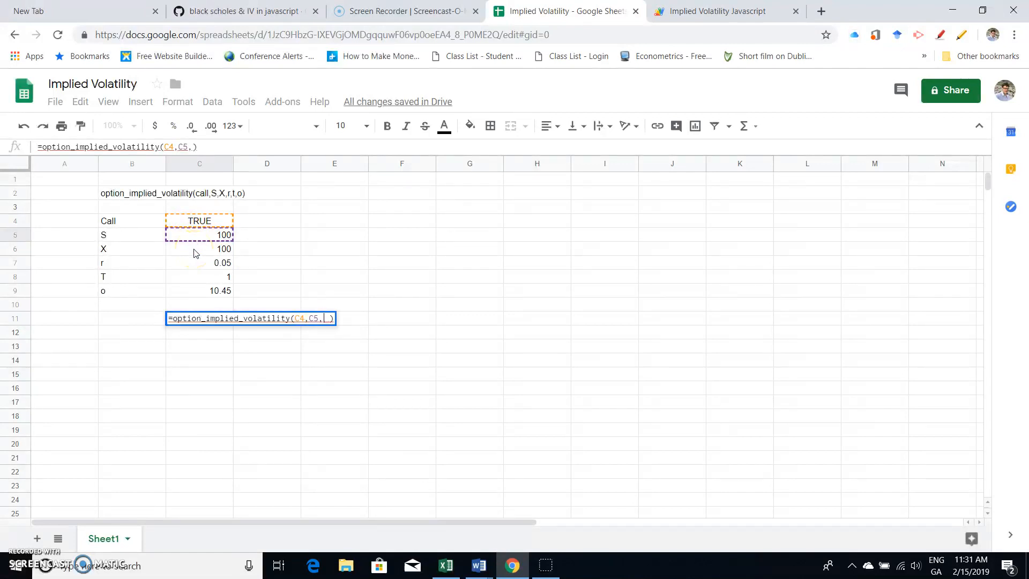
{"action": "left_click", "coordinate": [200, 249]}
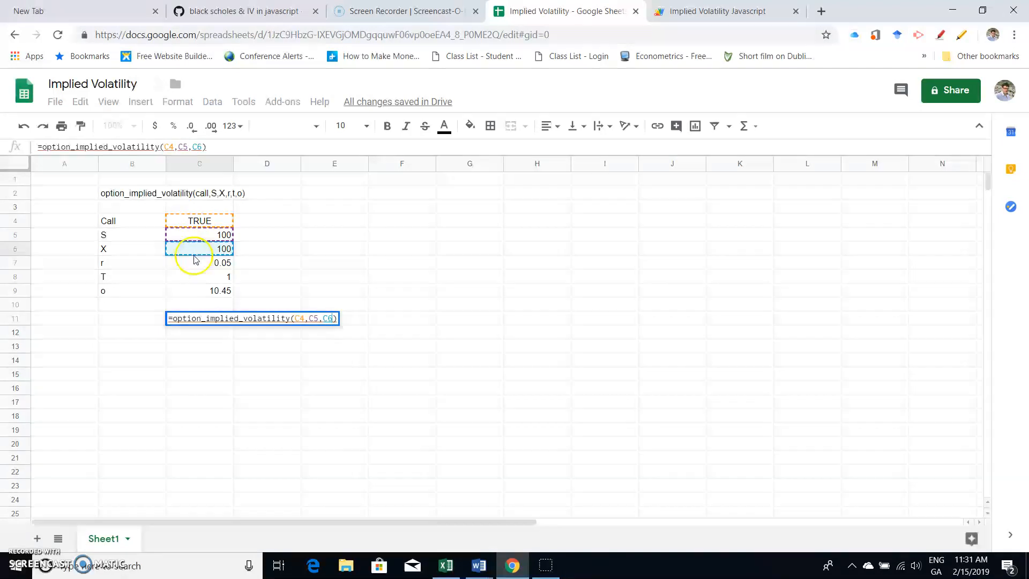
{"action": "type", "text": ","}
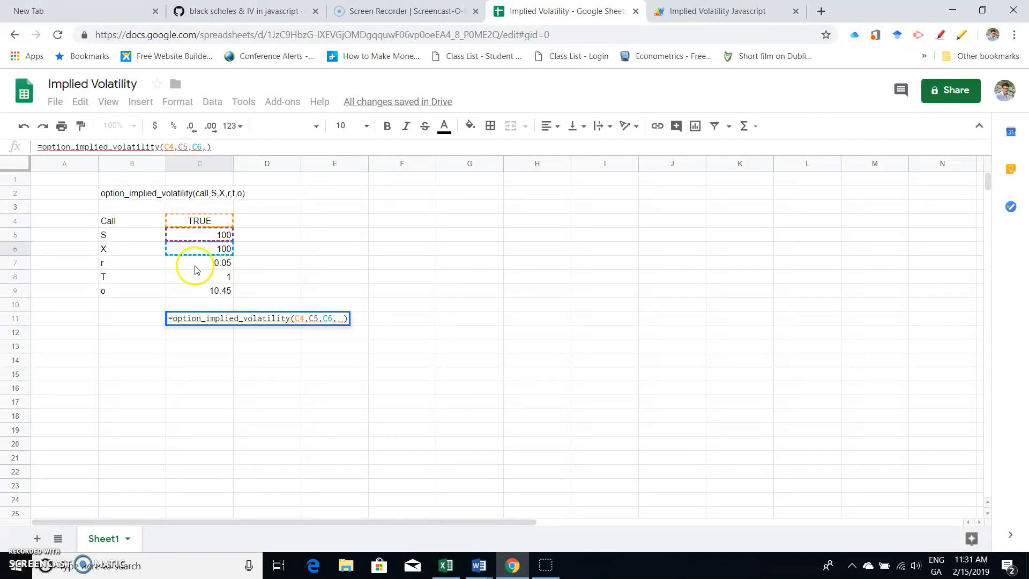
{"action": "left_click", "coordinate": [199, 262]}
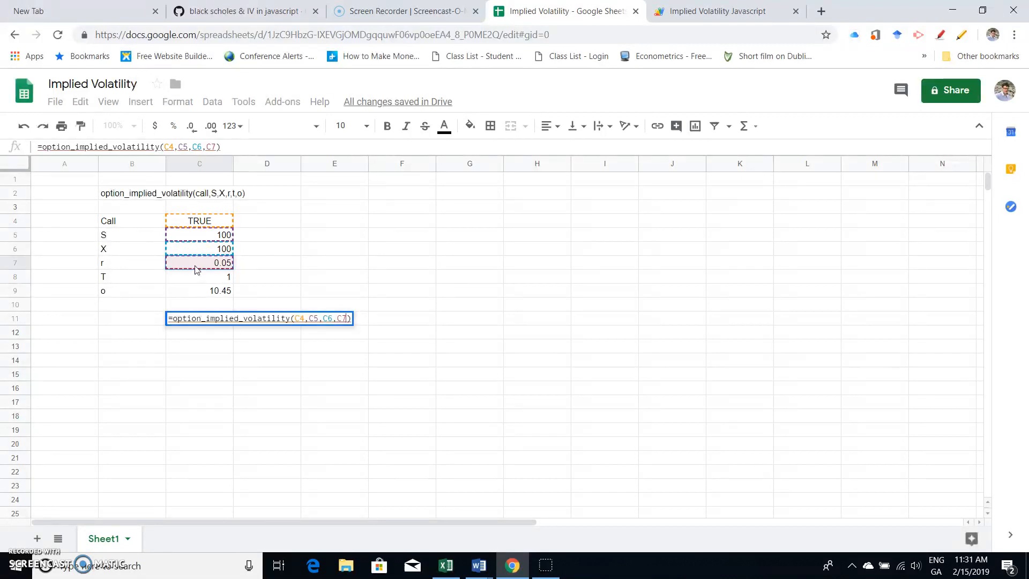
{"action": "mouse_move", "coordinate": [197, 276]}
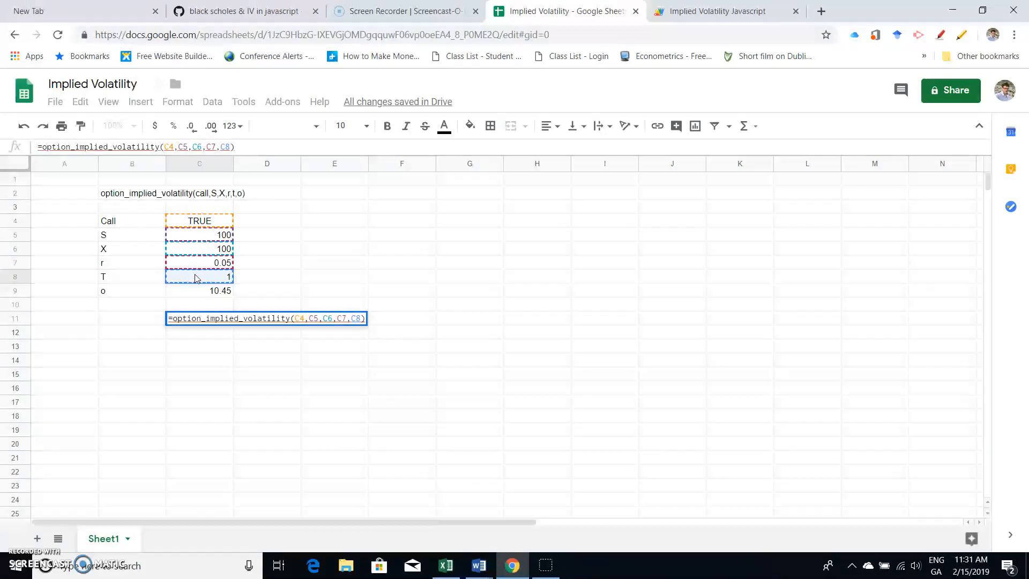
{"action": "type", "text": ","}
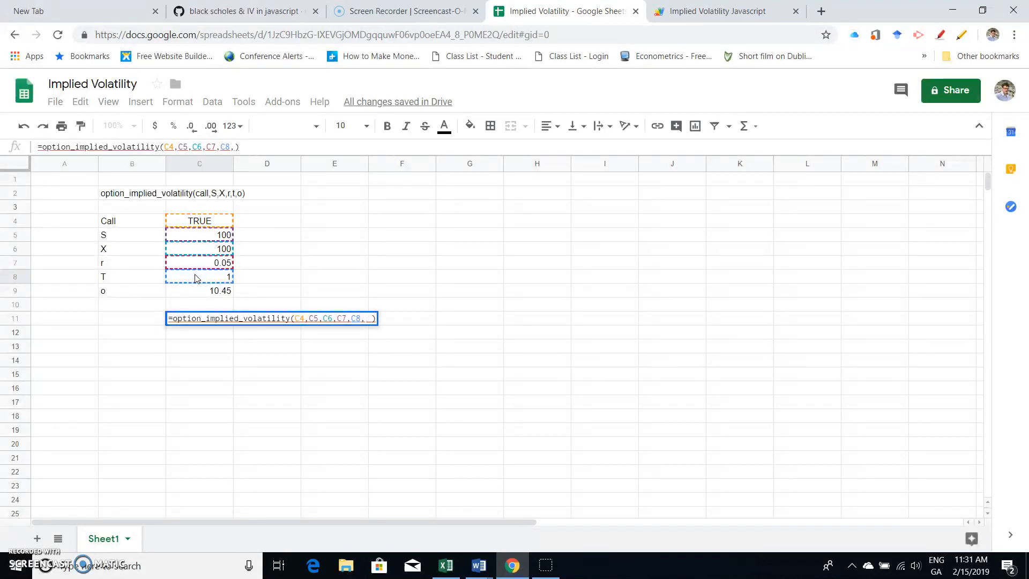
{"action": "left_click", "coordinate": [199, 289]}
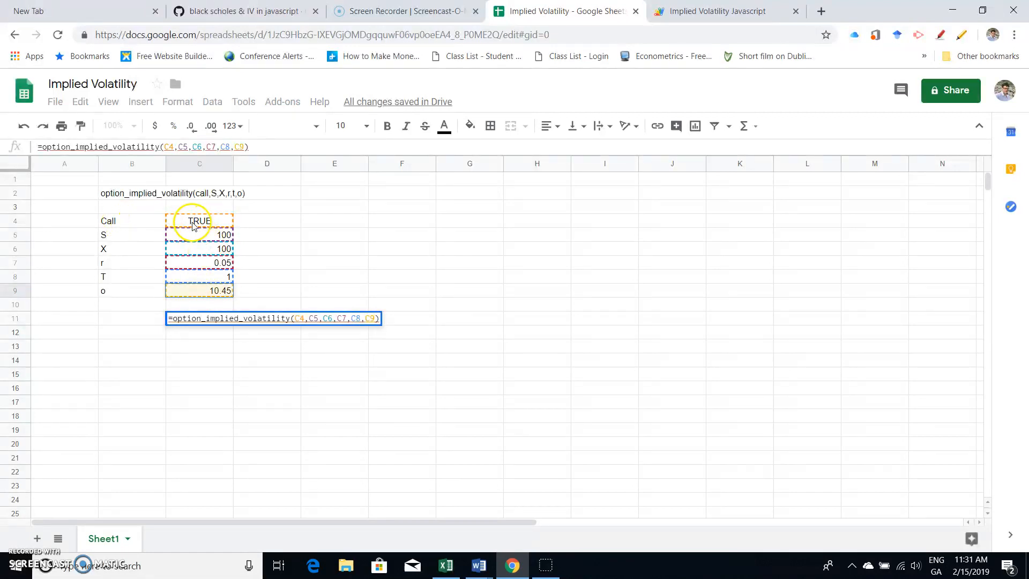
{"action": "mouse_move", "coordinate": [267, 365]}
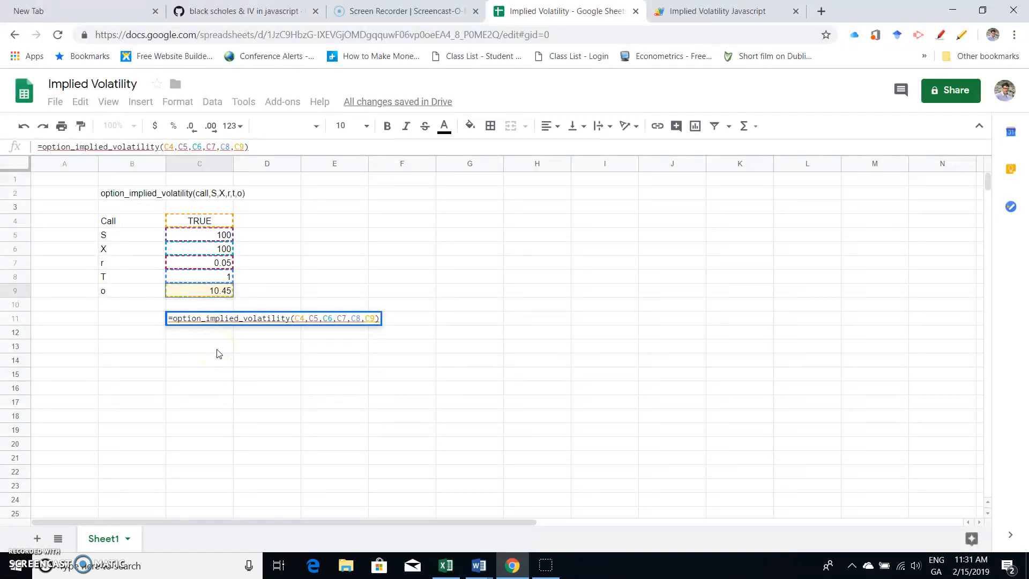
Step: Commit the C11 formula and check its implied volatility result of 0.1999831665
{"action": "key", "text": "Return"}
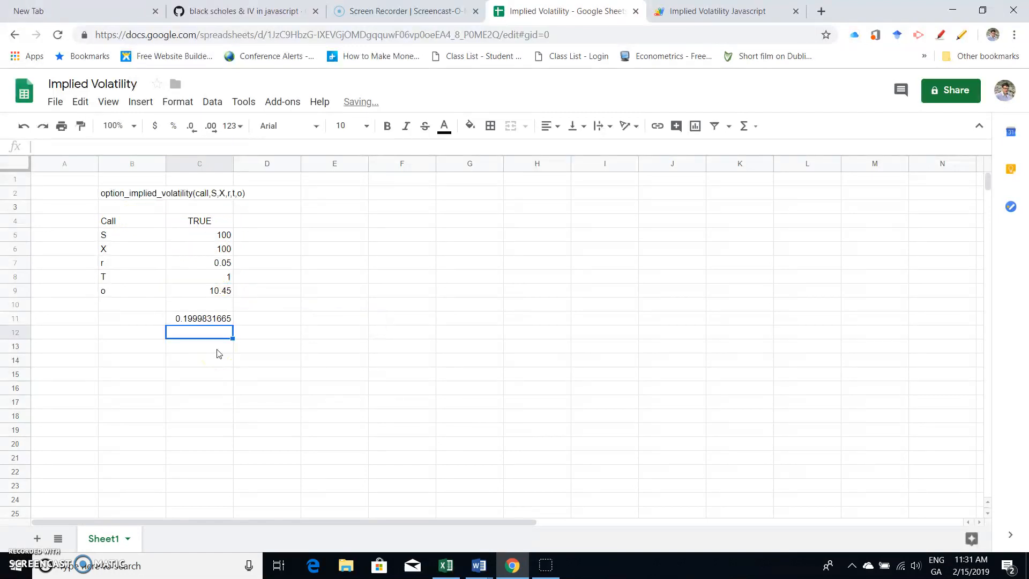
{"action": "mouse_move", "coordinate": [187, 327]}
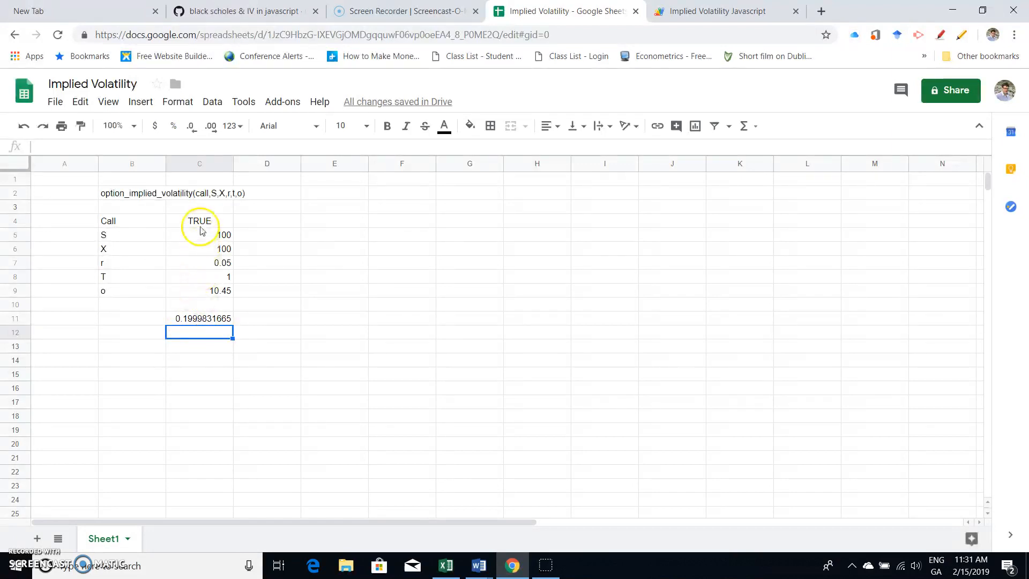
{"action": "mouse_move", "coordinate": [201, 228]}
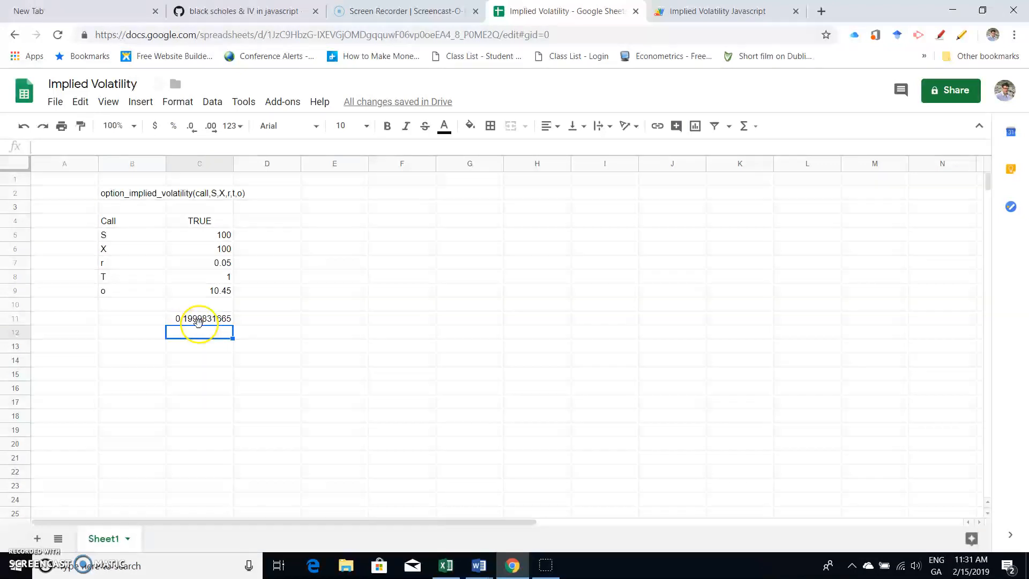
{"action": "left_click", "coordinate": [199, 290]}
{"action": "type", "text": "0"}
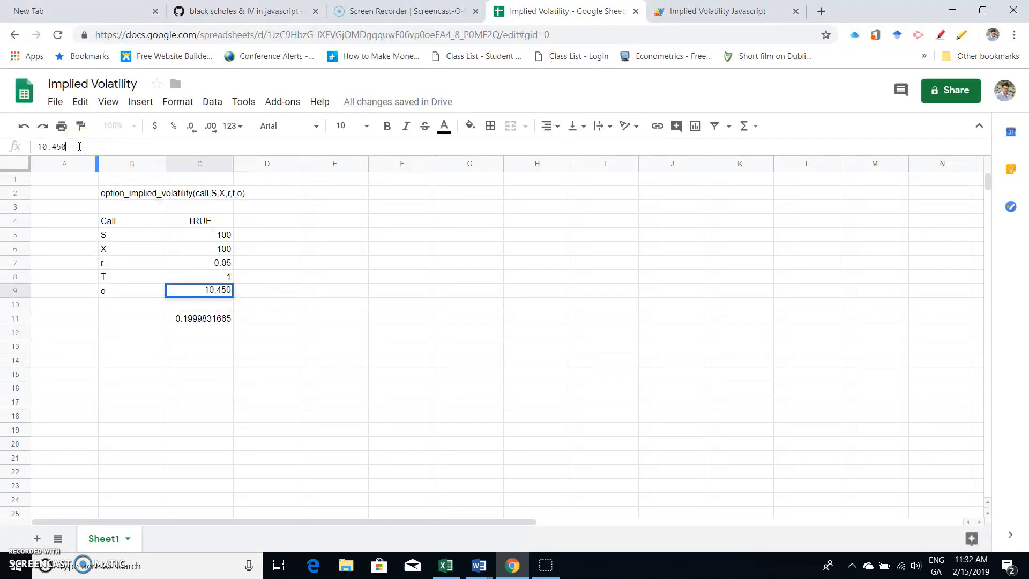
{"action": "type", "text": "6"}
{"action": "key", "text": "Return"}
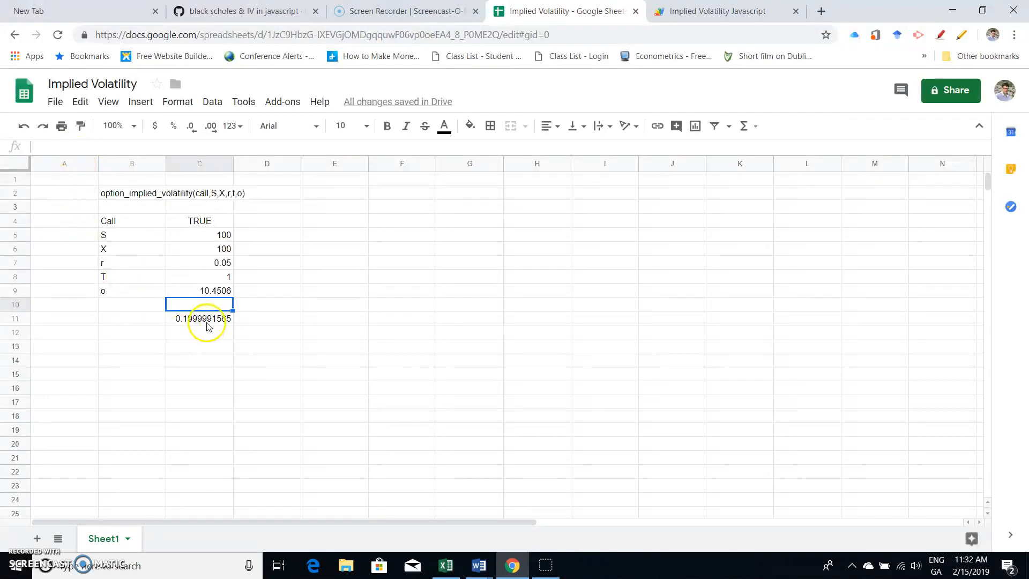
{"action": "mouse_move", "coordinate": [284, 330]}
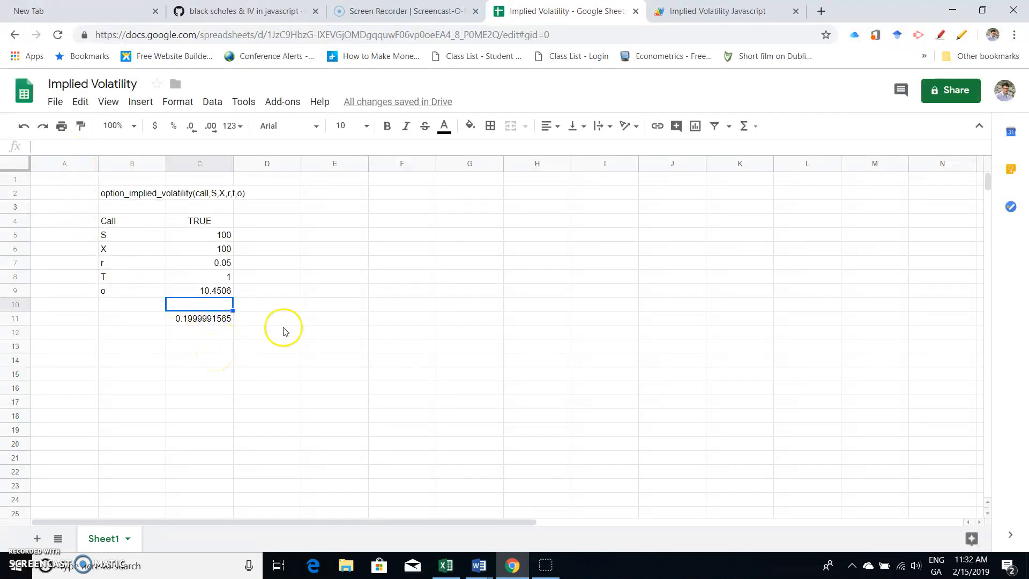
{"action": "mouse_move", "coordinate": [442, 310]}
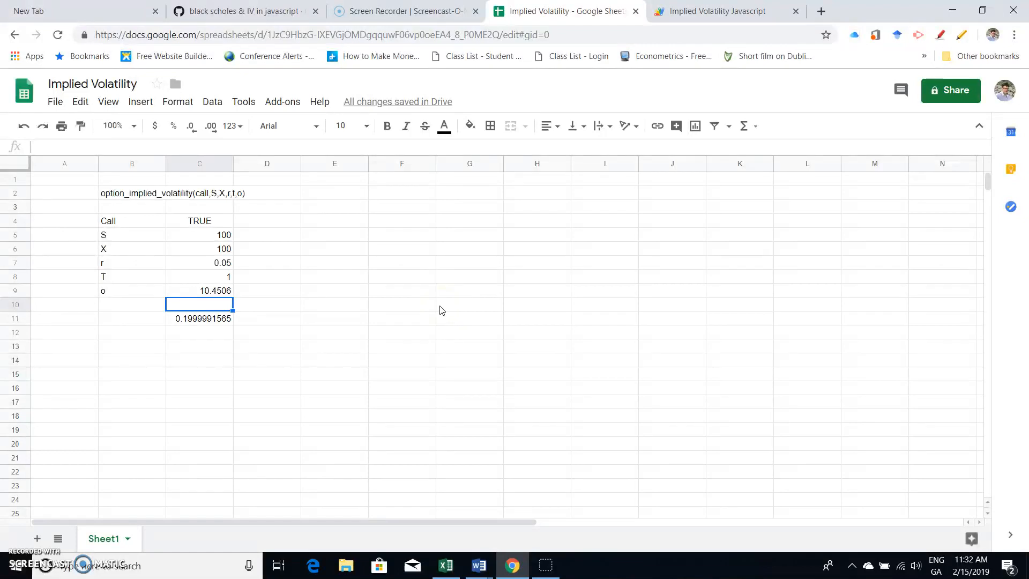
{"action": "mouse_move", "coordinate": [348, 233]}
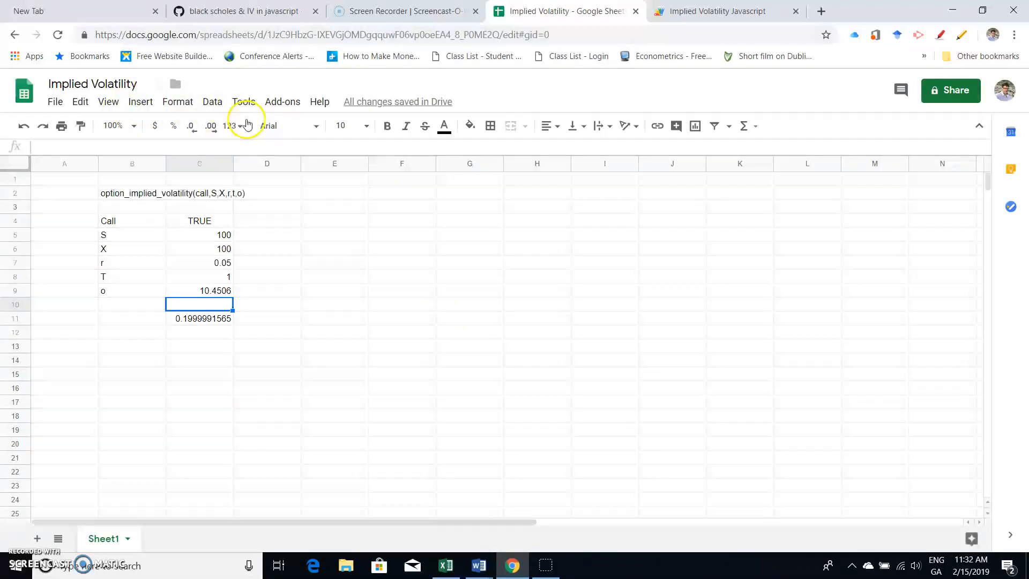
{"action": "mouse_move", "coordinate": [322, 186]}
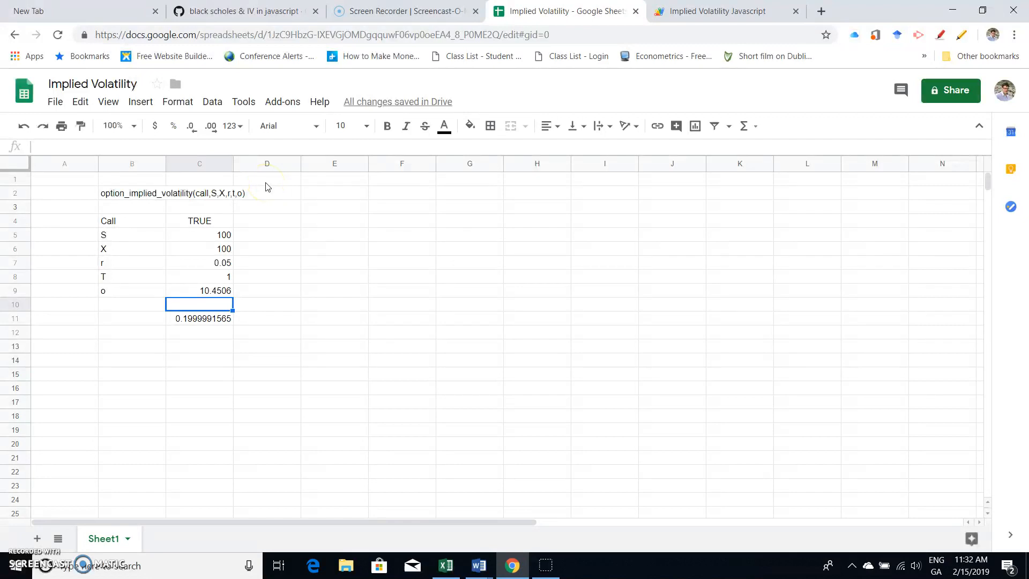
{"action": "mouse_move", "coordinate": [308, 277]}
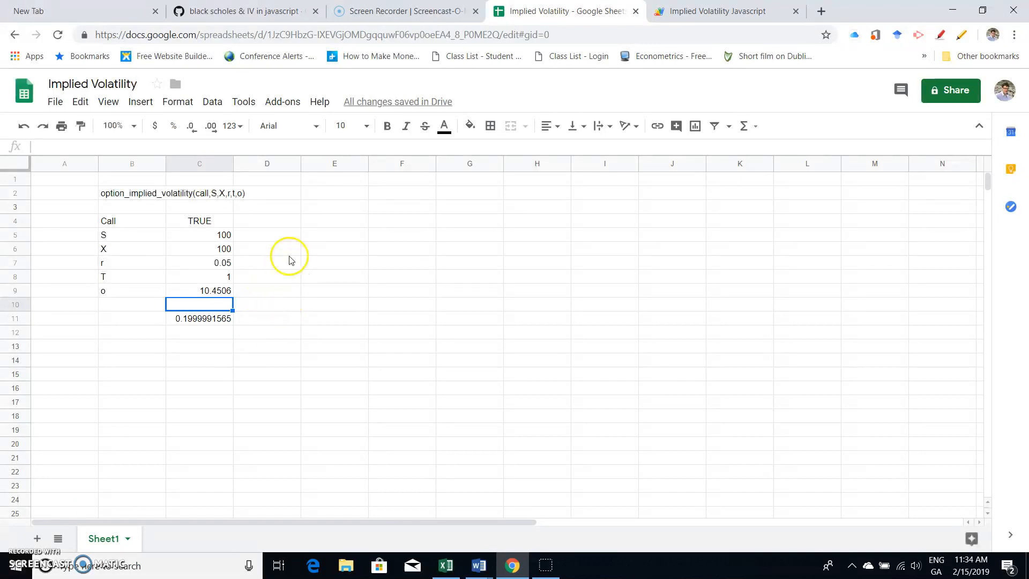
{"action": "mouse_move", "coordinate": [312, 304]}
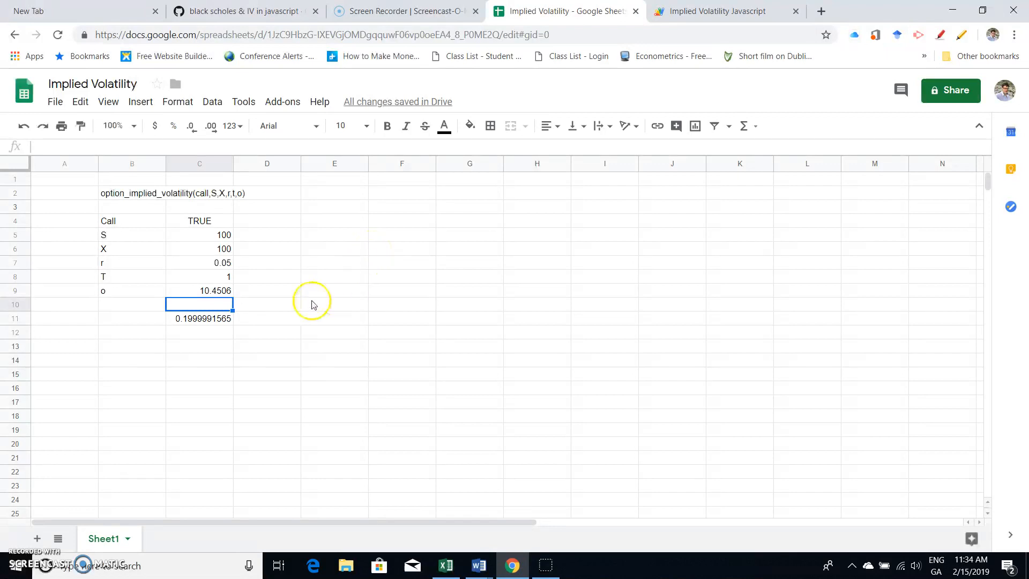
{"action": "mouse_move", "coordinate": [296, 281]}
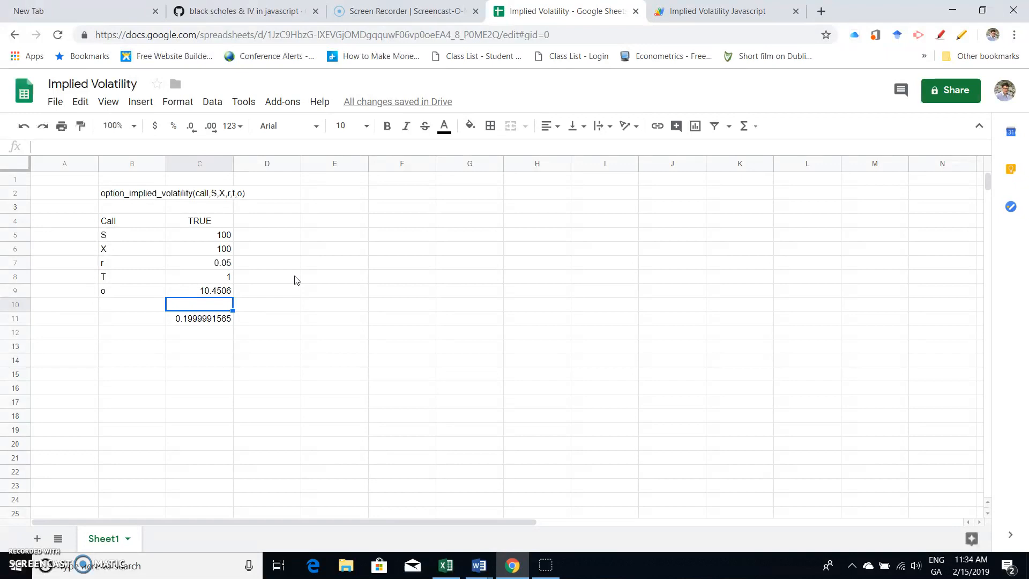
{"action": "mouse_move", "coordinate": [200, 361]}
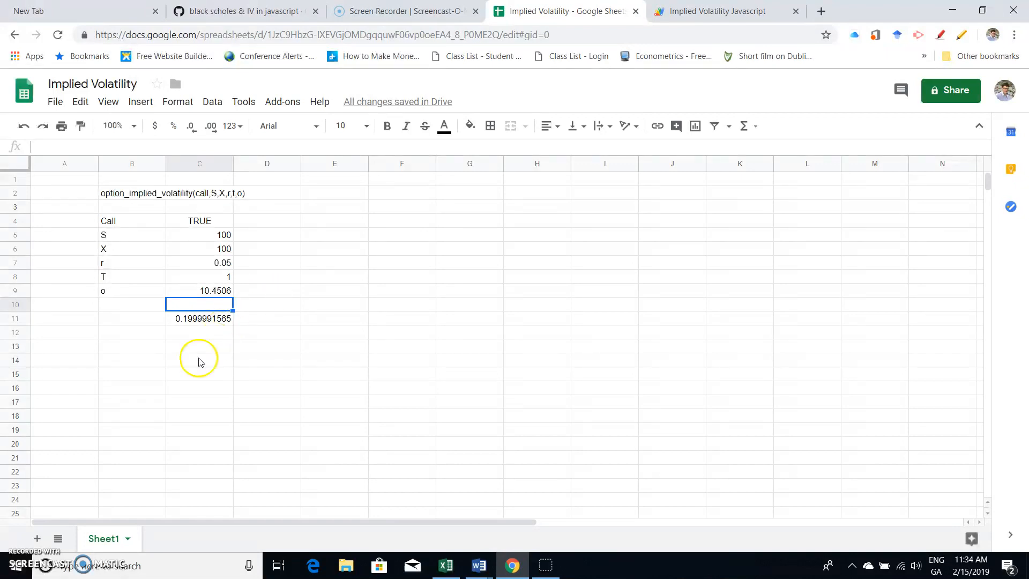
{"action": "mouse_move", "coordinate": [654, 73]}
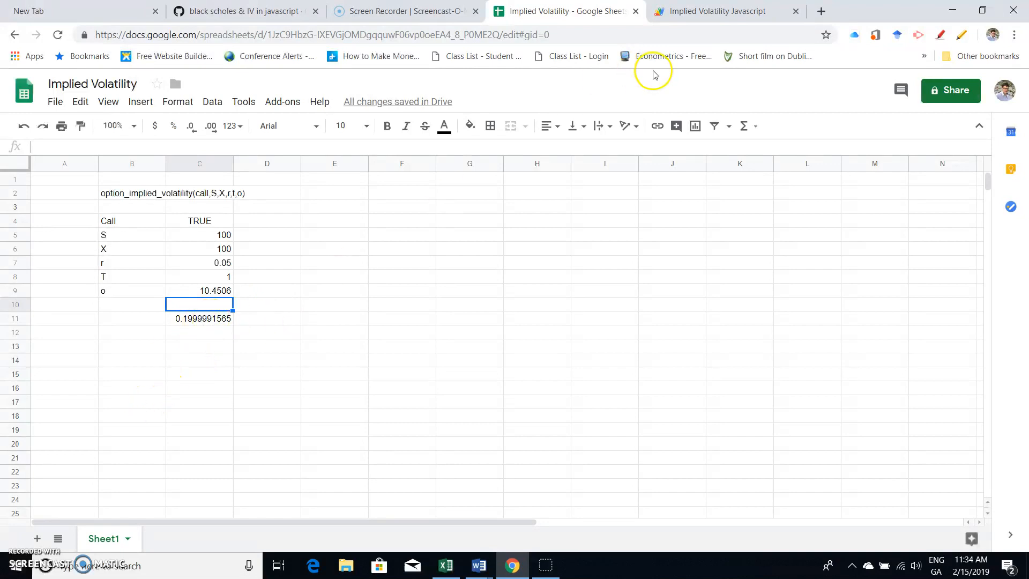
{"action": "mouse_move", "coordinate": [491, 183]}
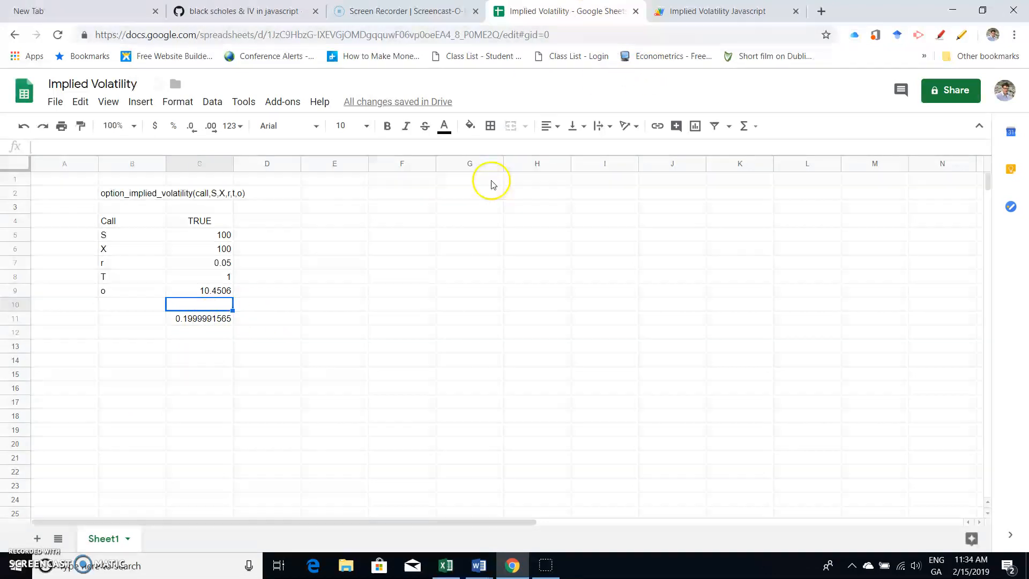
{"action": "mouse_move", "coordinate": [794, 143]}
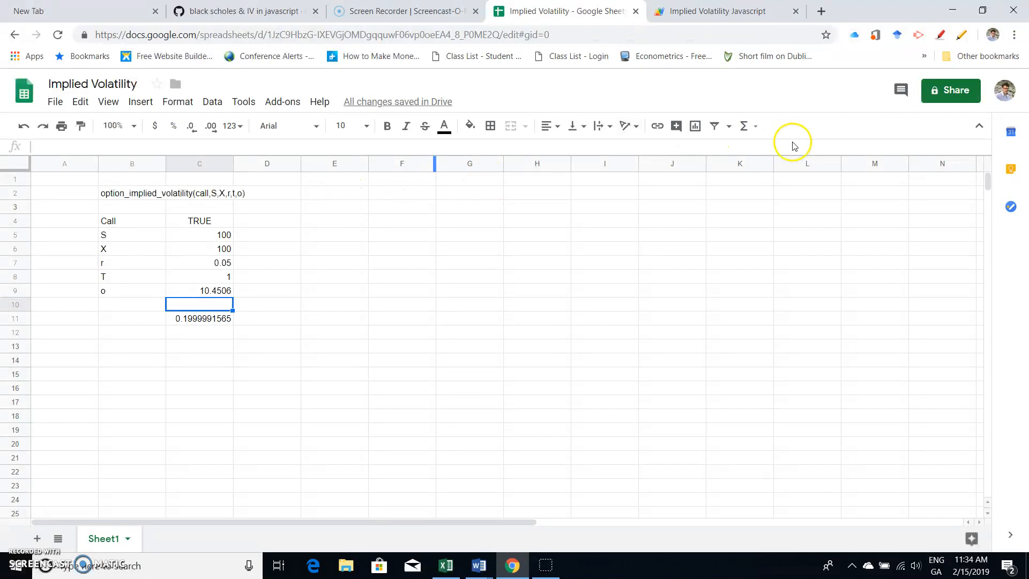
{"action": "mouse_move", "coordinate": [351, 307]}
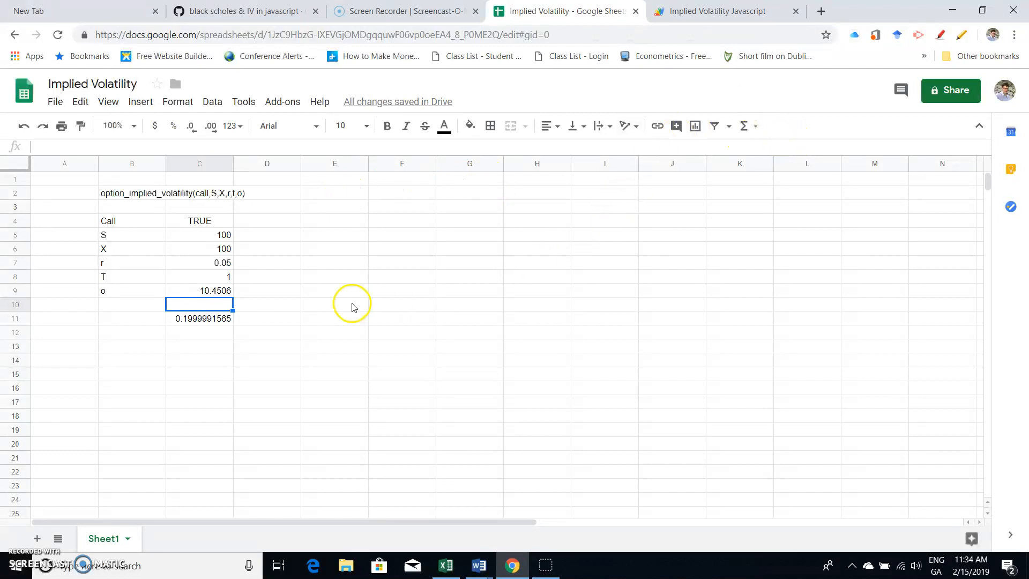
{"action": "mouse_move", "coordinate": [353, 307]}
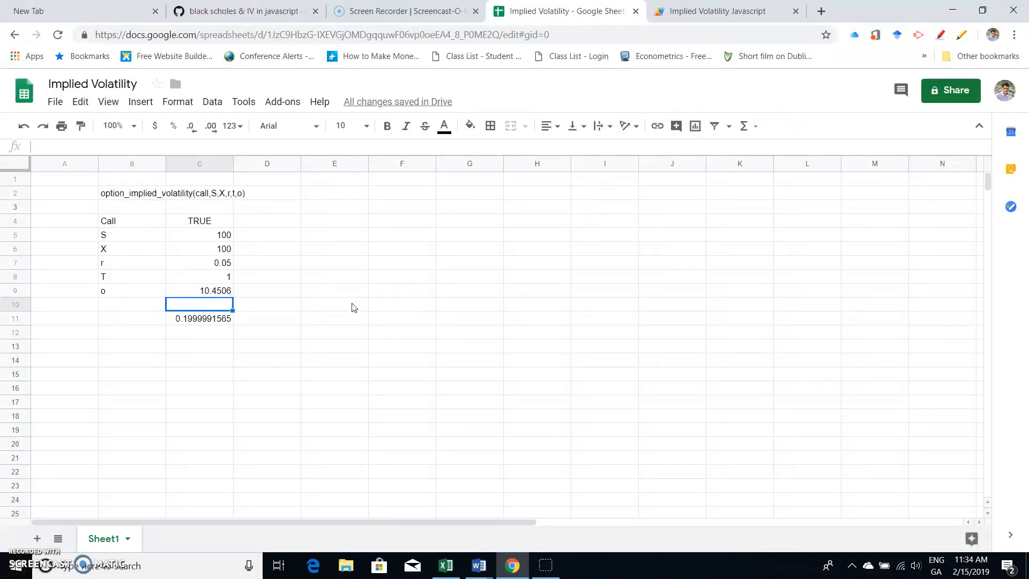
{"action": "mouse_move", "coordinate": [290, 327]}
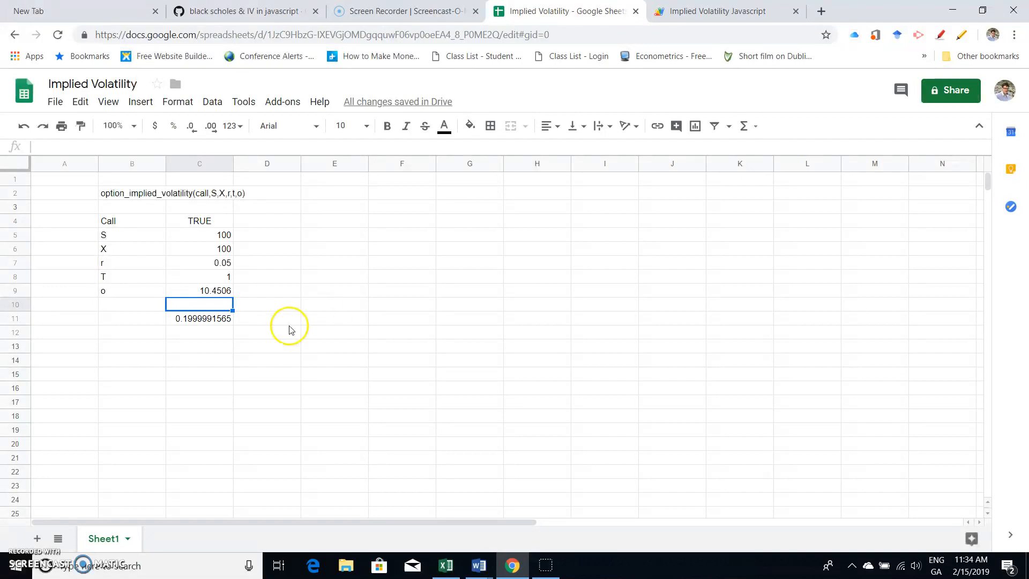
Step: Switch to the Implied Volatility Javascript project and scroll through the option_implied_volatility code in Code.gs
{"action": "left_click", "coordinate": [722, 11]}
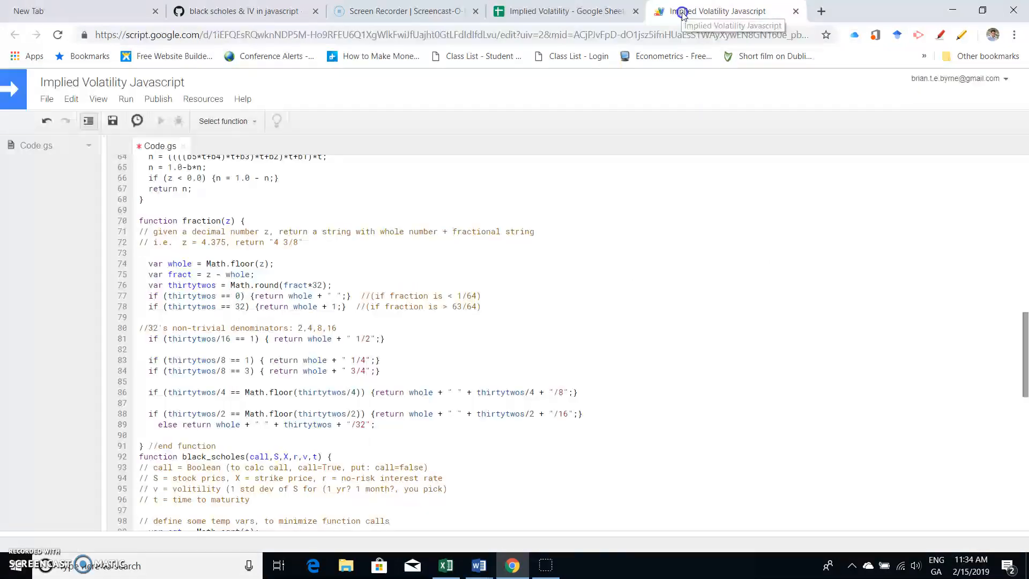
{"action": "scroll", "scroll_direction": "up", "scroll_amount": 3}
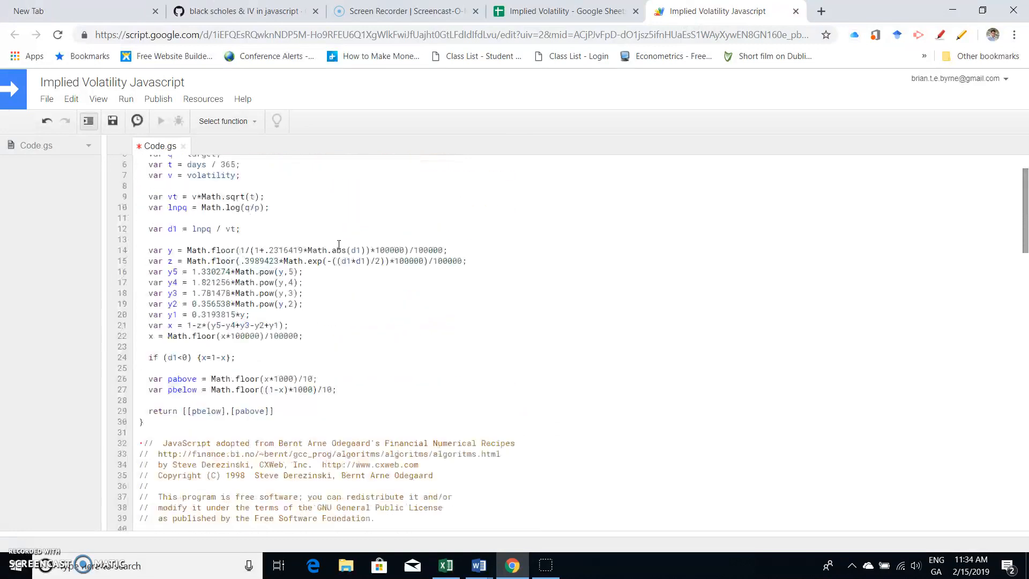
{"action": "scroll", "scroll_direction": "up", "scroll_amount": 3}
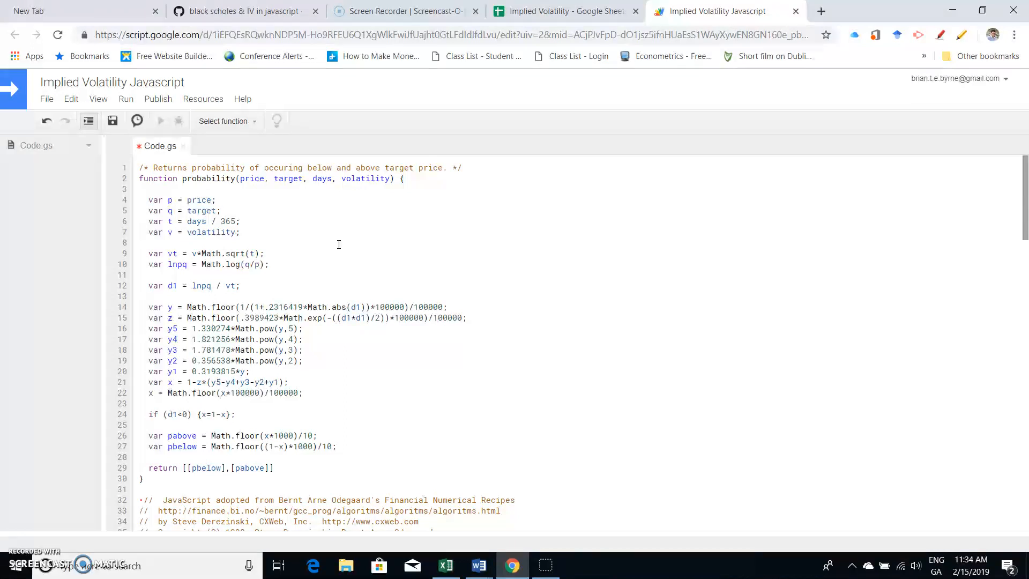
{"action": "scroll", "scroll_direction": "down", "scroll_amount": 3}
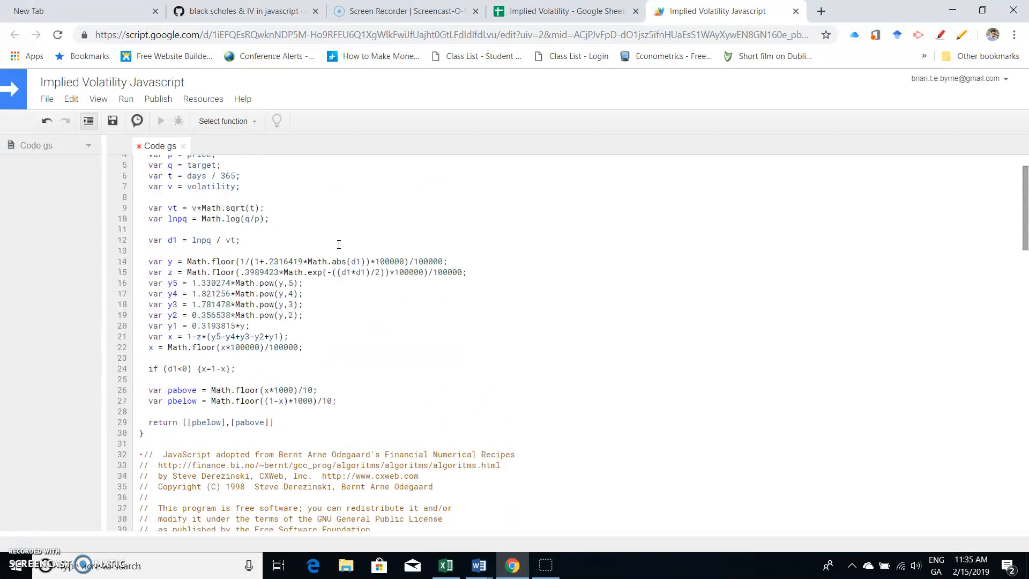
{"action": "scroll", "scroll_direction": "down", "scroll_amount": 3}
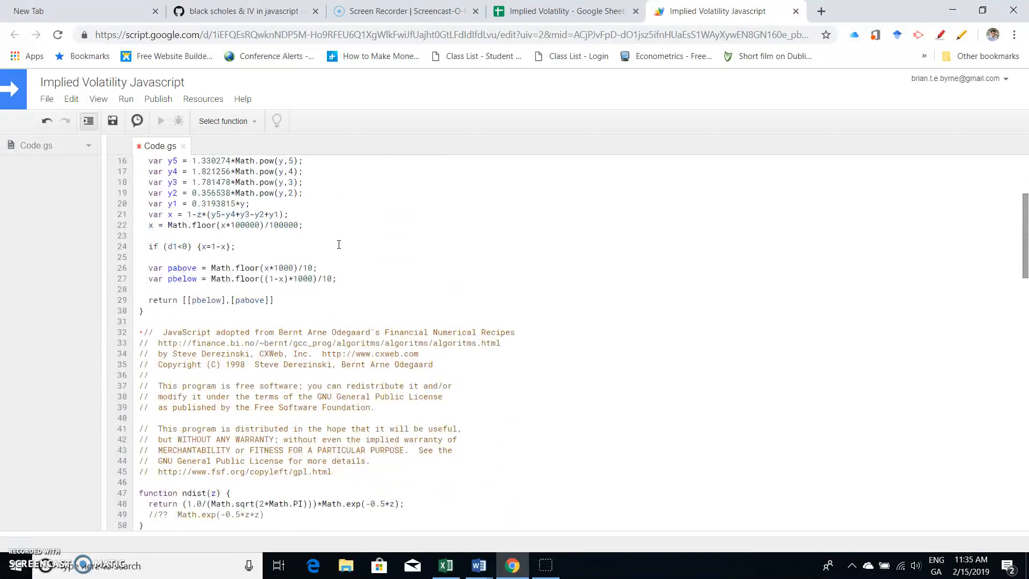
{"action": "scroll", "scroll_direction": "down", "scroll_amount": 3}
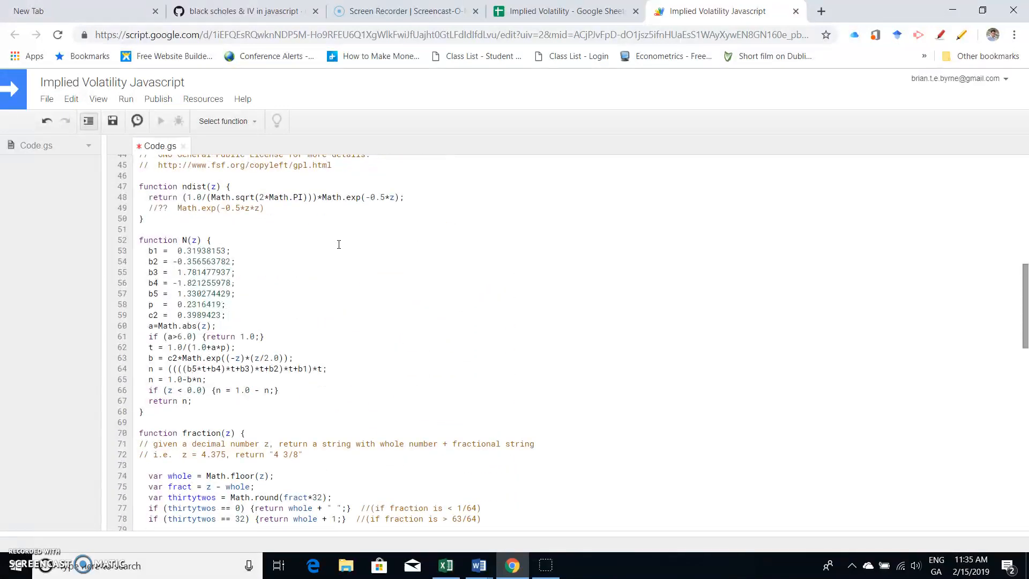
{"action": "scroll", "scroll_direction": "down", "scroll_amount": 3}
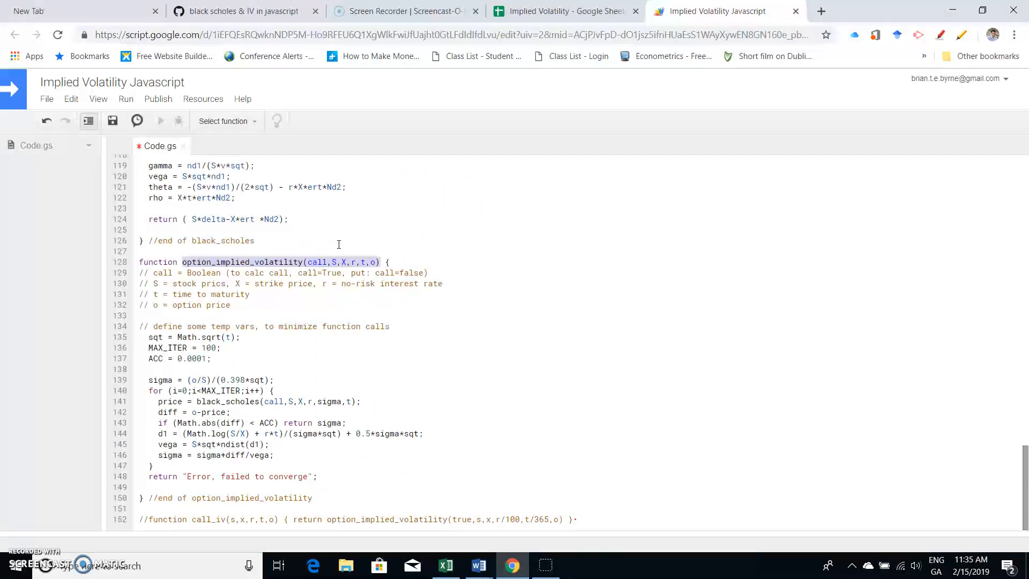
{"action": "scroll", "scroll_direction": "up", "scroll_amount": 3}
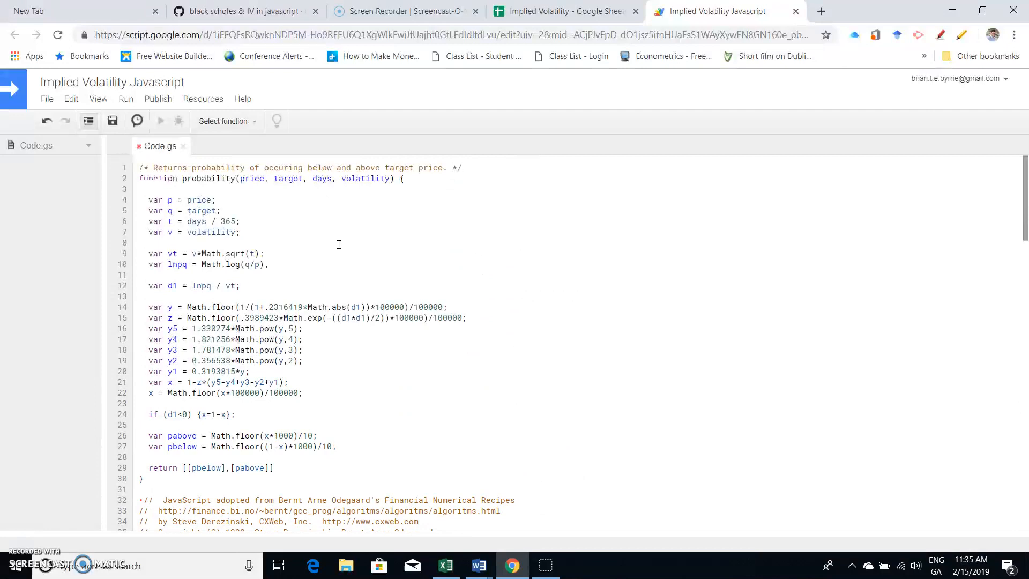
{"action": "mouse_move", "coordinate": [541, 11]}
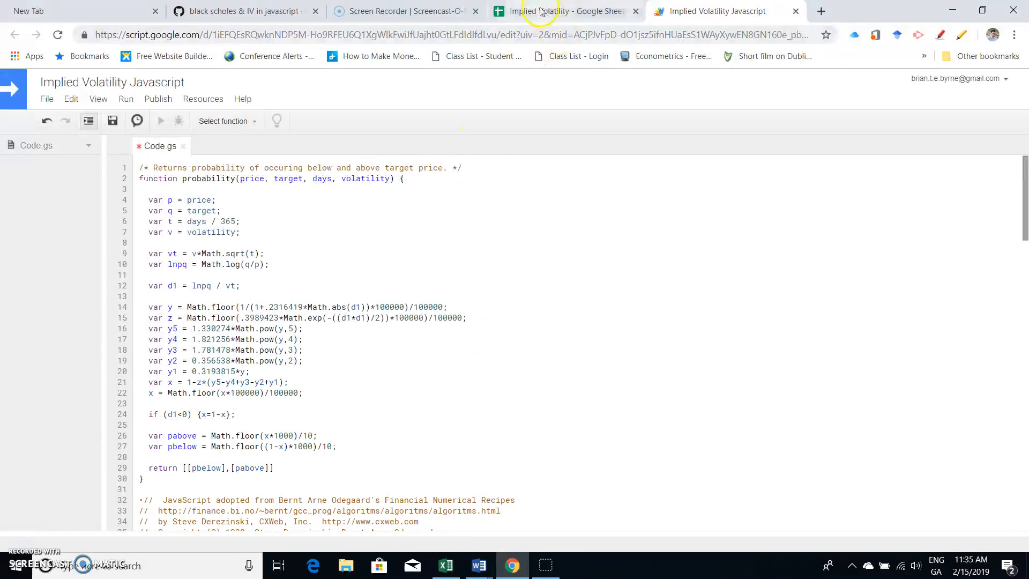
{"action": "mouse_move", "coordinate": [564, 11]}
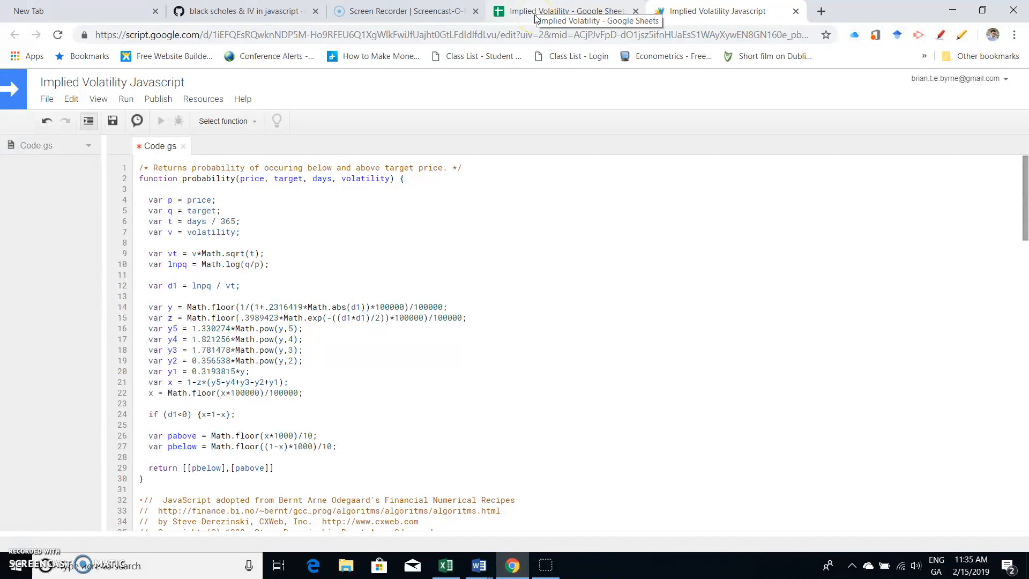
Step: Return to the Implied Volatility spreadsheet, where C11 still shows about 0.2
{"action": "left_click", "coordinate": [564, 11]}
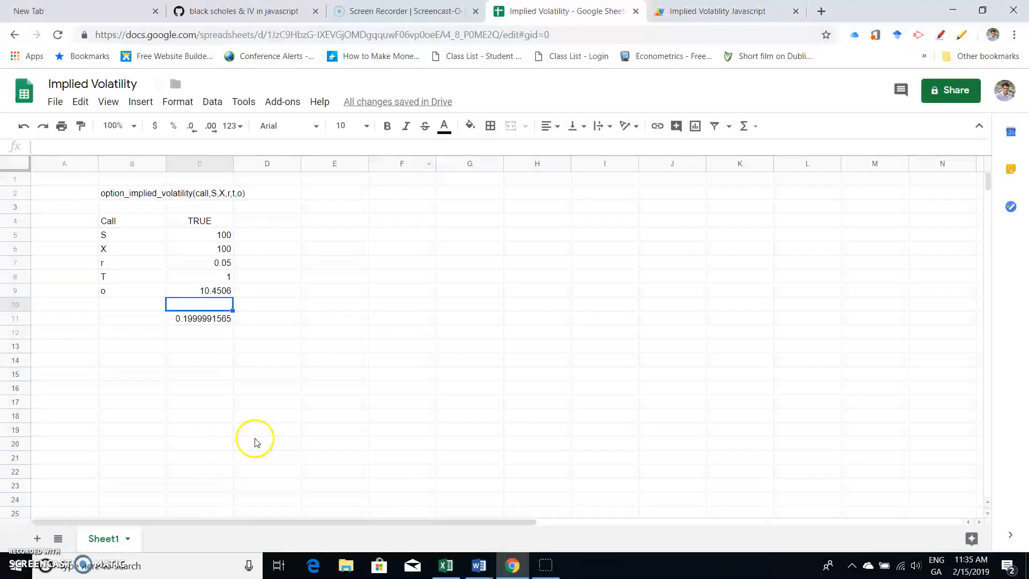
{"action": "mouse_move", "coordinate": [274, 275]}
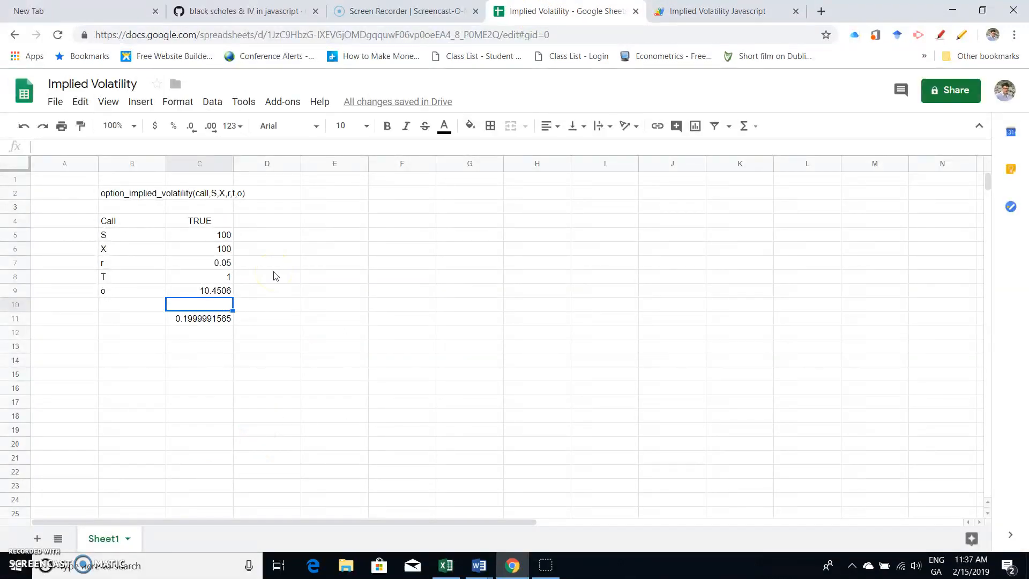